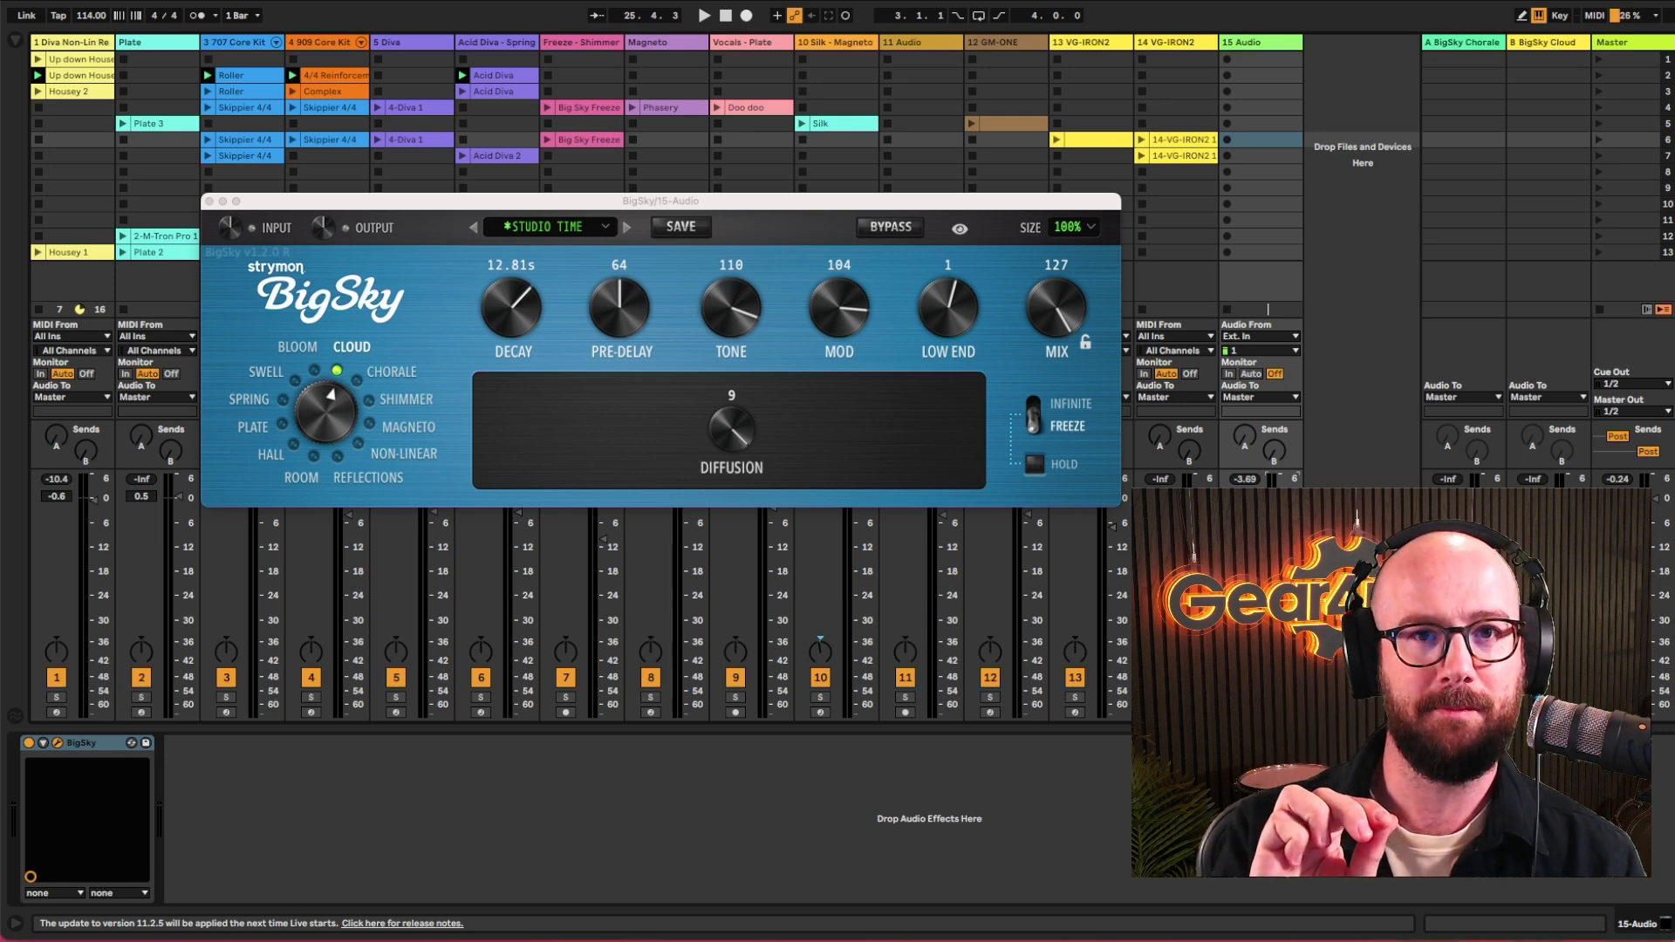
# Step: Reposition the track 15 BigSky reverb window twice, then close it
pyautogui.moveTo(660, 199); pyautogui.dragTo(771, 177)
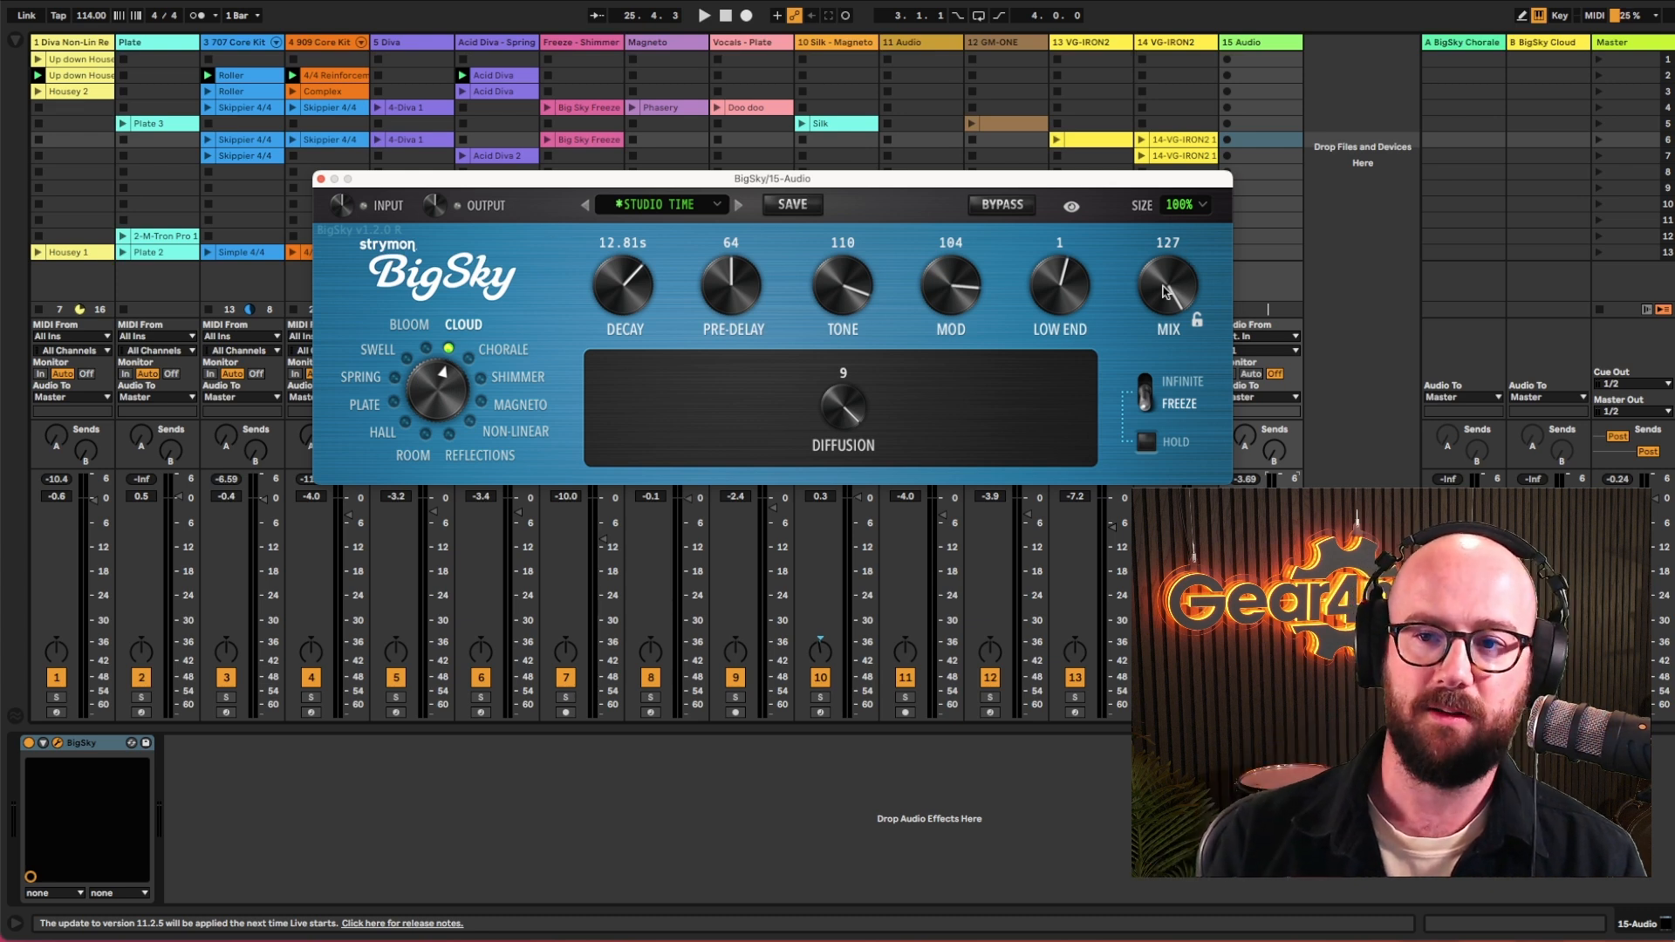
pyautogui.moveTo(417, 623)
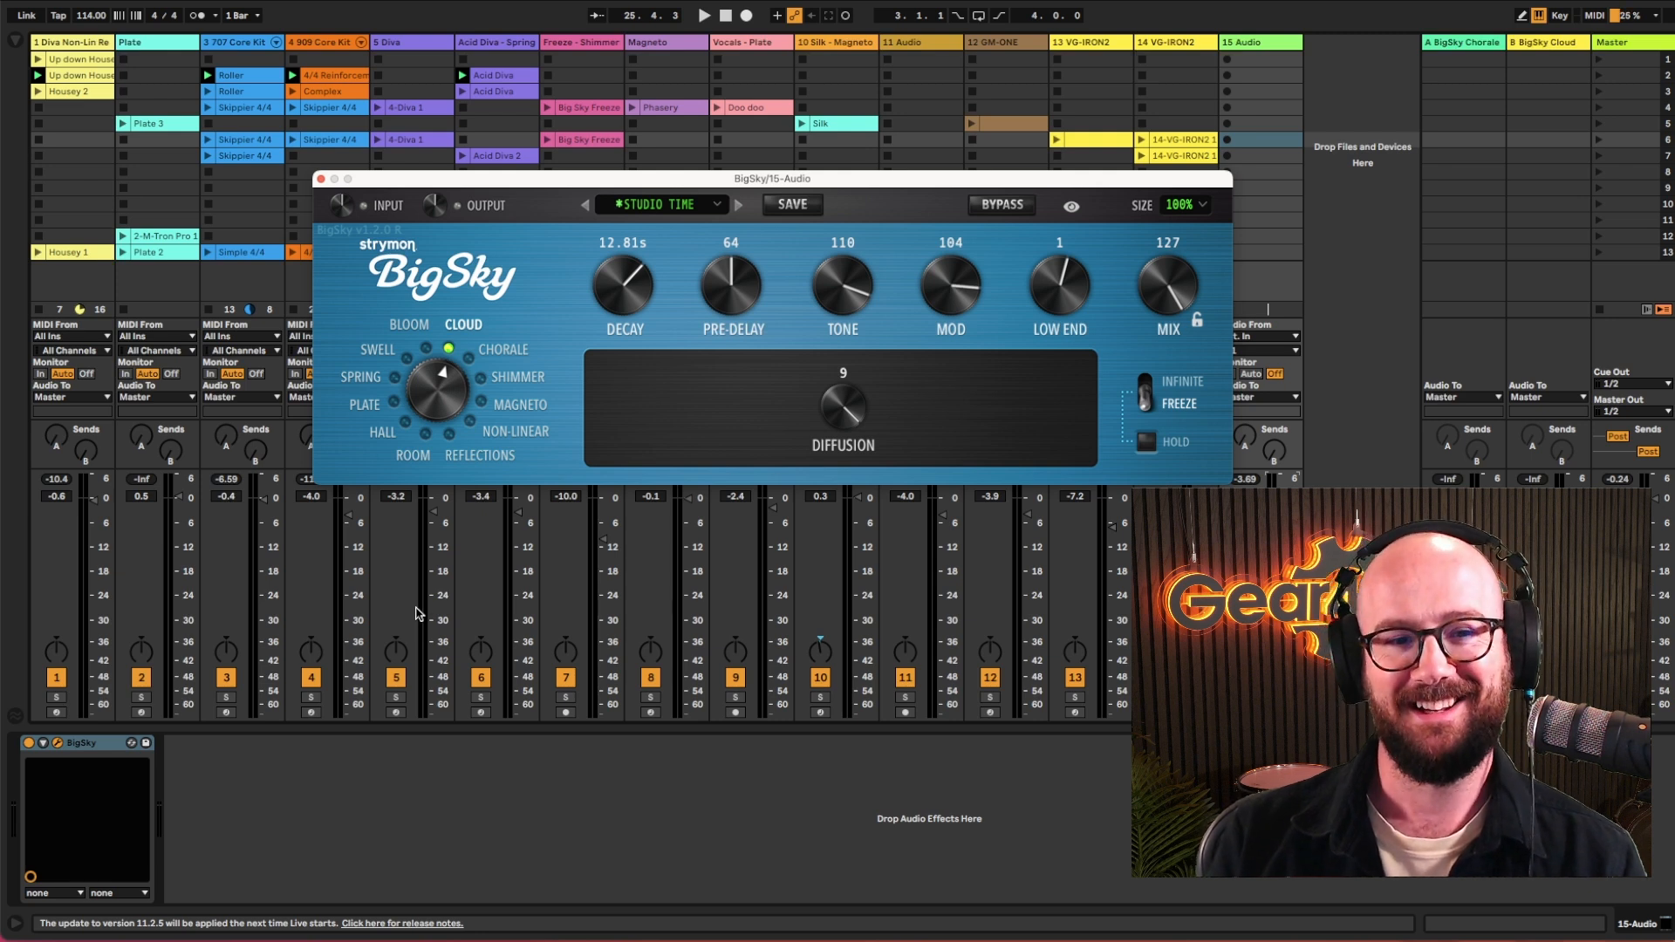
pyautogui.moveTo(482, 572)
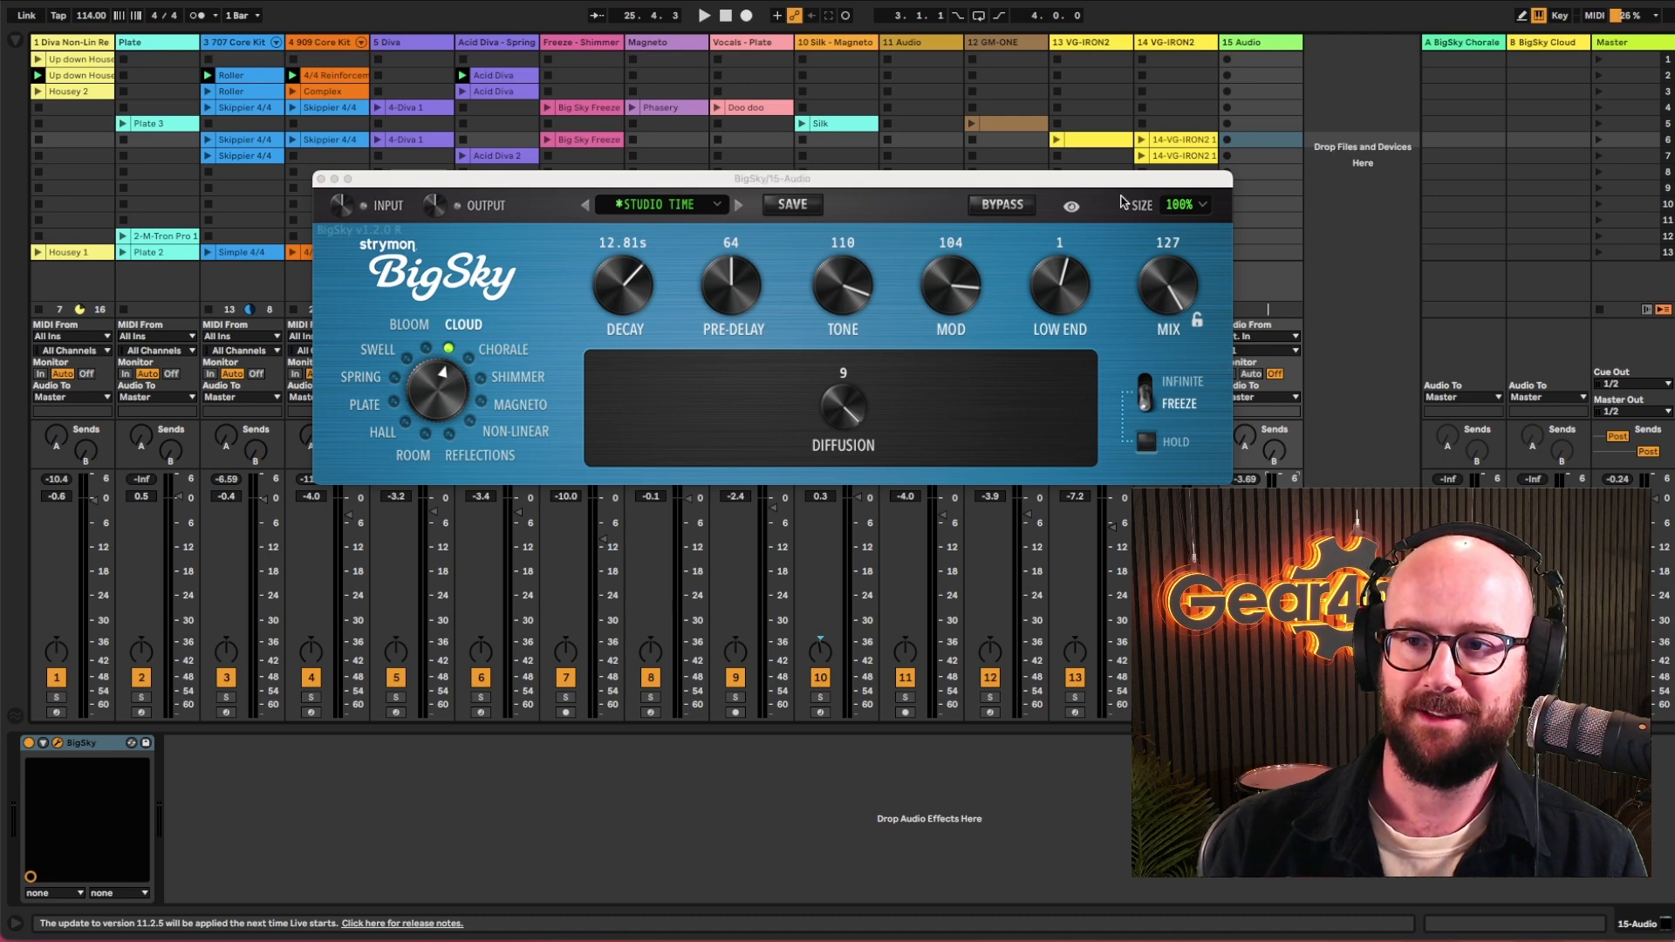
pyautogui.moveTo(771, 177); pyautogui.dragTo(728, 175)
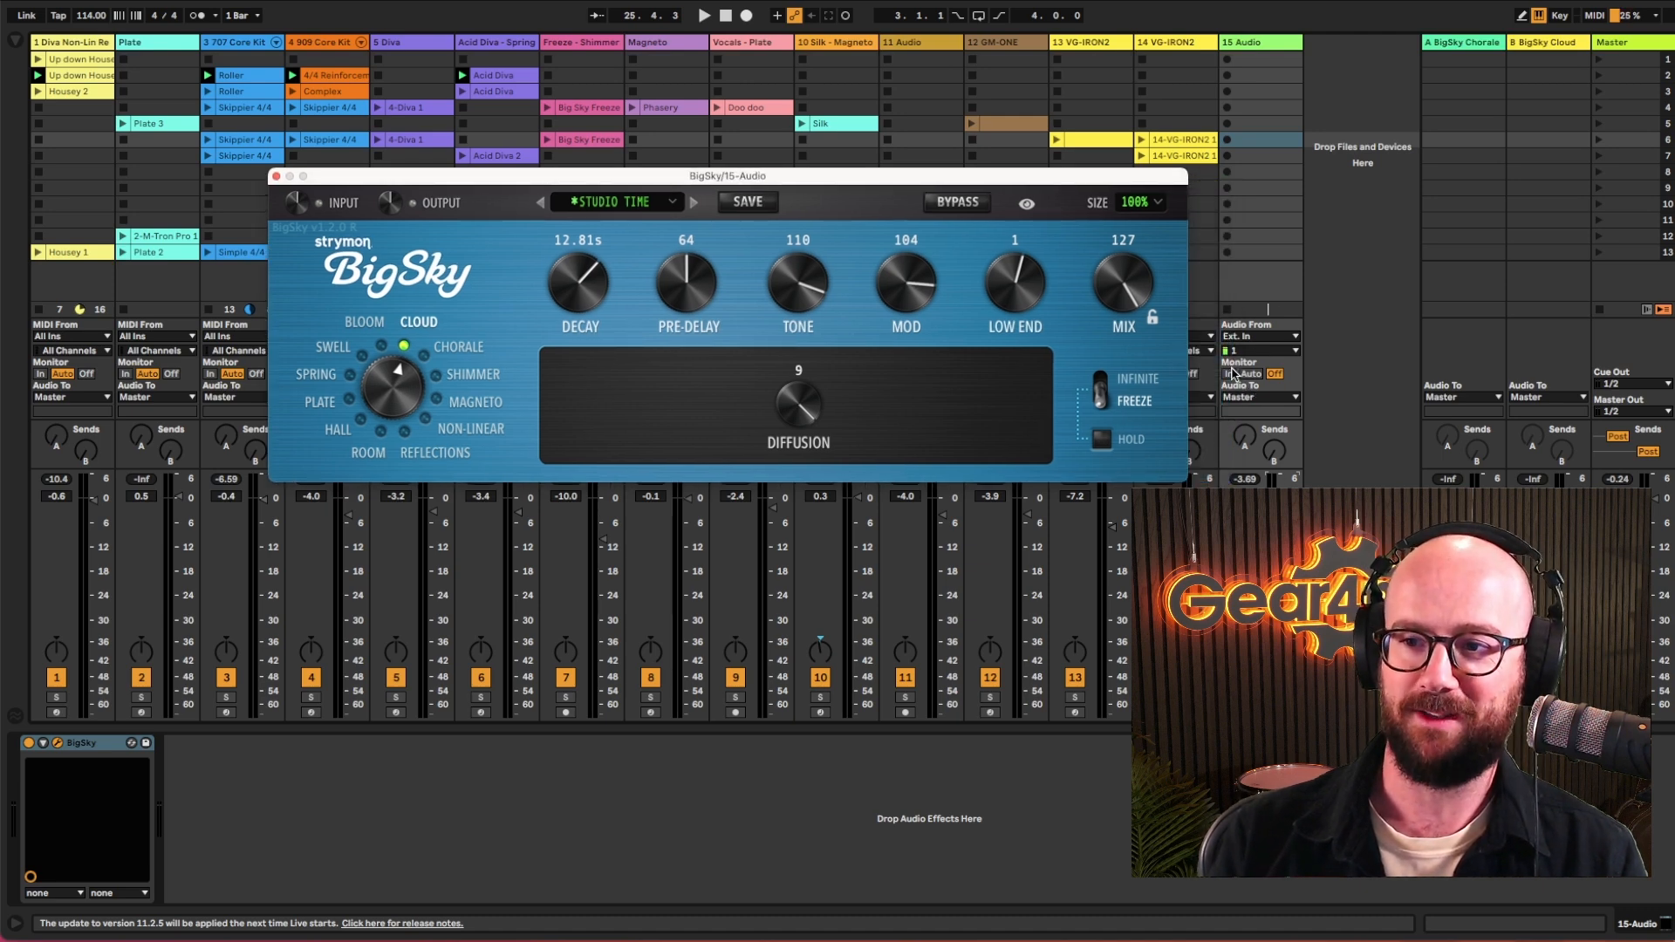
pyautogui.click(338, 428)
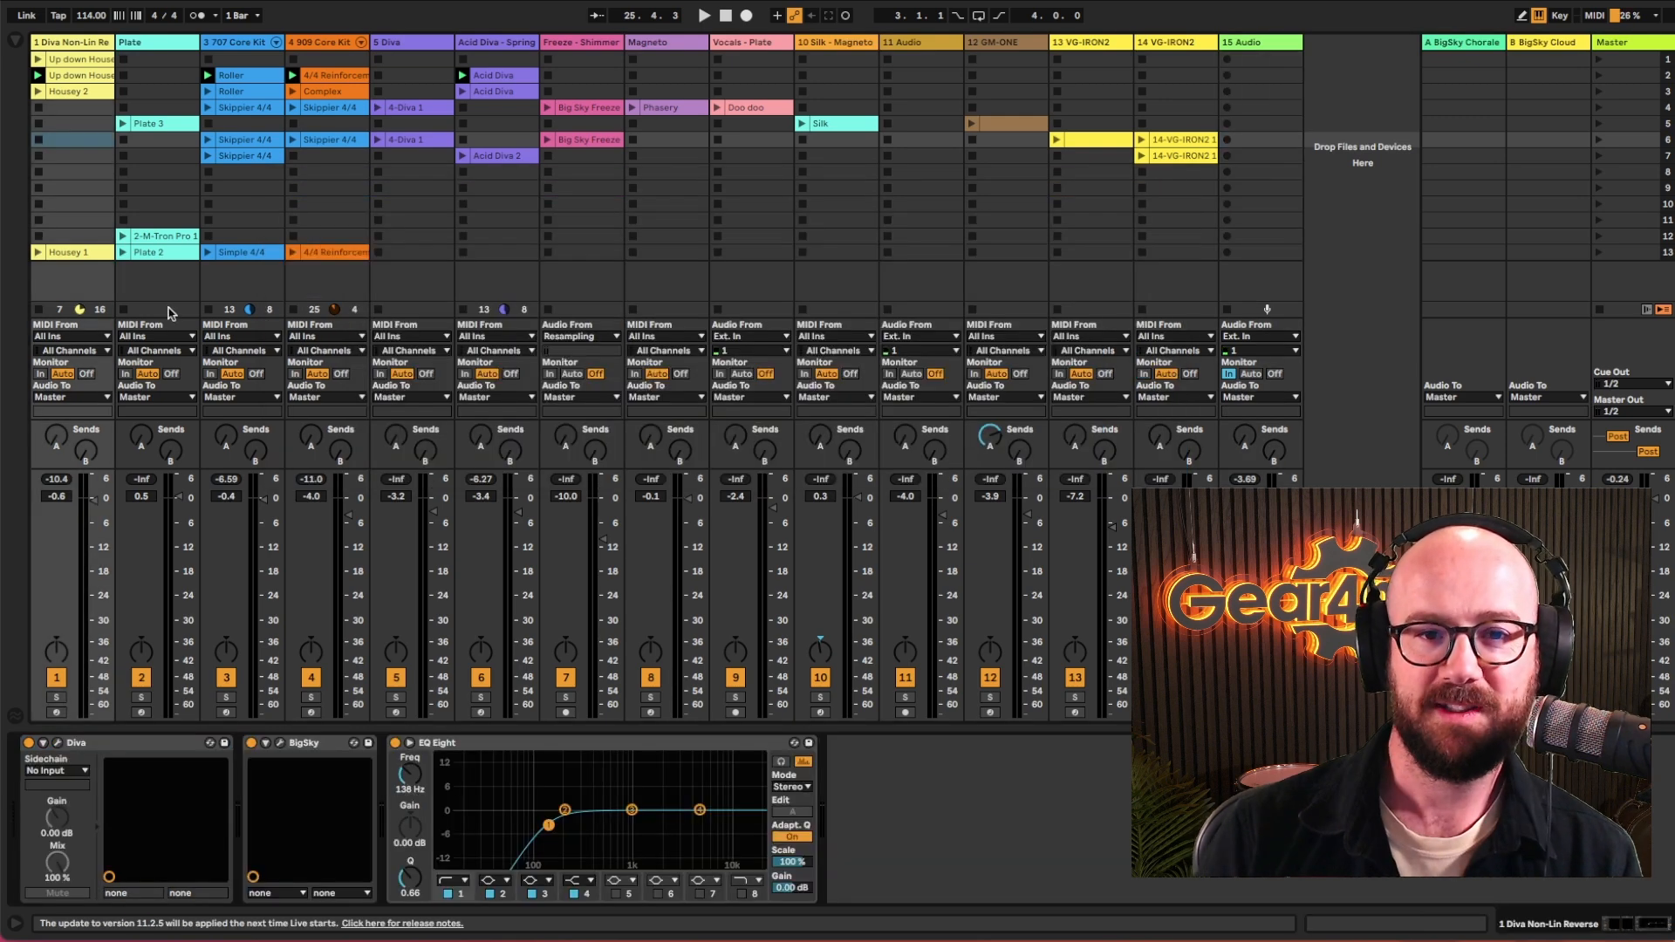
# Step: Briefly view the Diva synth, then open the Diva track's BigSky reverb
pyautogui.click(702, 15)
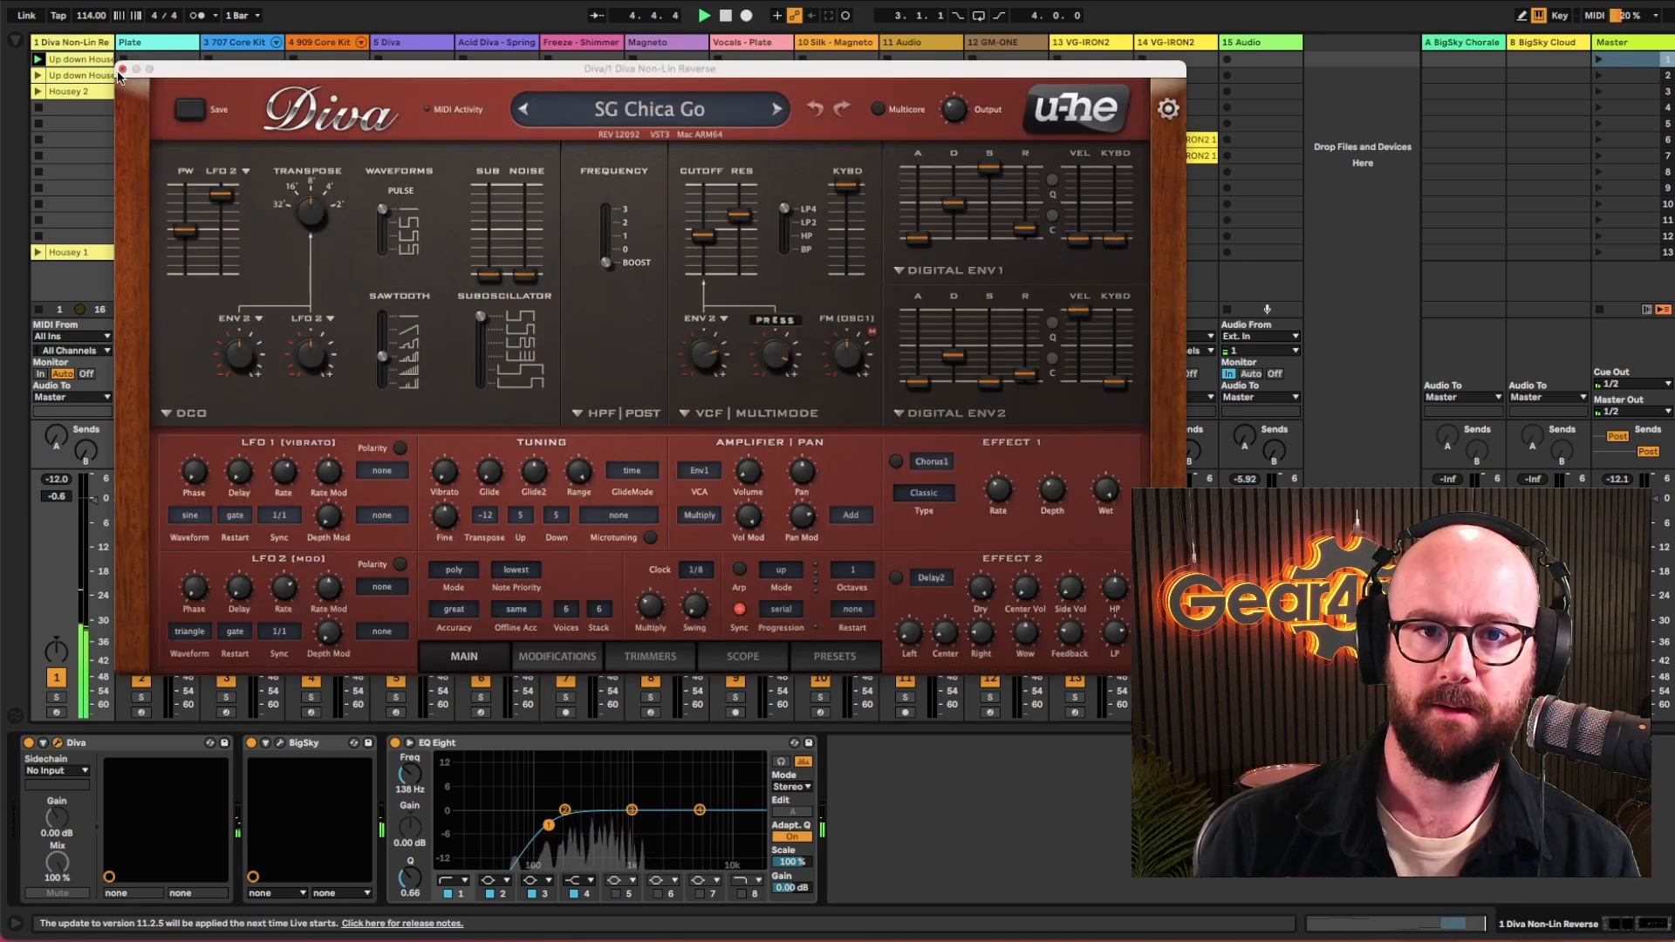
pyautogui.click(122, 69)
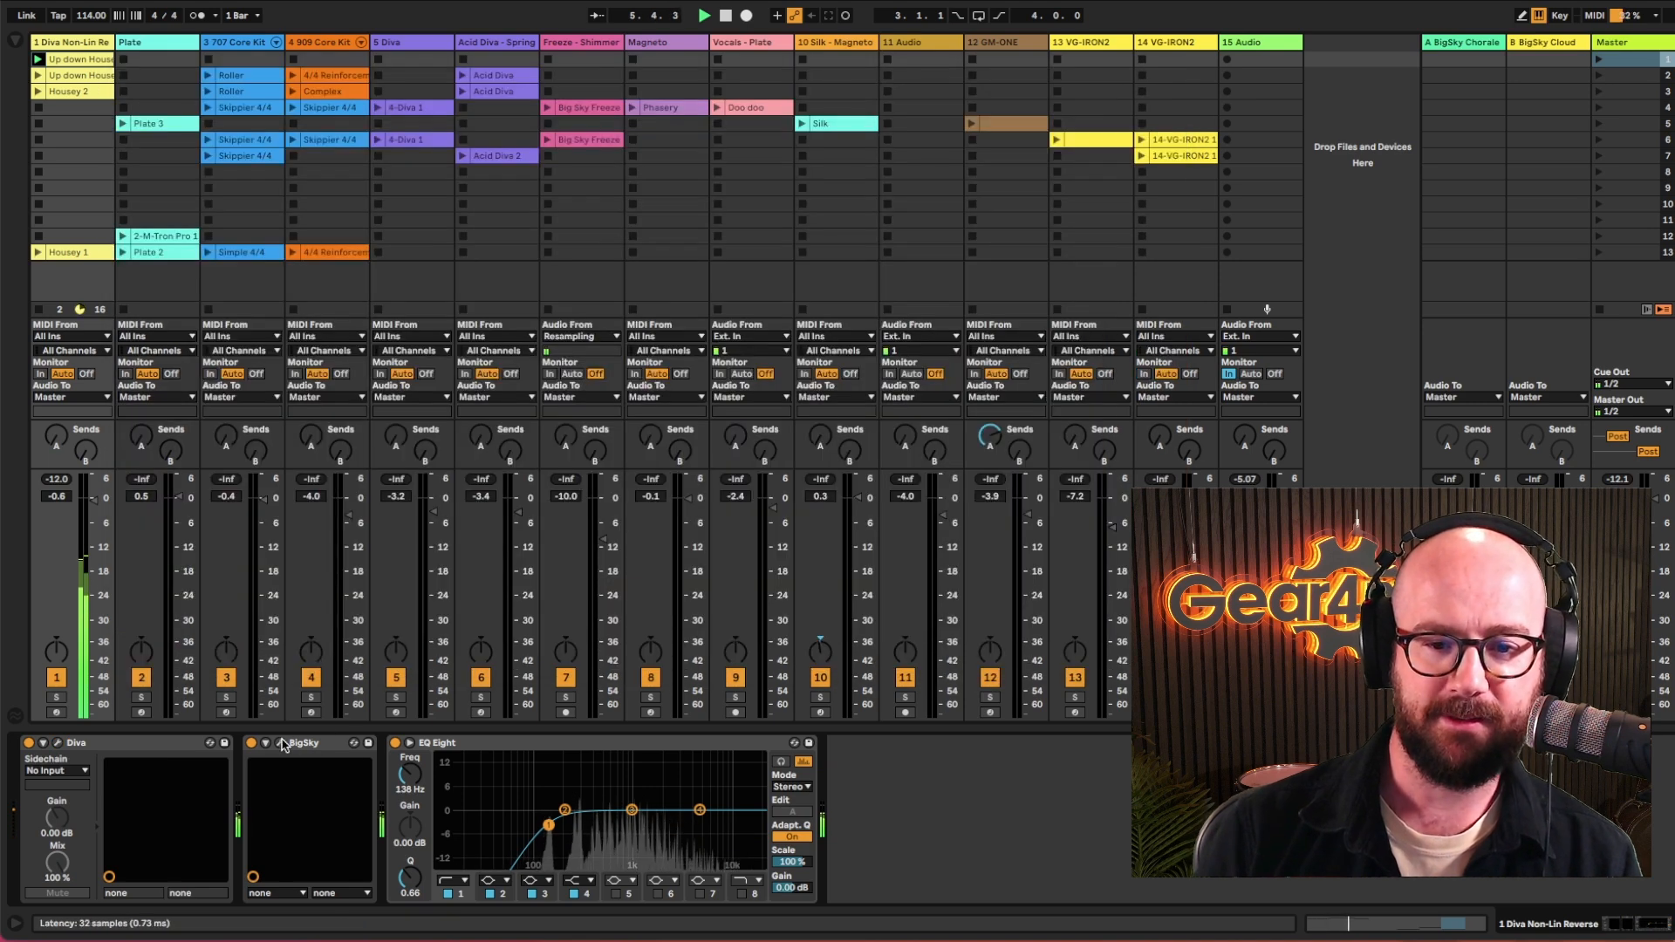
pyautogui.click(300, 742)
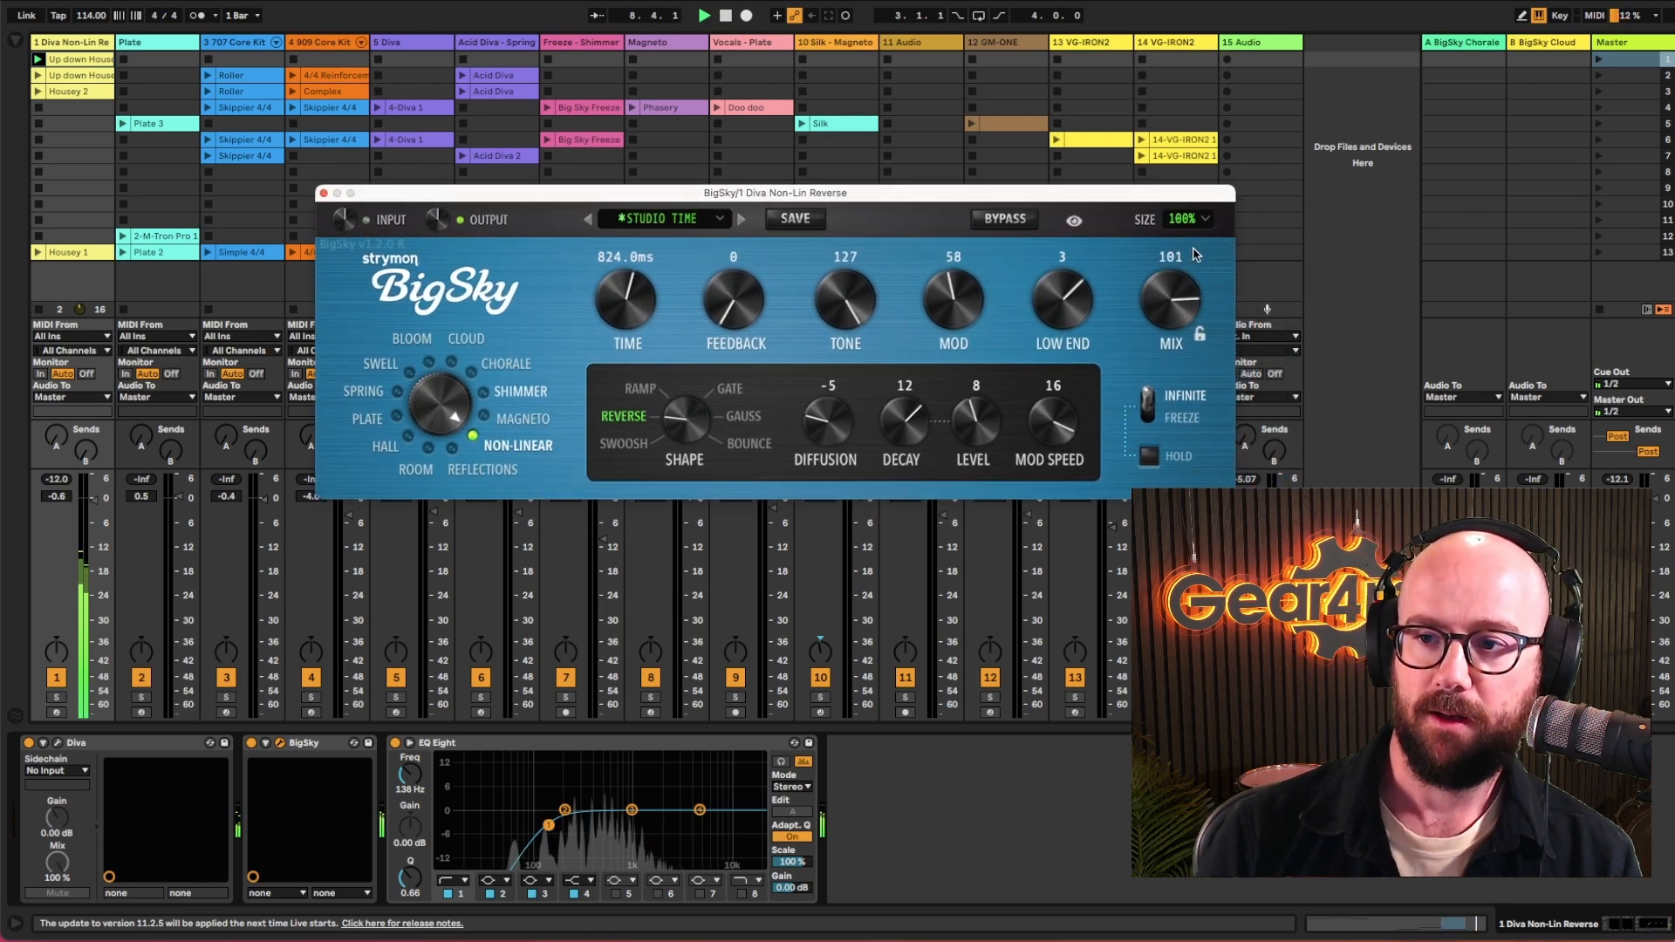
# Step: Switch the Non-Linear shape to Gate and settle the reverb mix around 84
pyautogui.moveTo(1170, 310); pyautogui.dragTo(1170, 267)
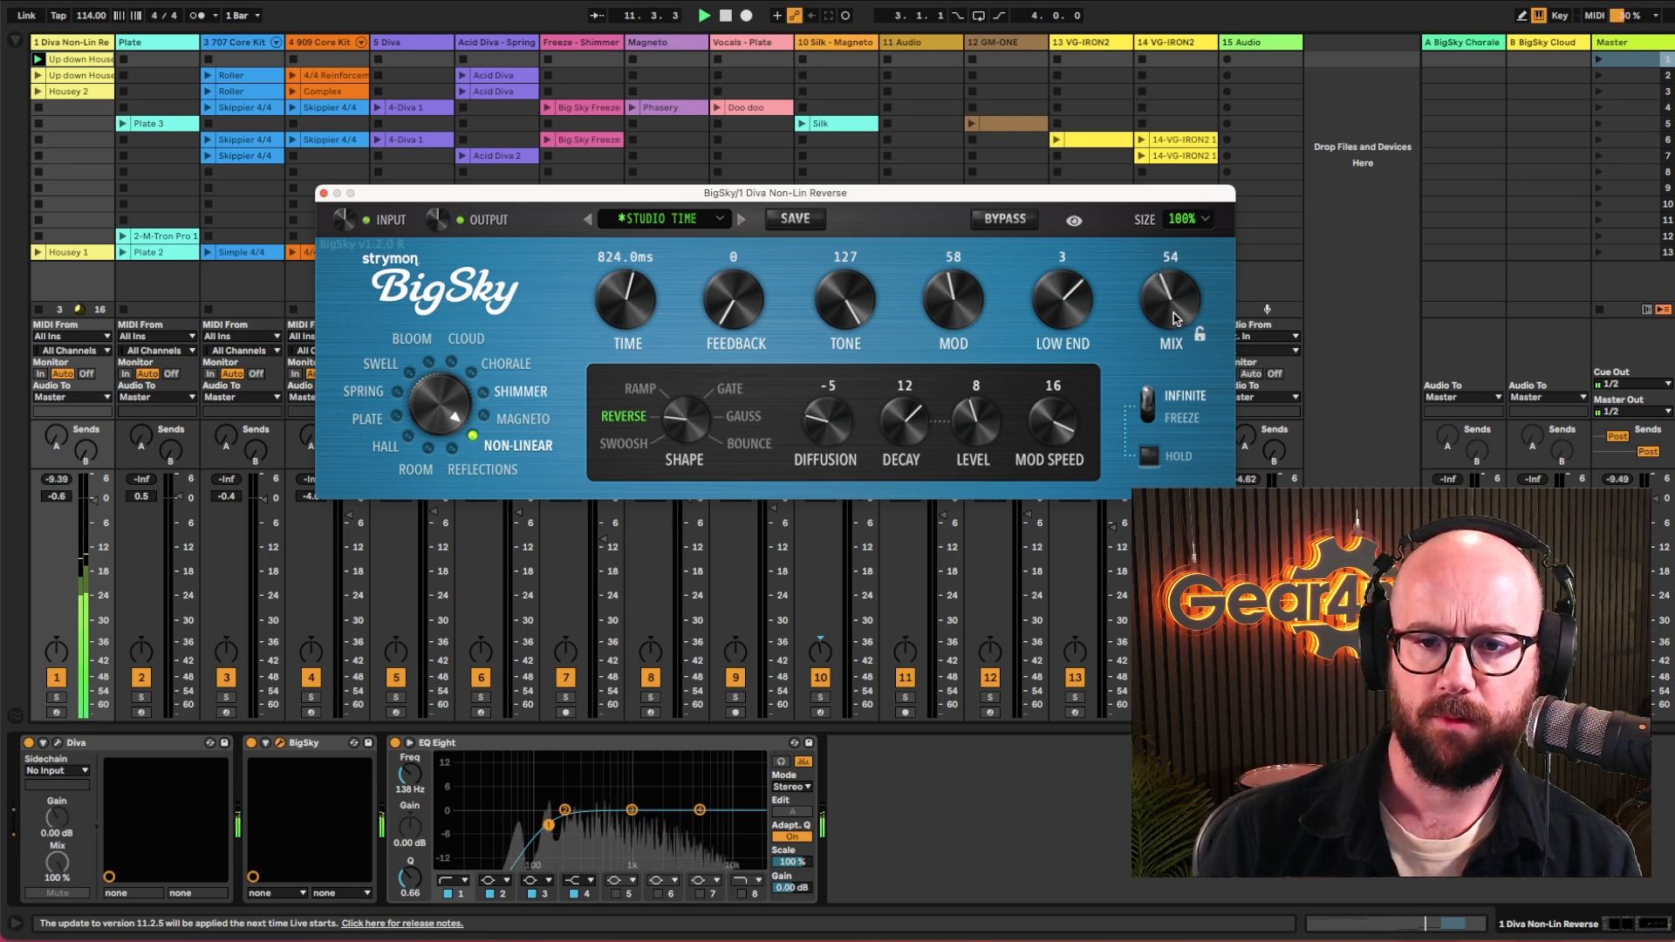
pyautogui.moveTo(1168, 303); pyautogui.dragTo(1169, 270)
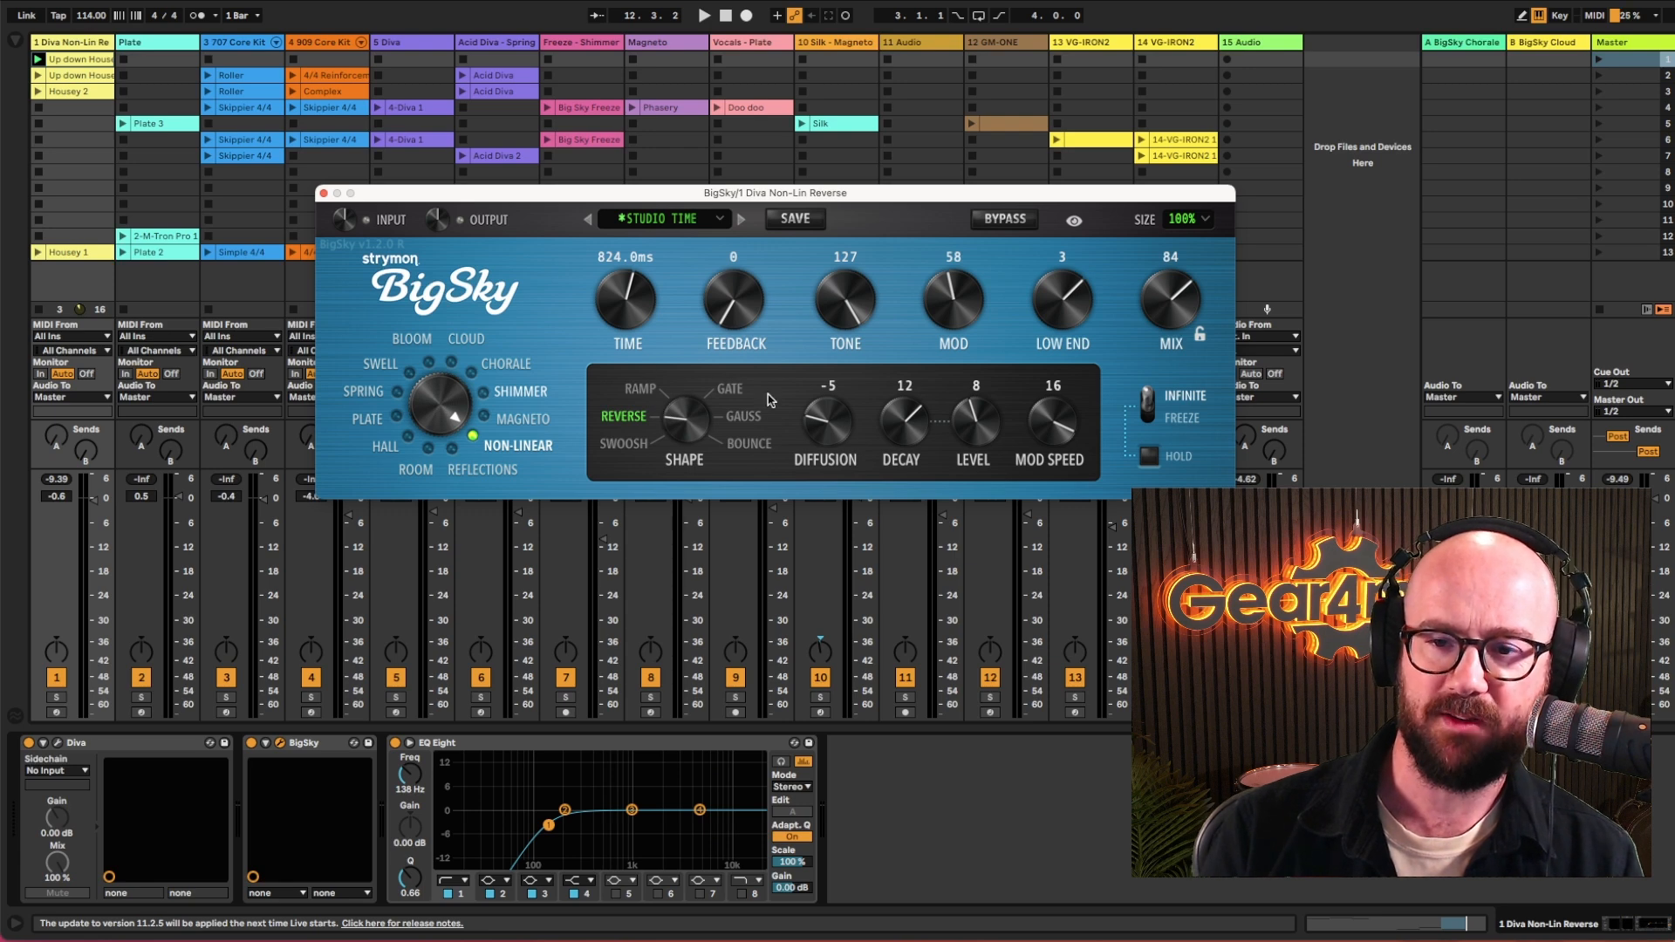
pyautogui.click(684, 417)
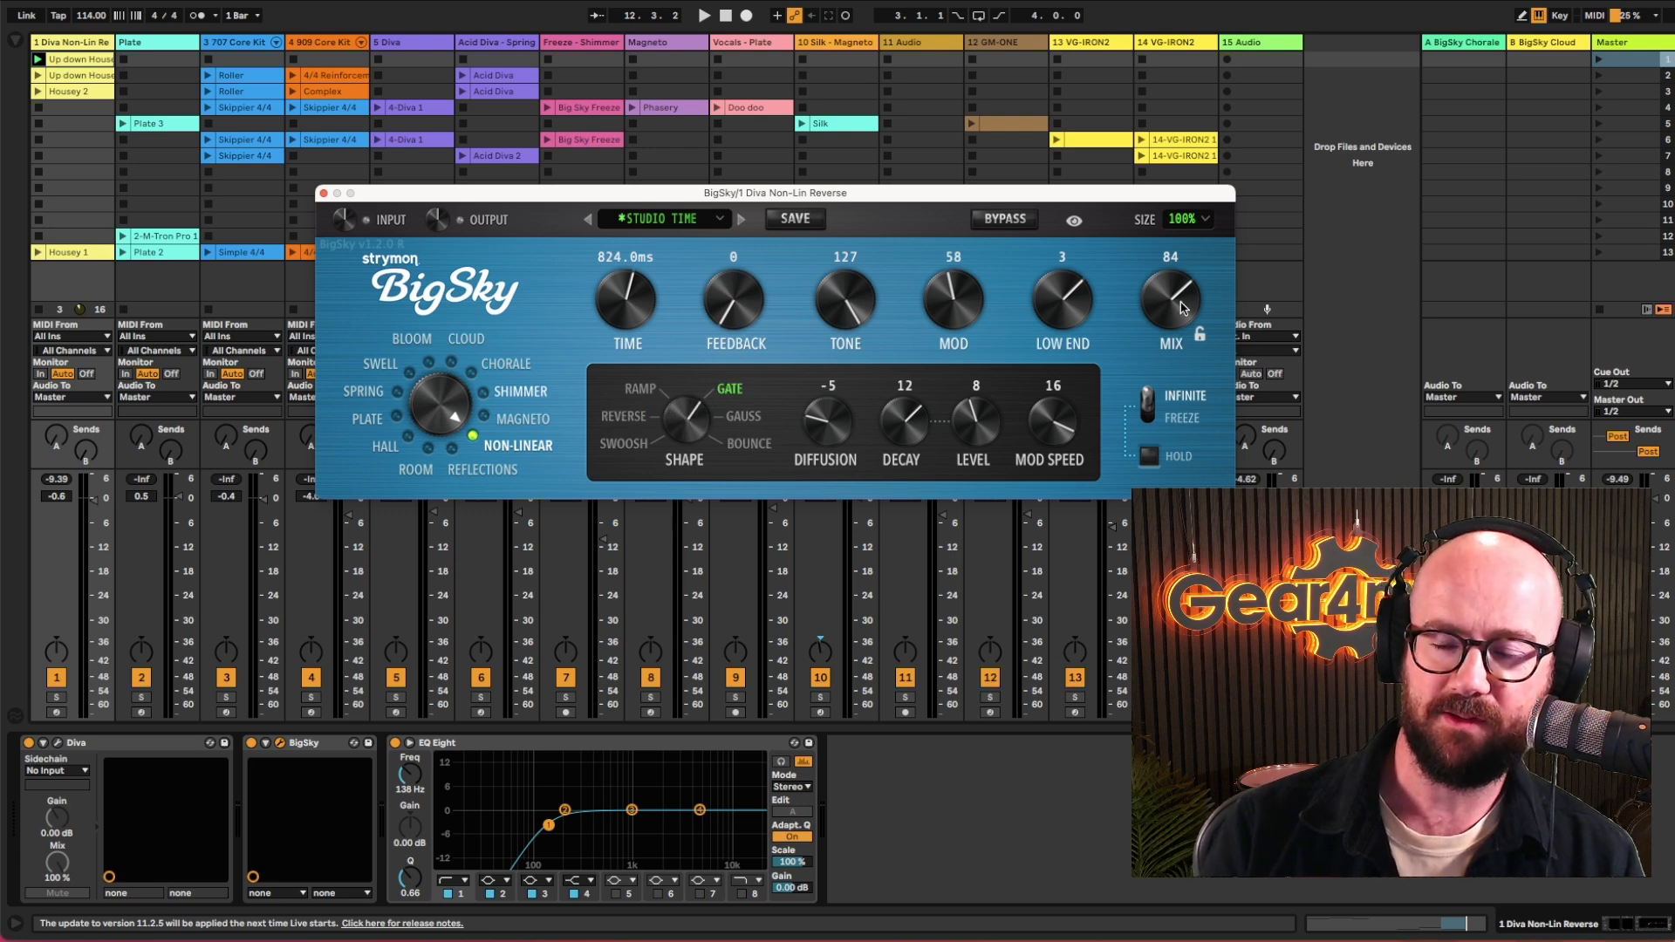
pyautogui.moveTo(1169, 299); pyautogui.dragTo(1173, 256)
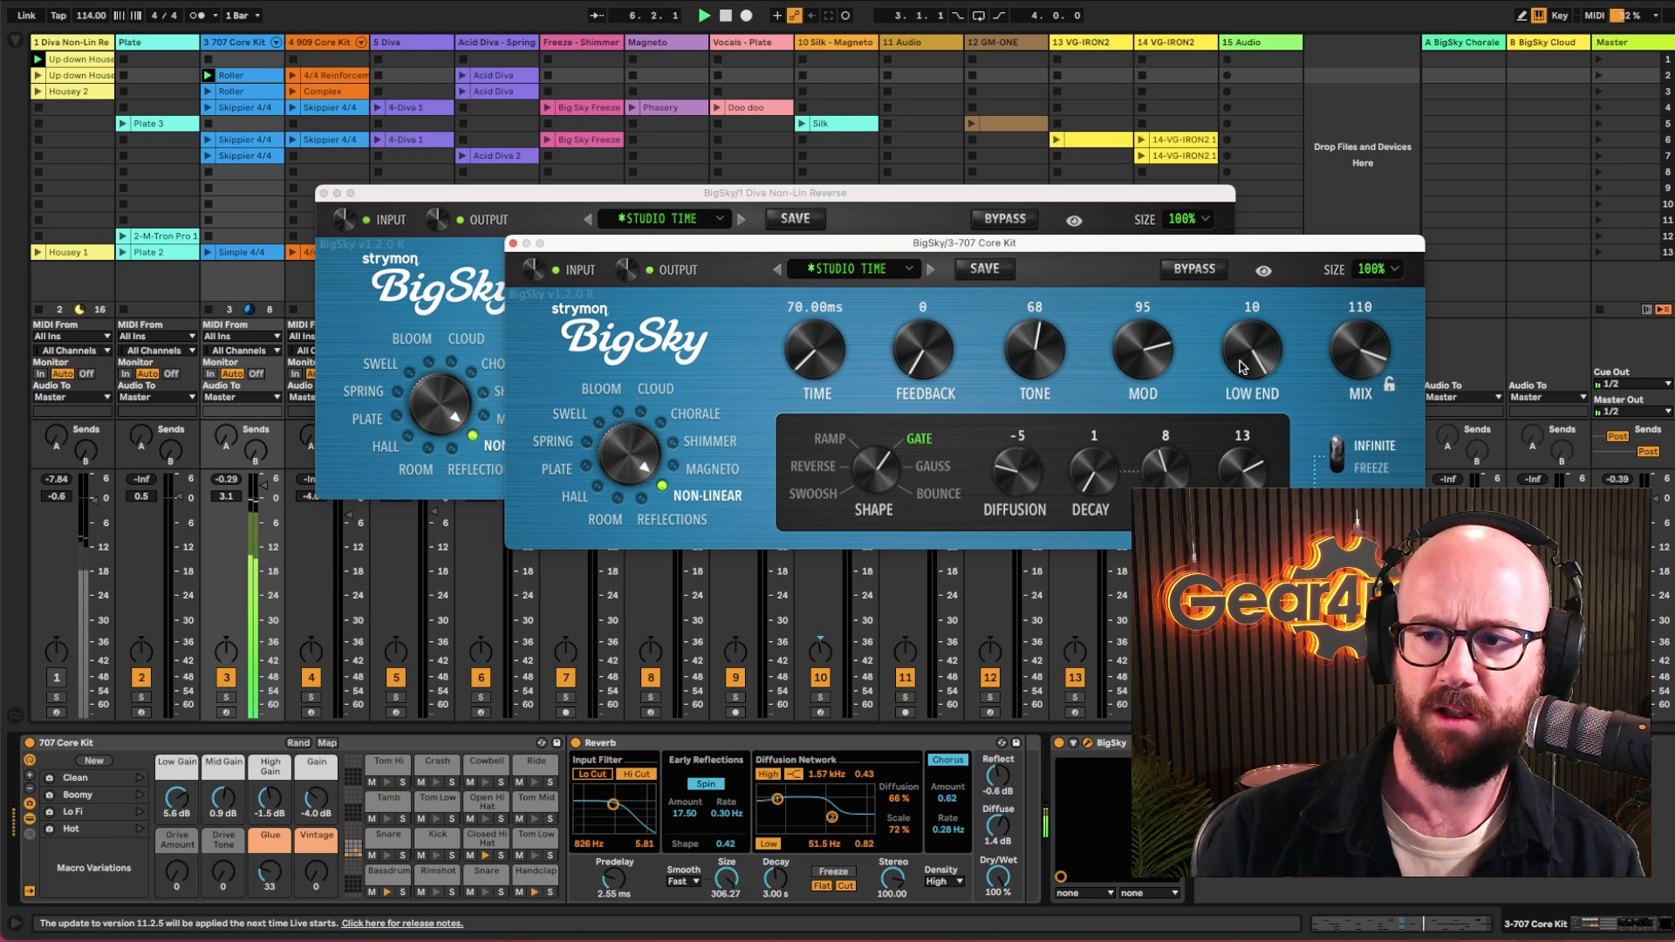
# Step: Tweak the 707 Core Kit reverb's Low End and set the Diva reverb mix to 75
pyautogui.moveTo(1360, 342); pyautogui.dragTo(1360, 384)
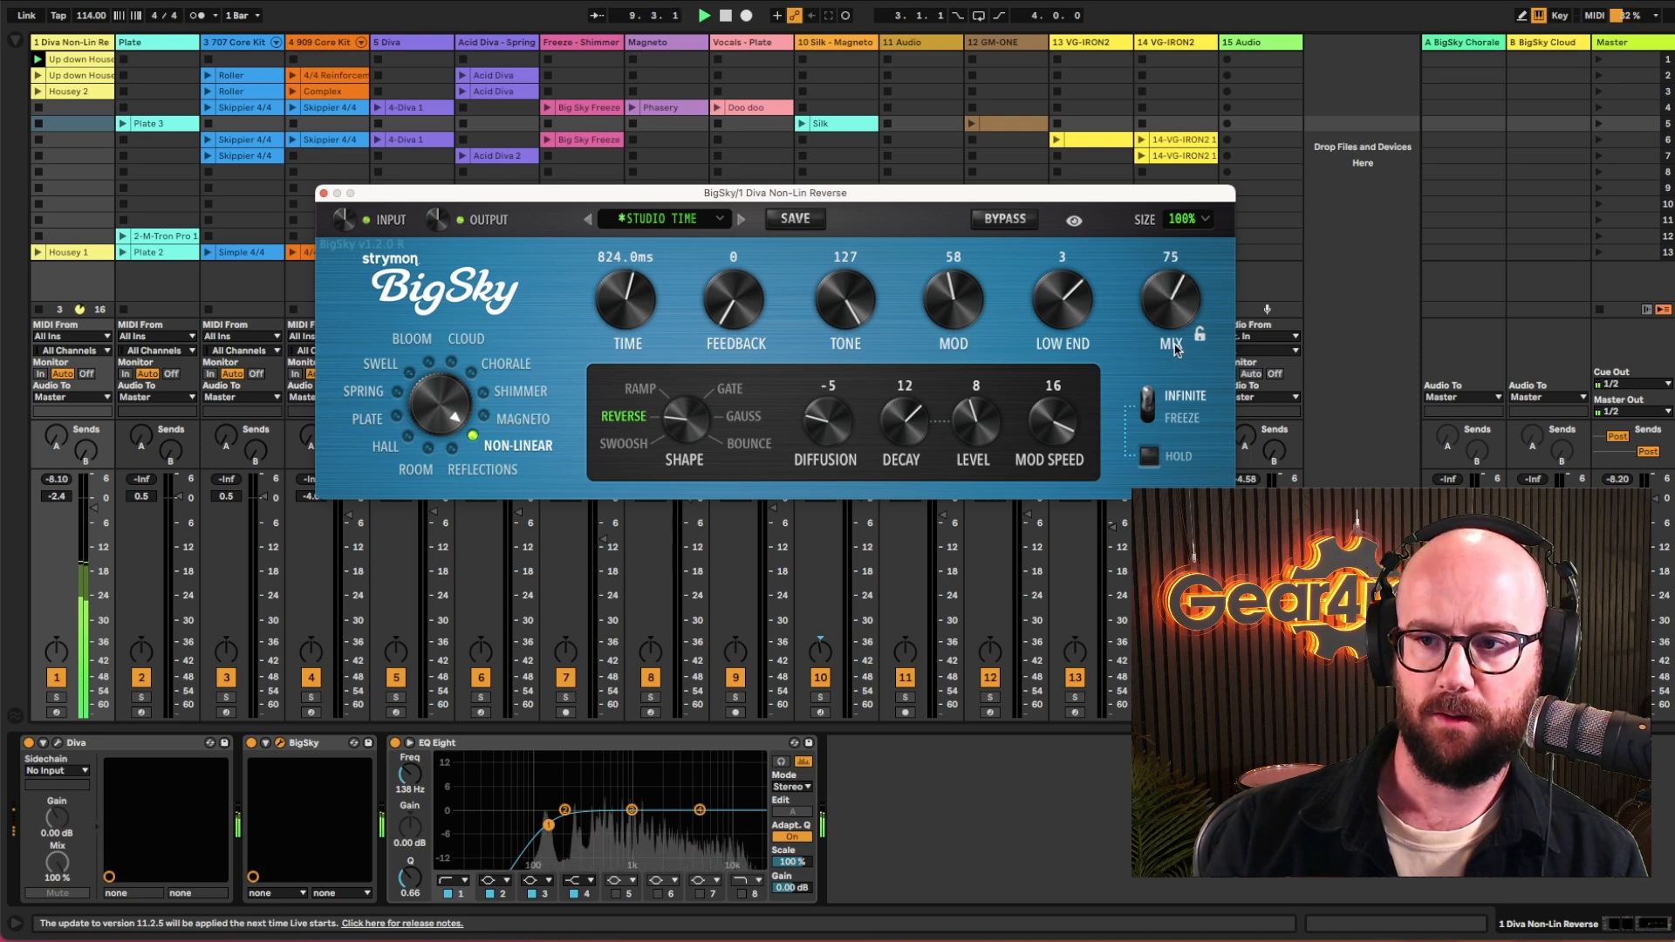
pyautogui.moveTo(1170, 299); pyautogui.dragTo(1170, 256)
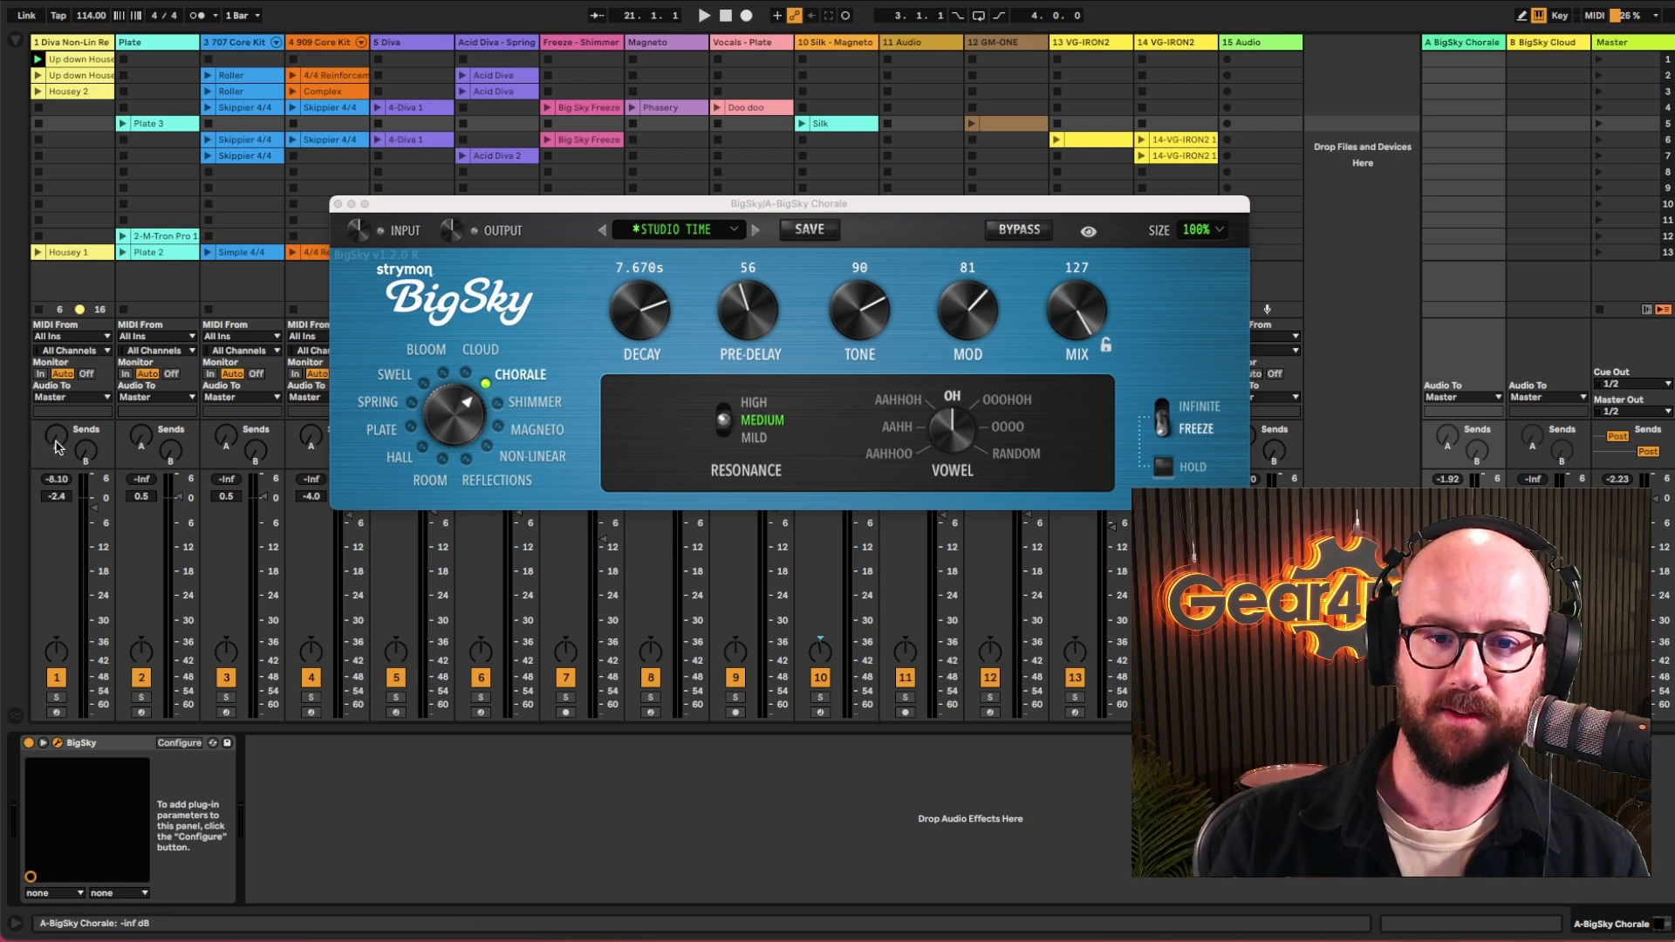
# Step: Turn up the Diva track's Send A into the return-A Chorale BigSky
pyautogui.click(701, 15)
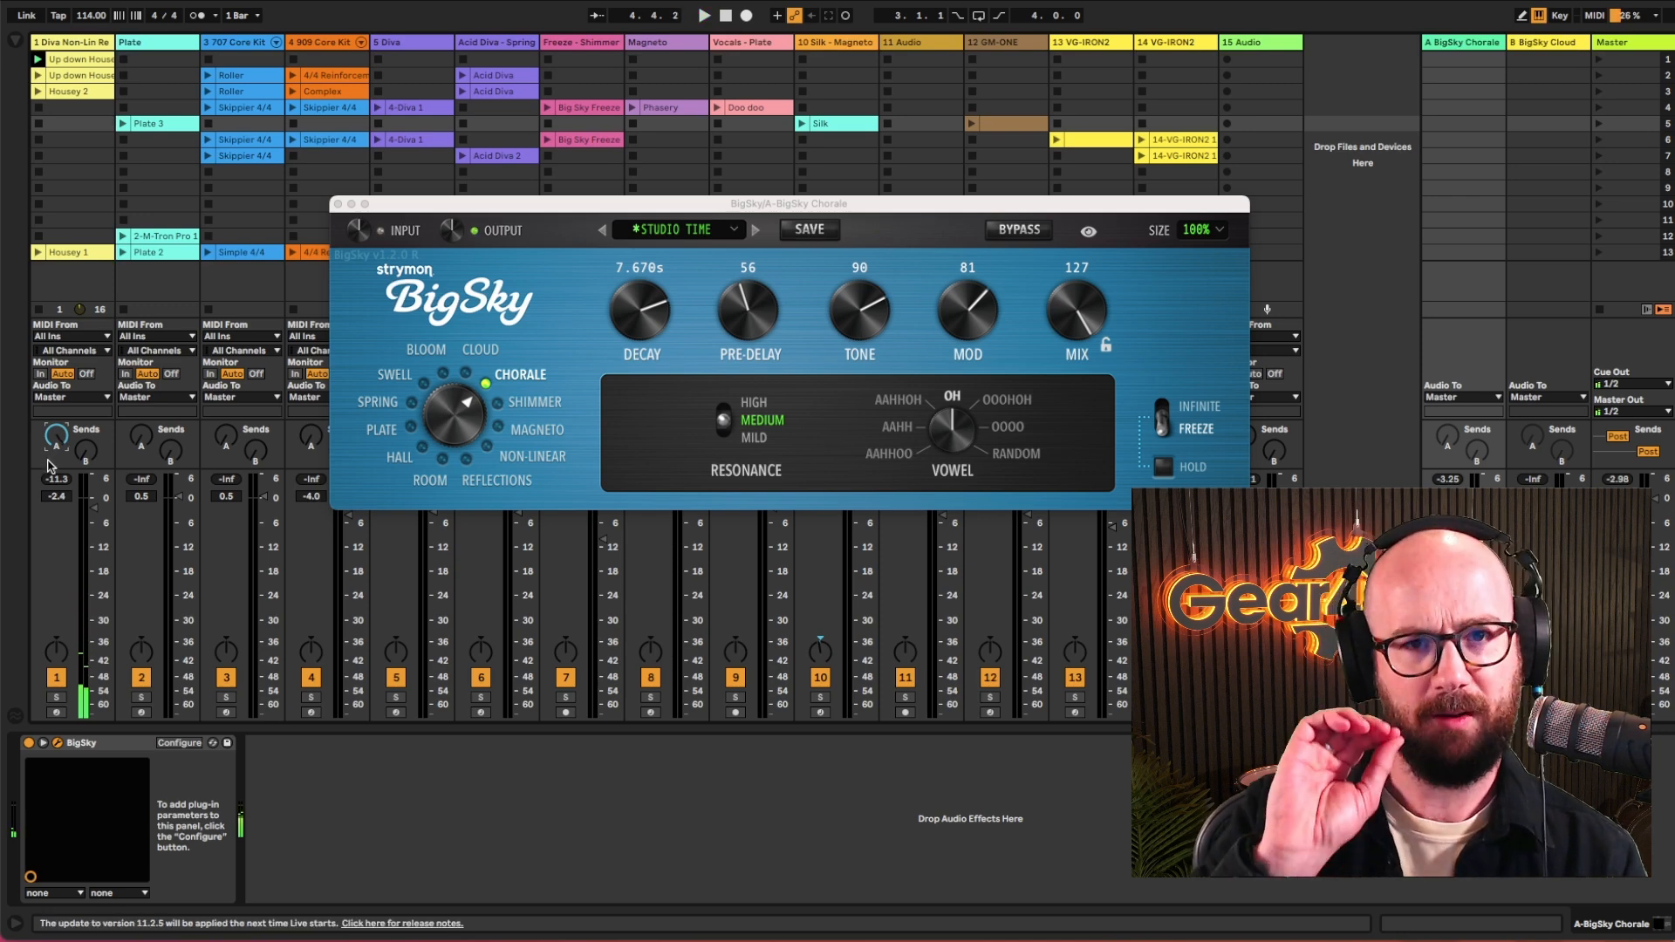
pyautogui.moveTo(967, 425)
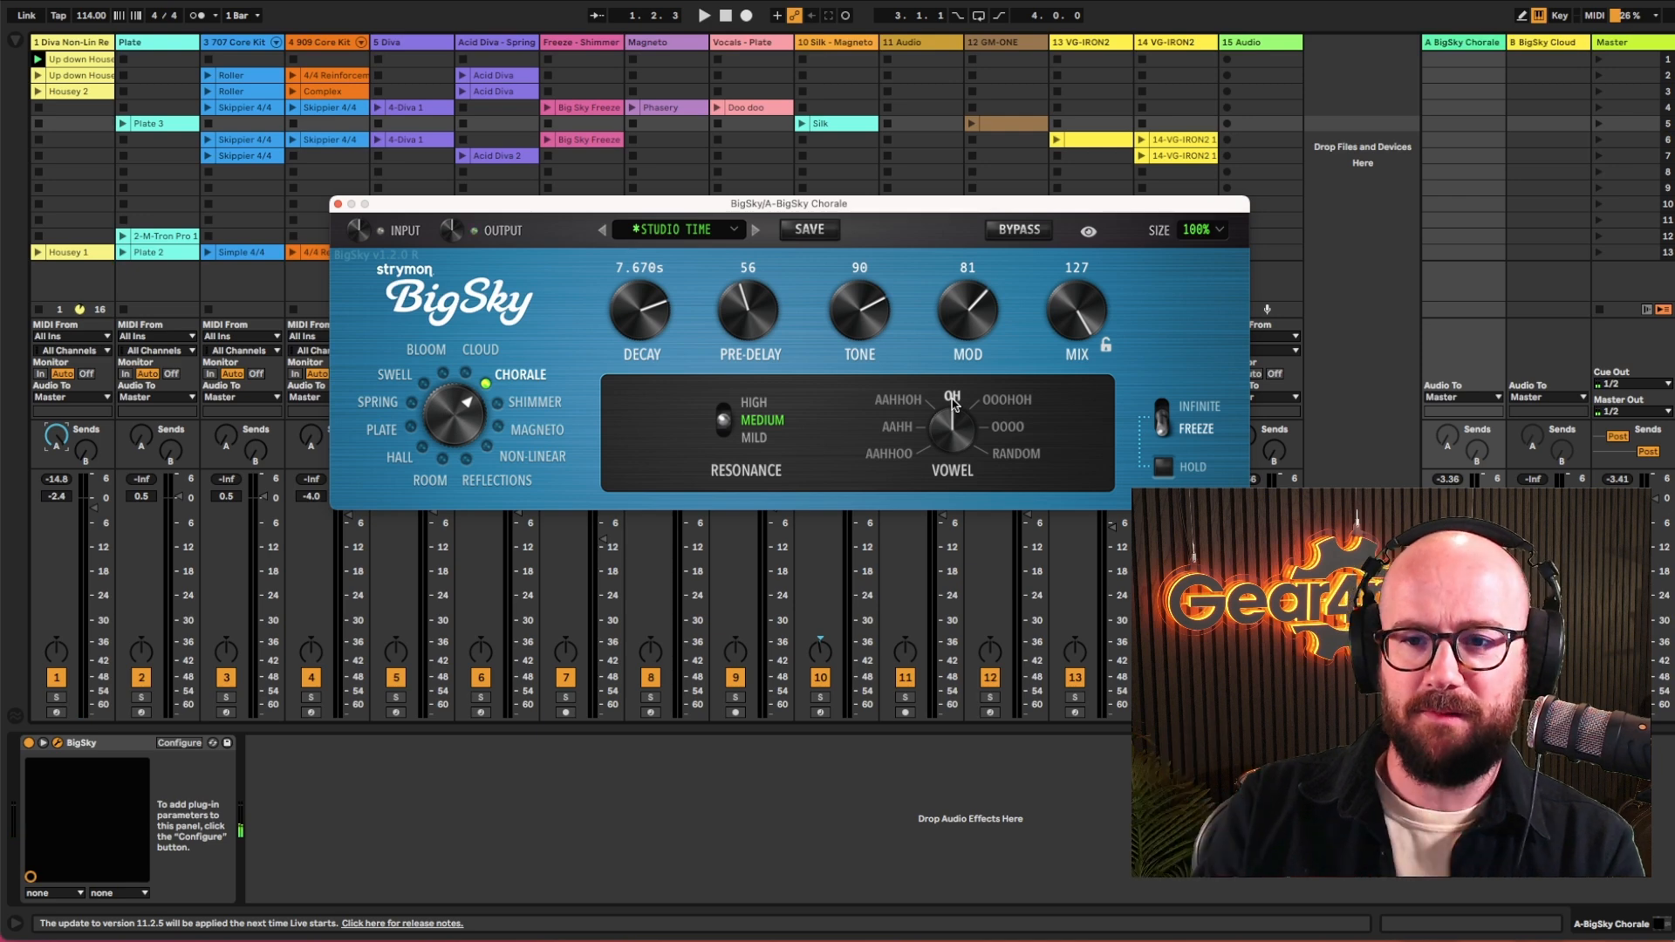
pyautogui.moveTo(1045, 314)
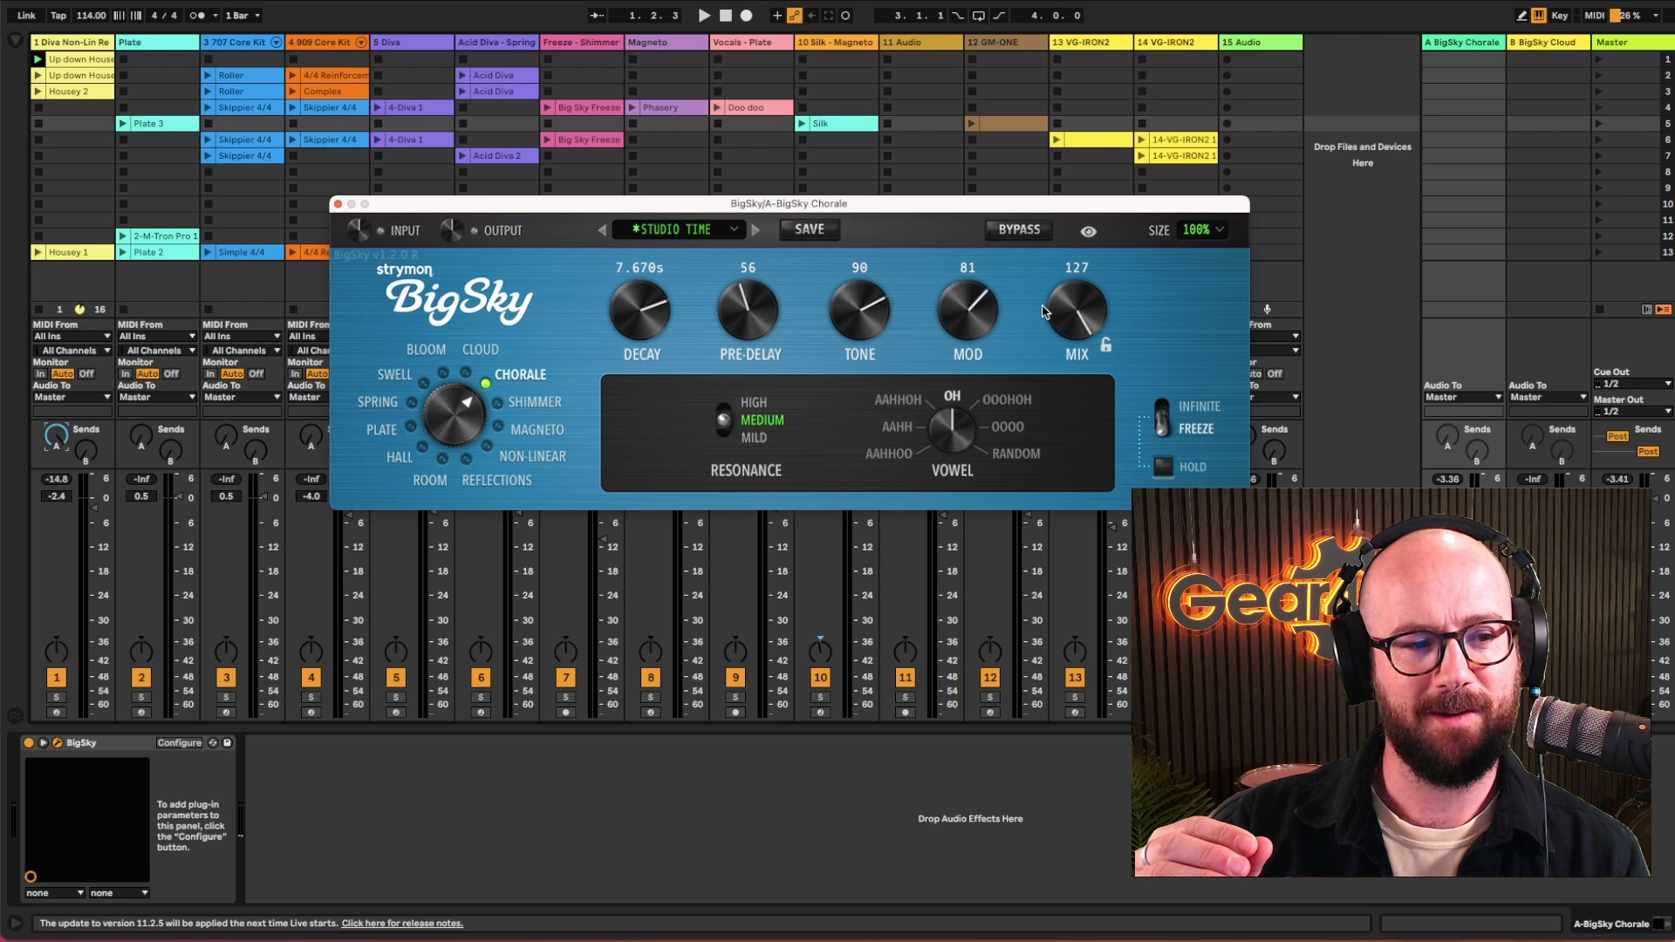
pyautogui.moveTo(667, 310)
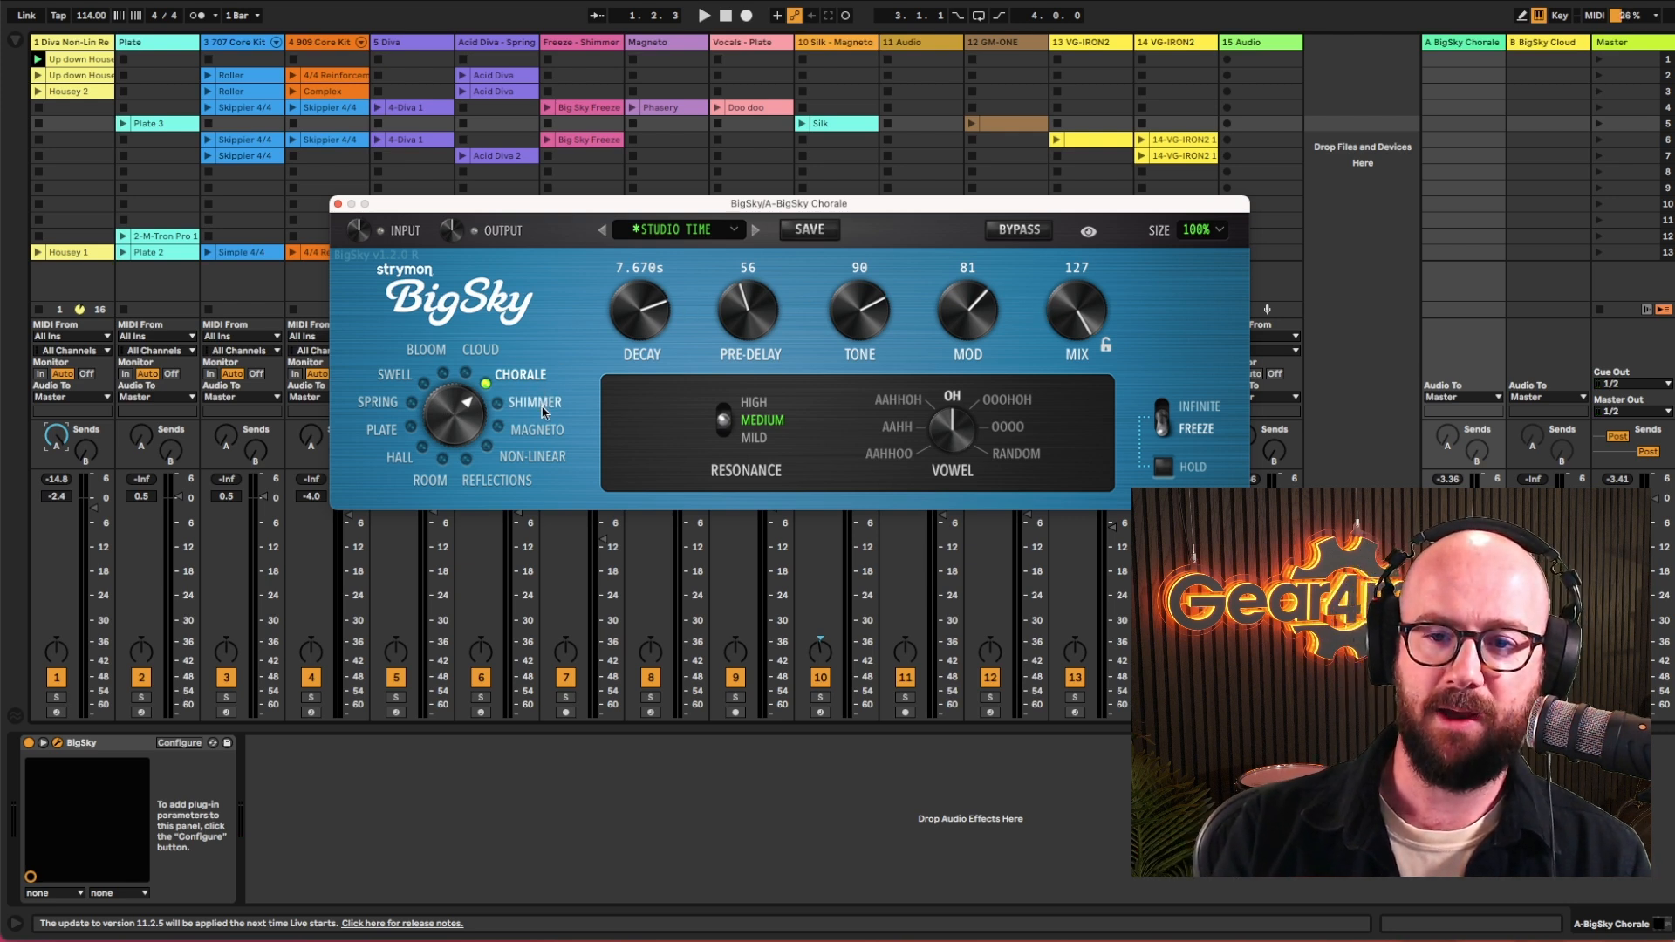
# Step: Audition Shimmer, Reflections, Swell and Hall algorithms, settling on Bloom with 6.467s decay
pyautogui.click(533, 403)
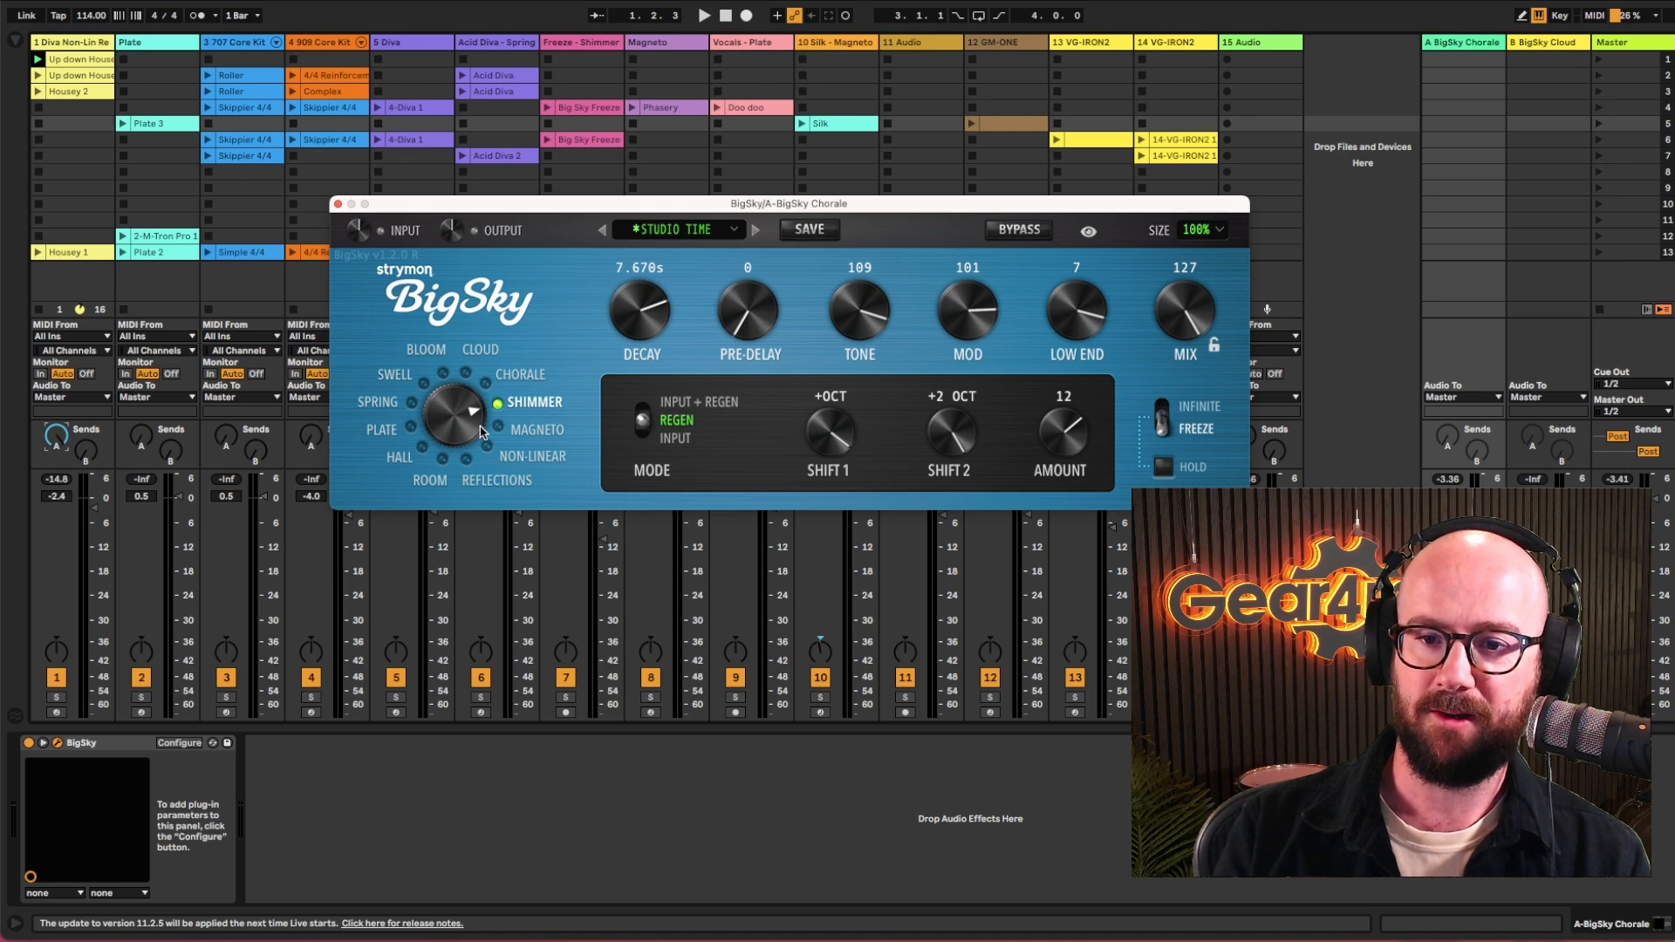
pyautogui.click(496, 479)
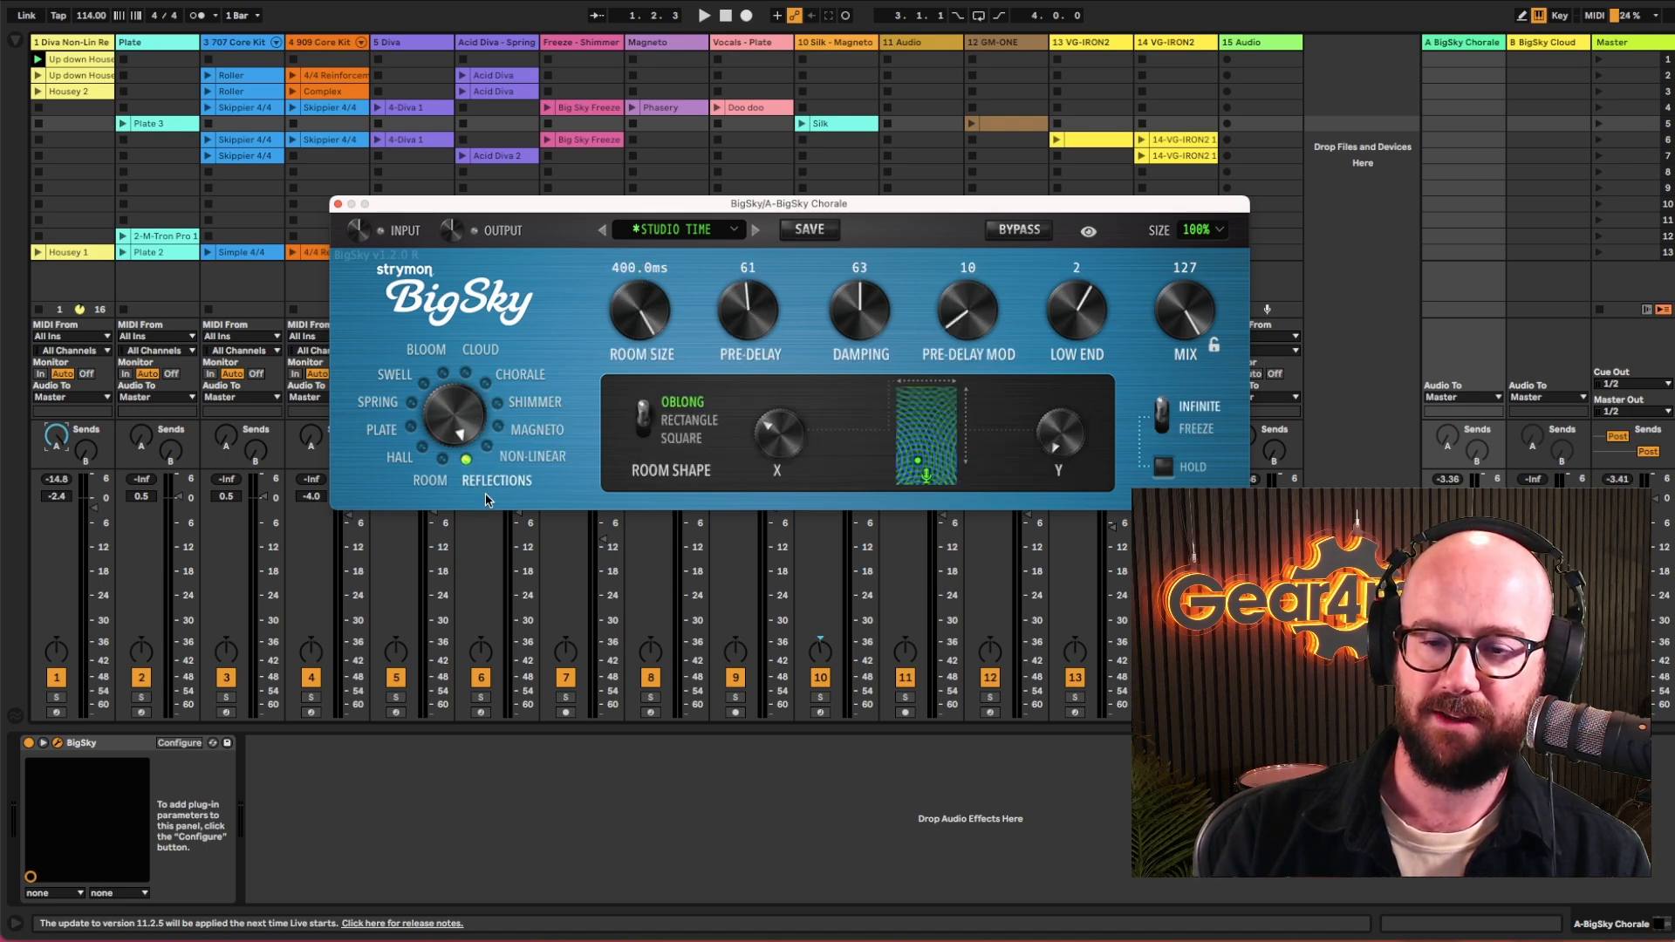
pyautogui.click(536, 429)
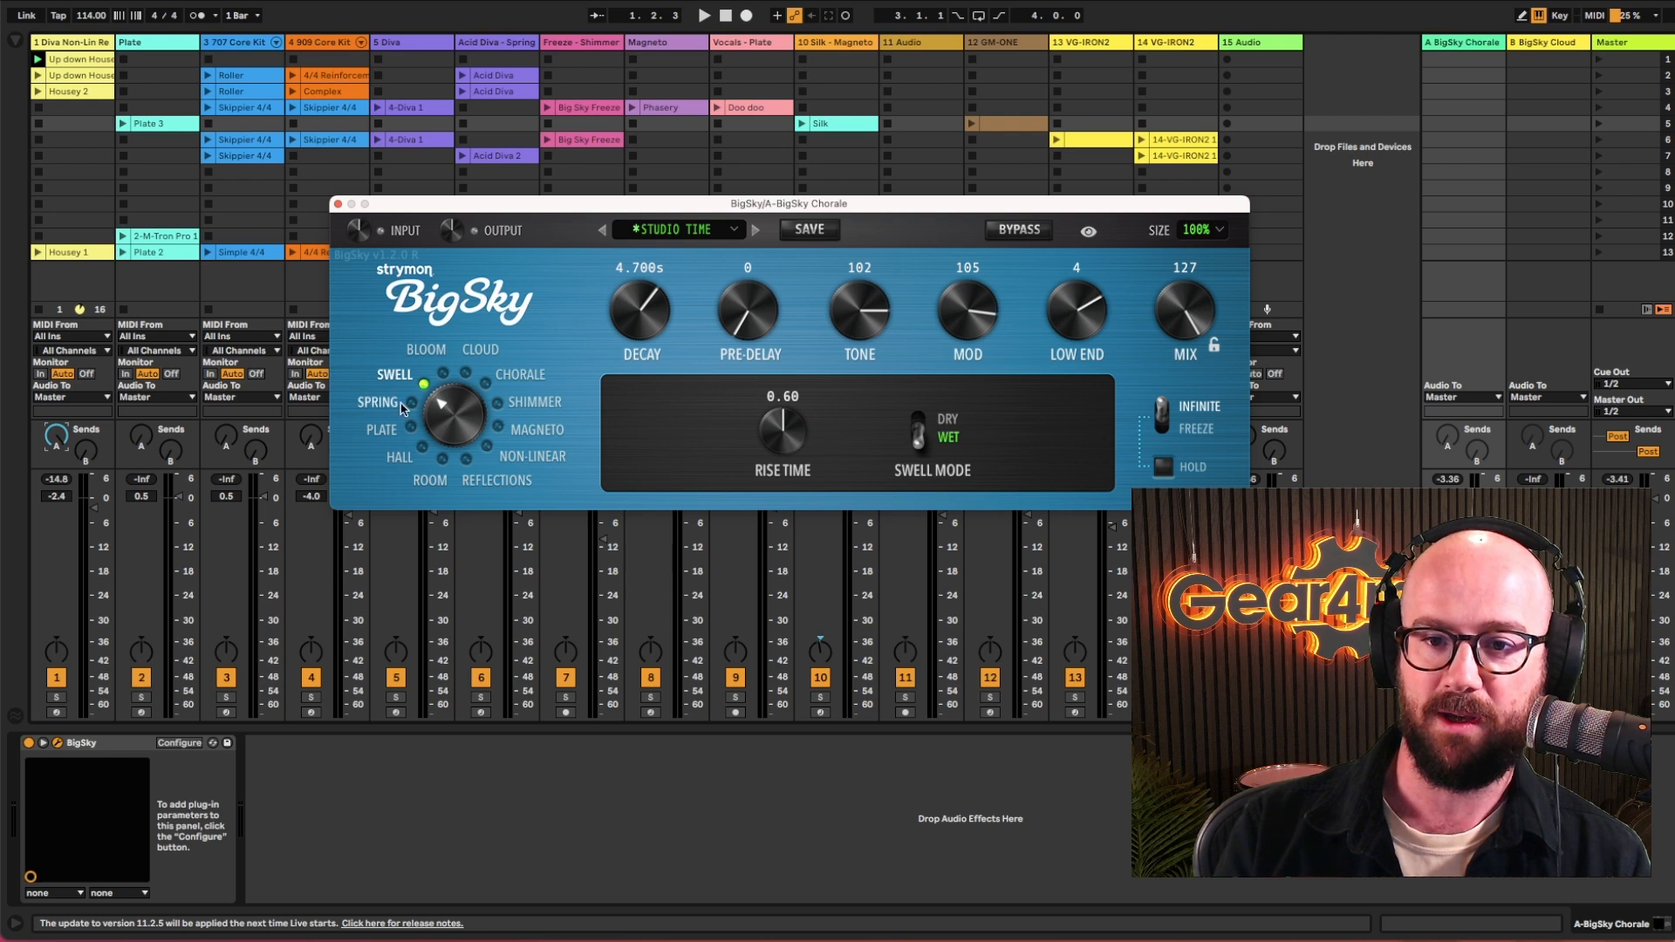
pyautogui.click(380, 430)
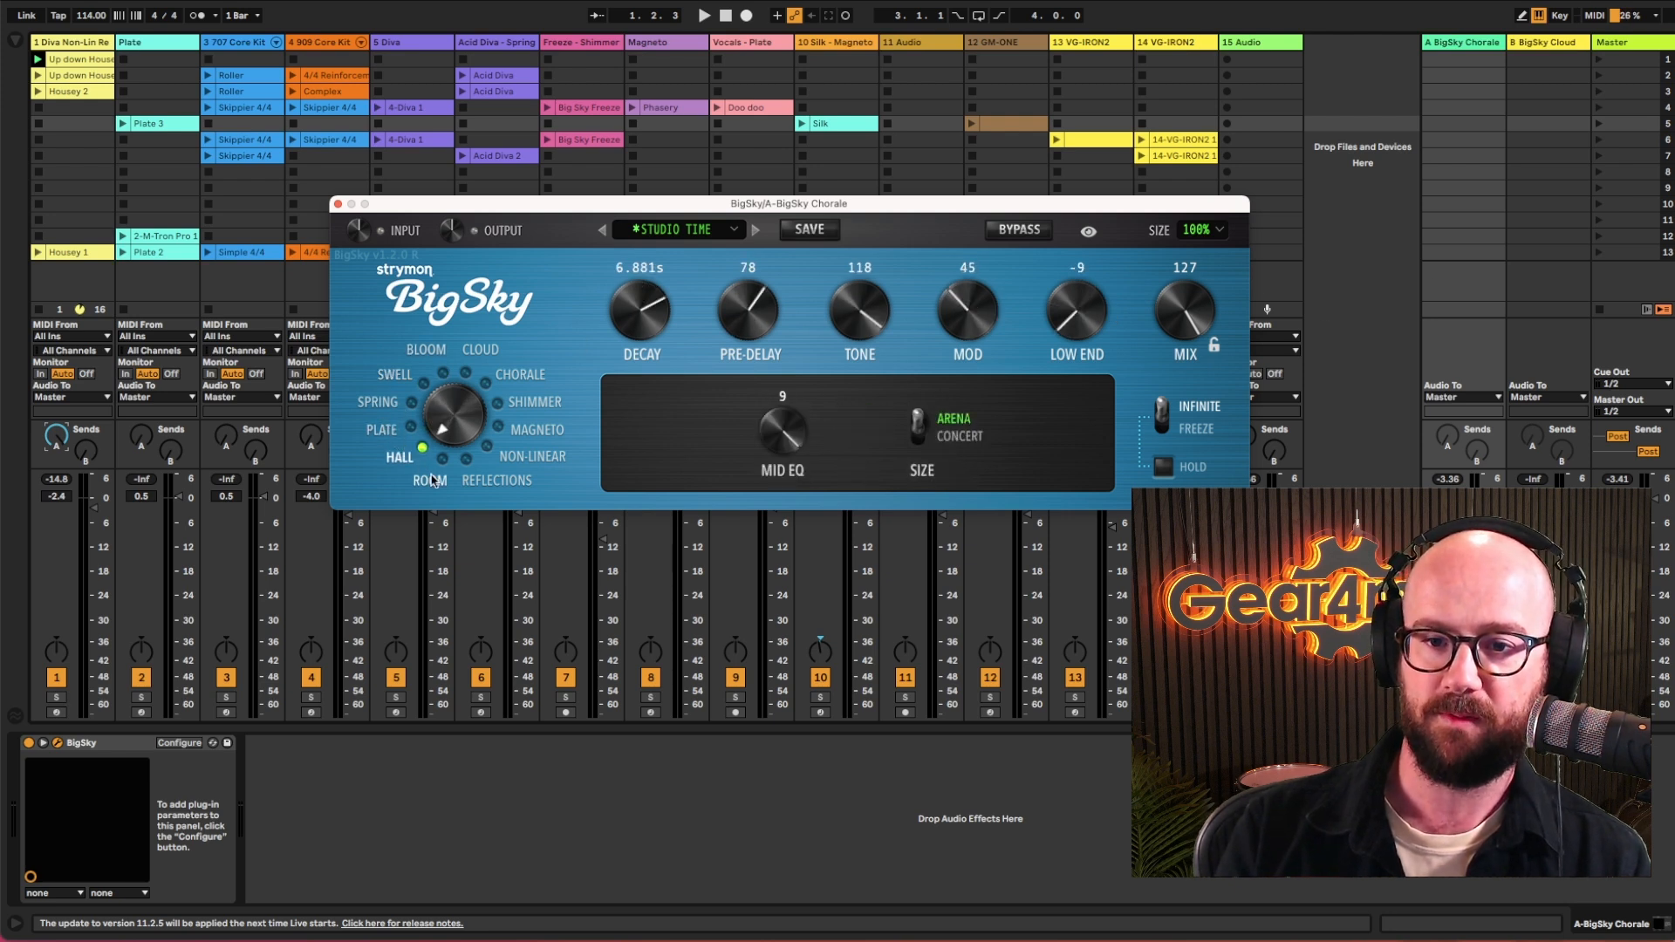
pyautogui.click(429, 480)
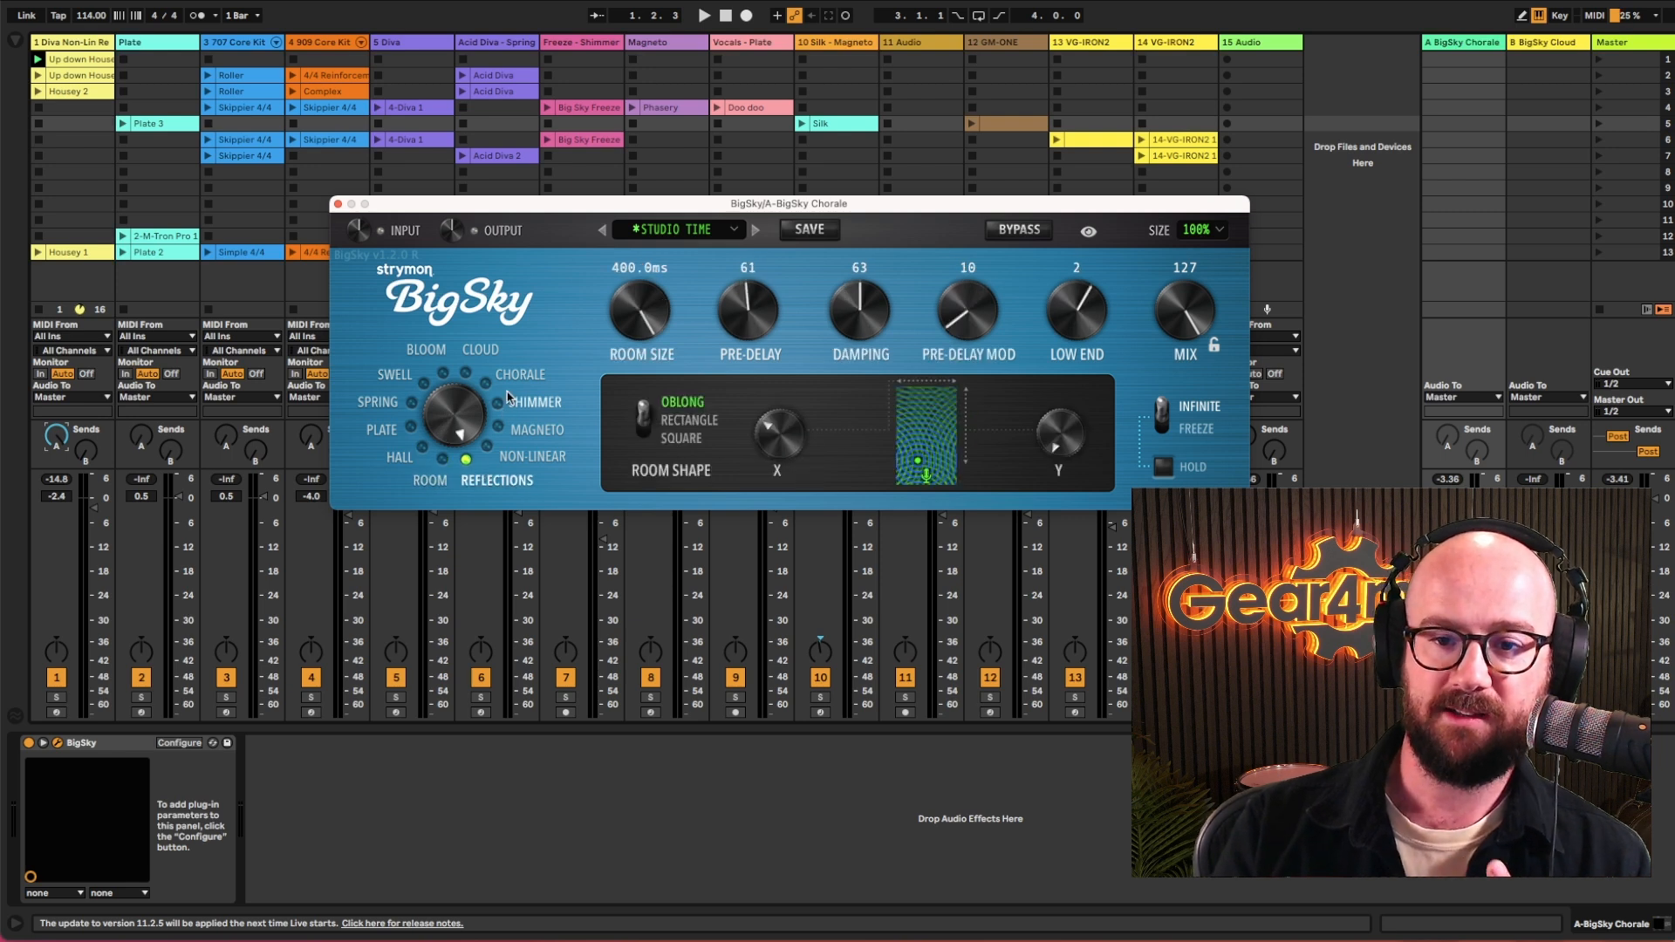
pyautogui.click(520, 374)
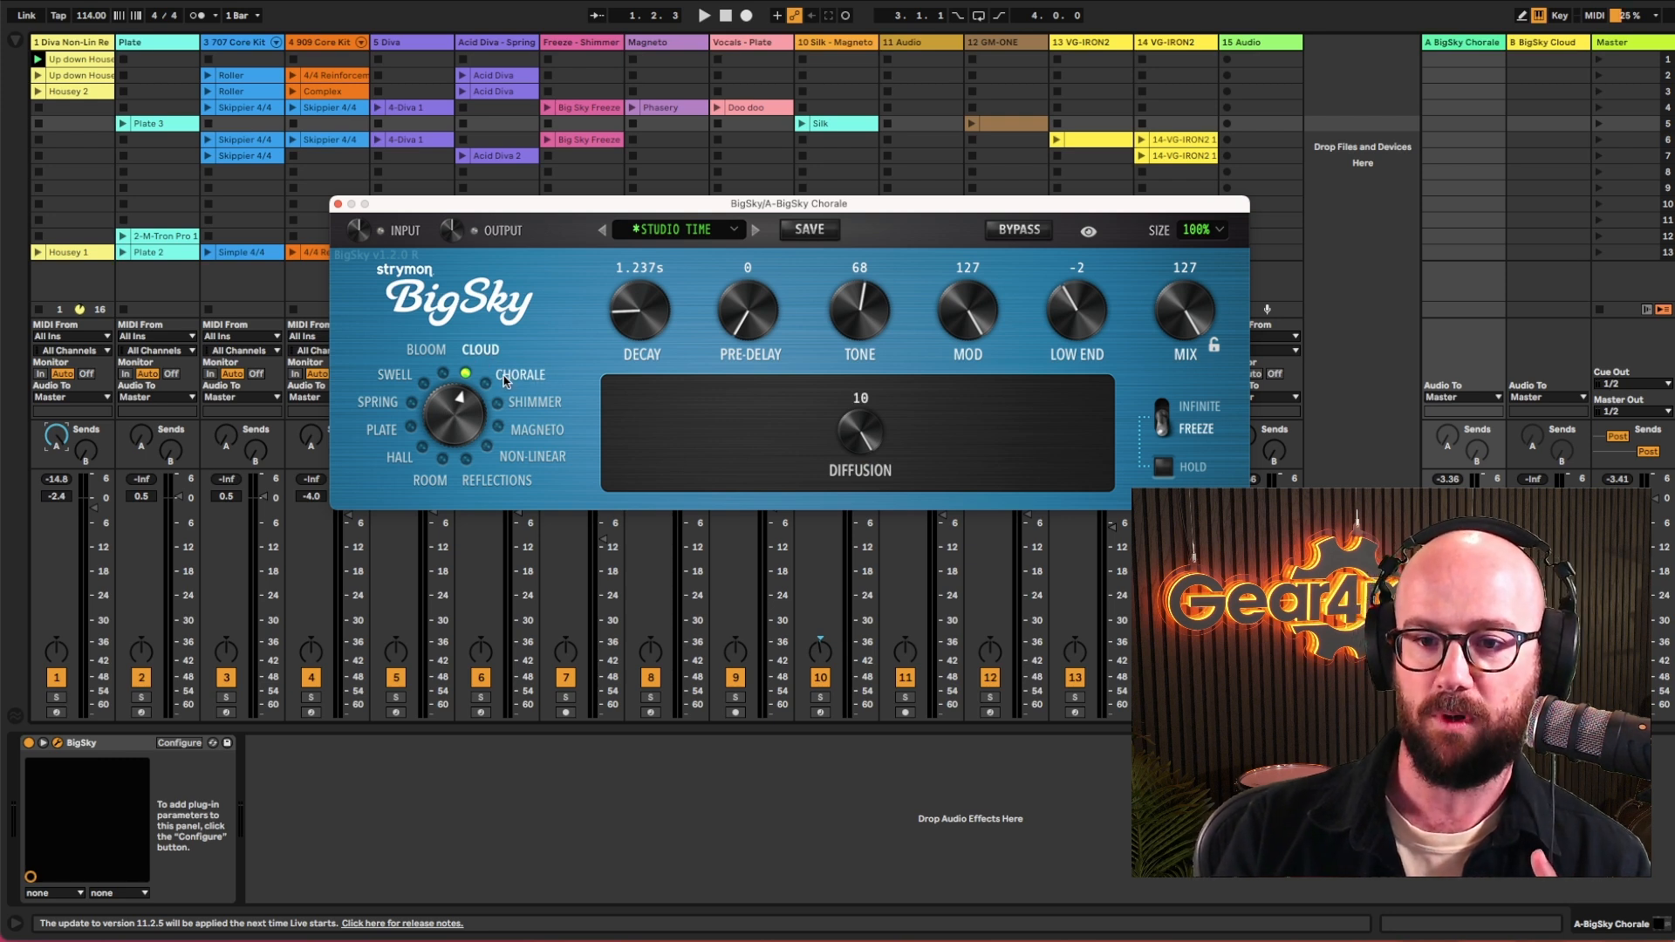
pyautogui.click(520, 375)
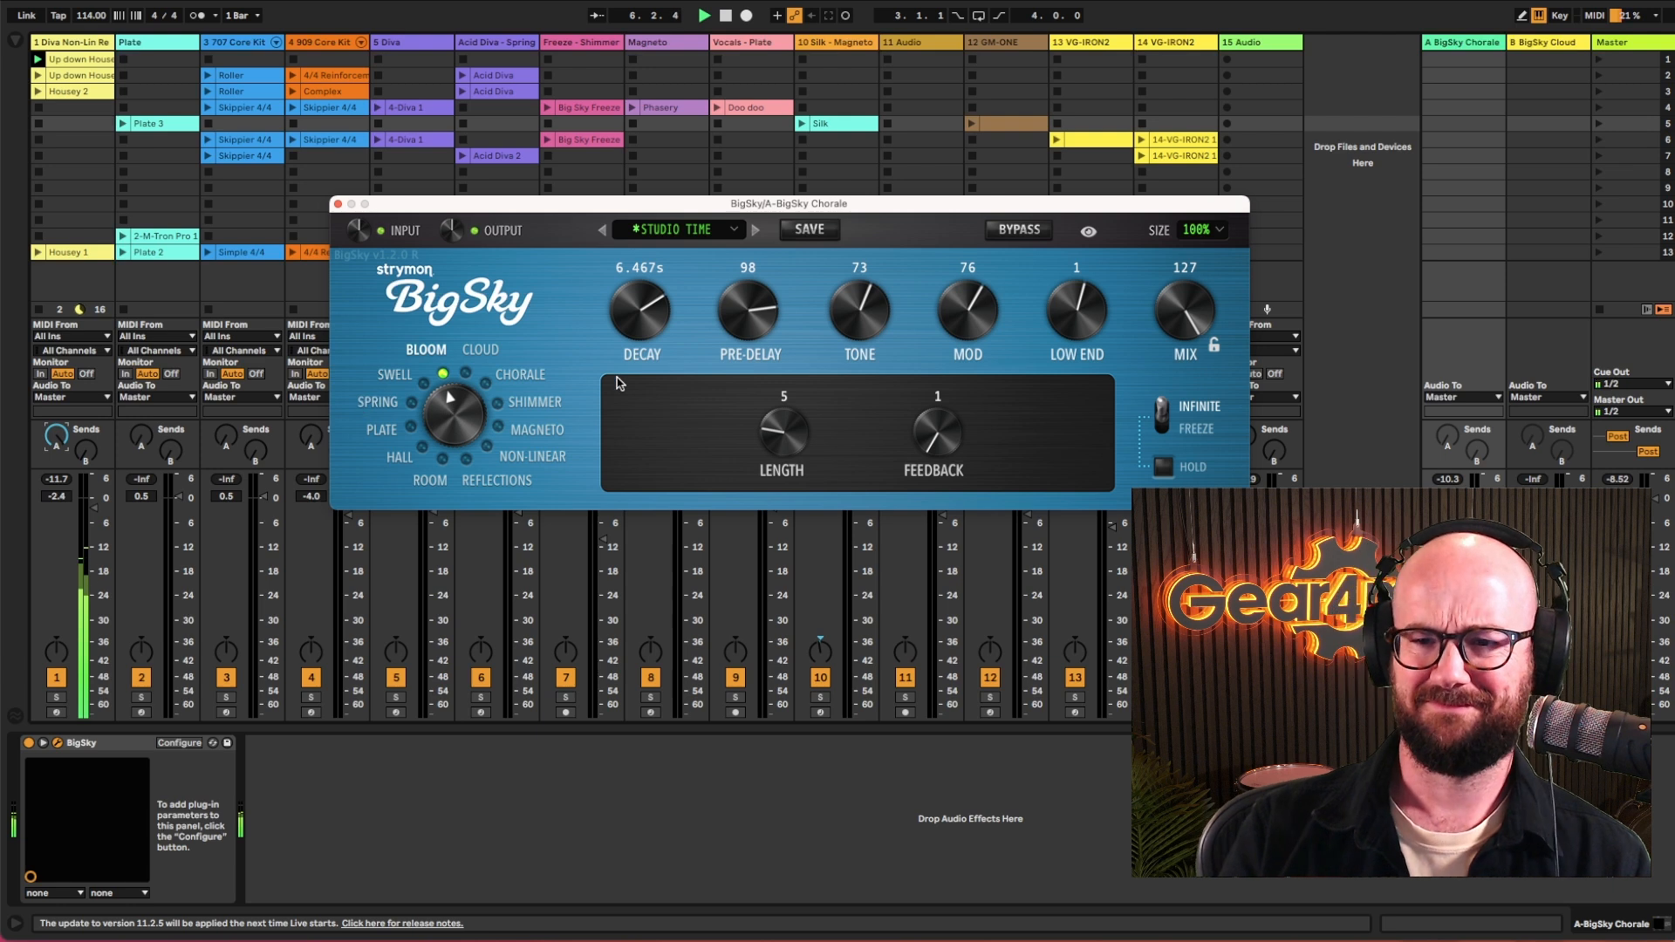
# Step: Raise Bloom's modulation, audition Shimmer and Magneto, and return to Chorale
pyautogui.moveTo(965, 310); pyautogui.dragTo(980, 247)
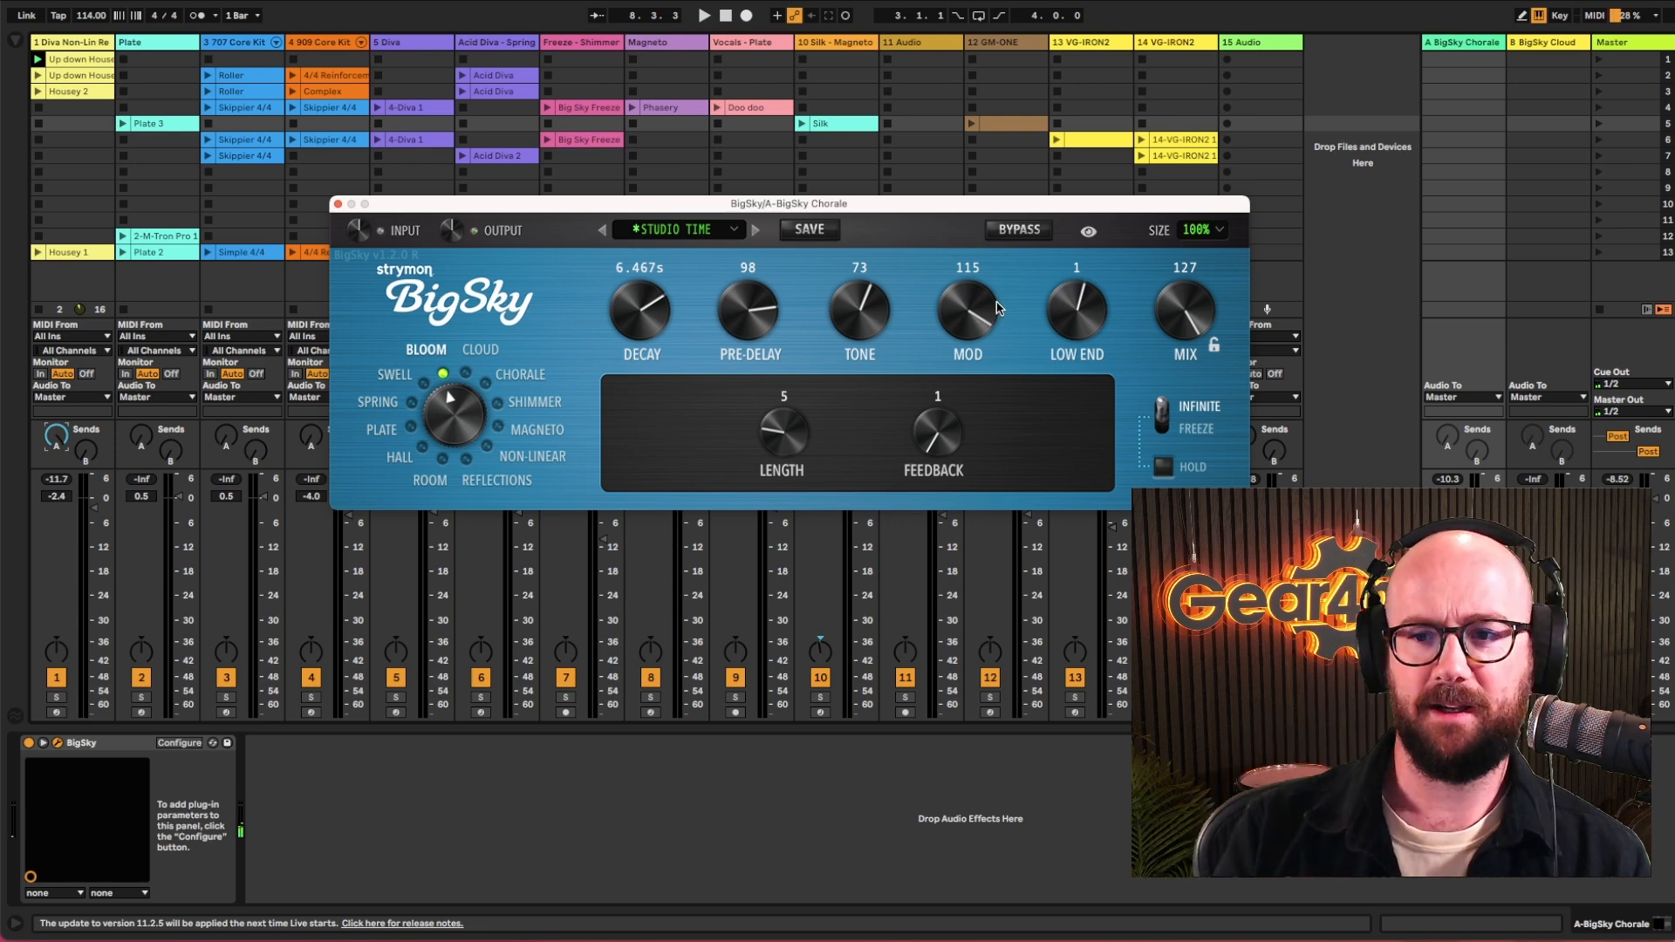
pyautogui.moveTo(544, 387)
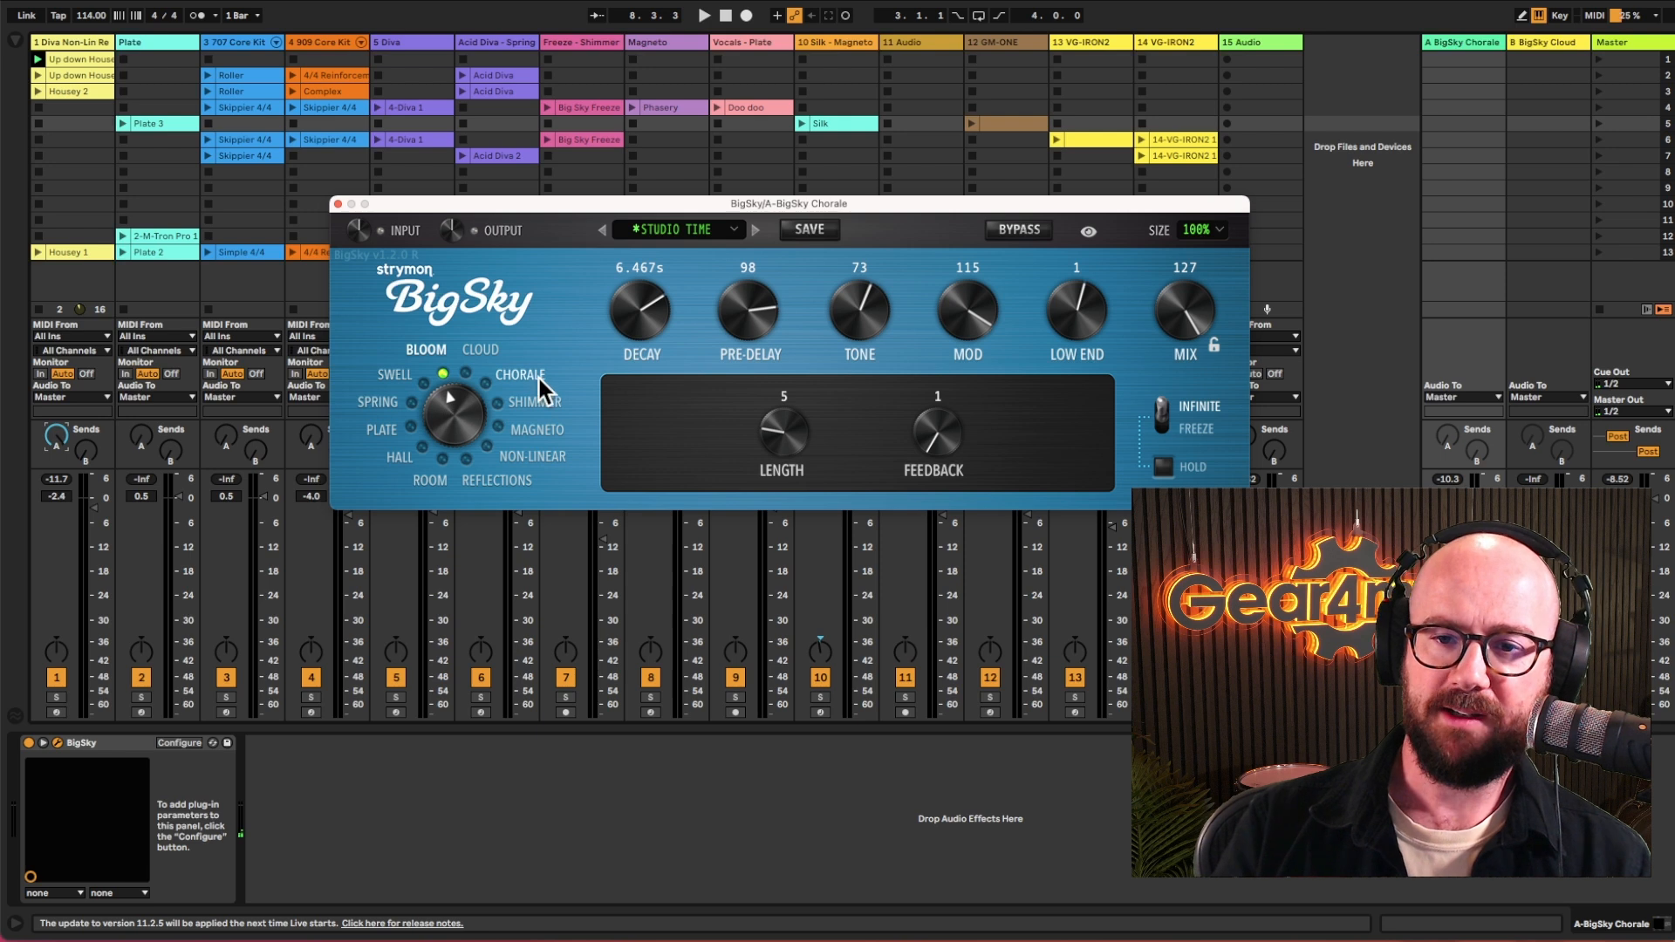
pyautogui.click(486, 385)
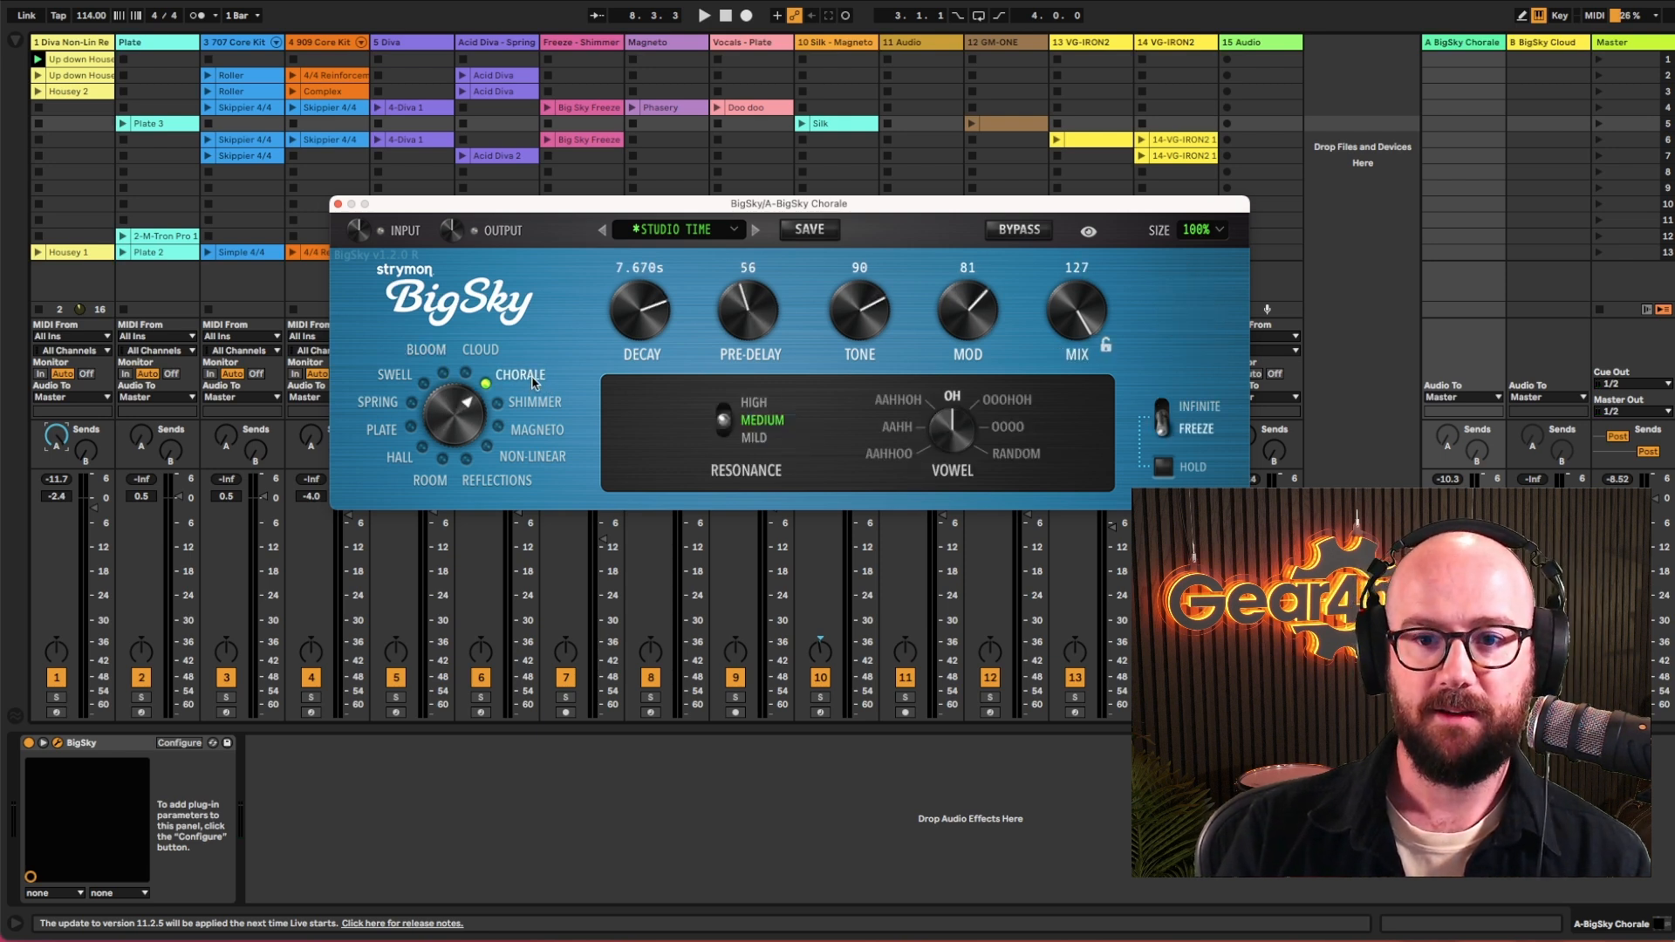
pyautogui.click(534, 401)
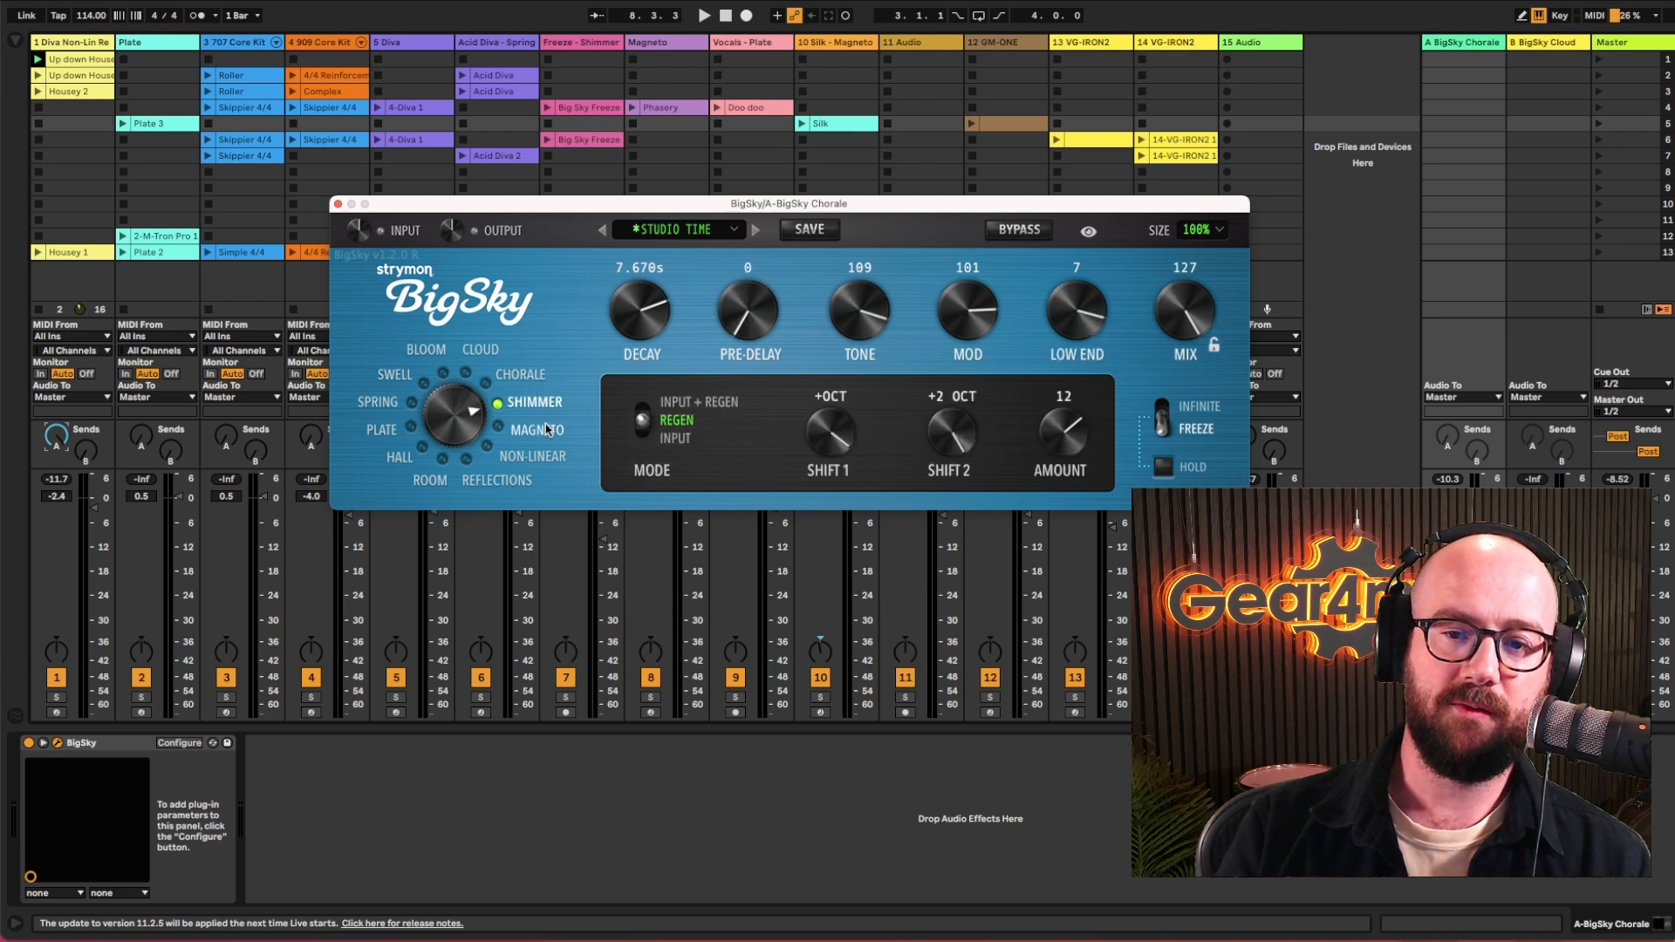
pyautogui.click(536, 428)
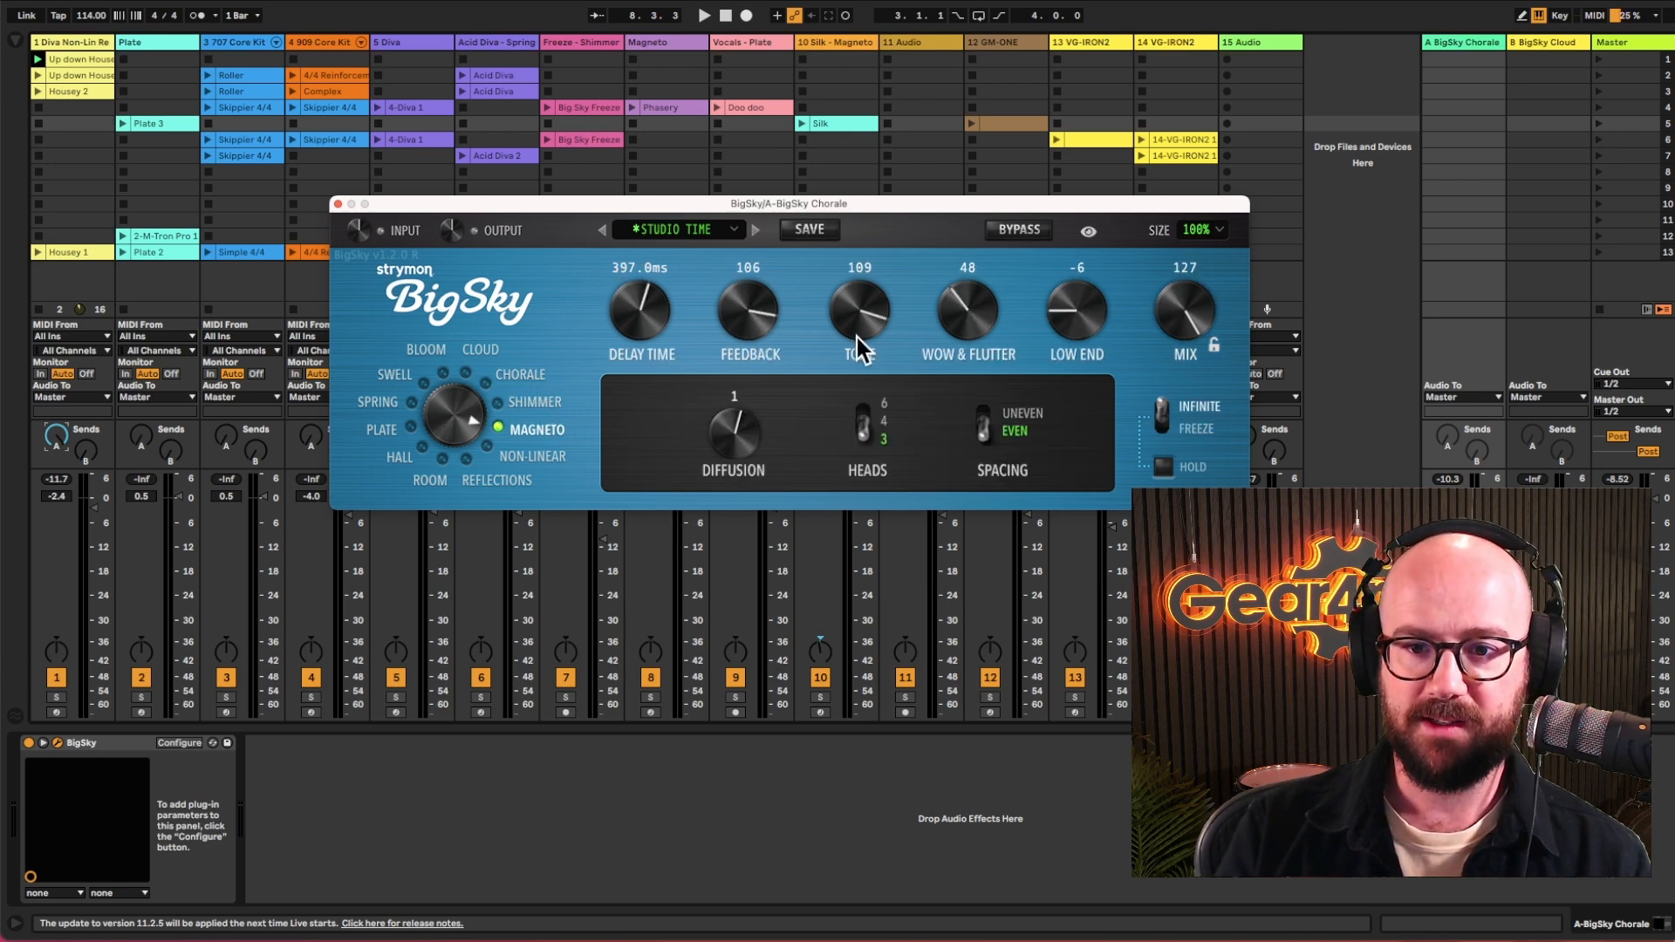
pyautogui.click(519, 373)
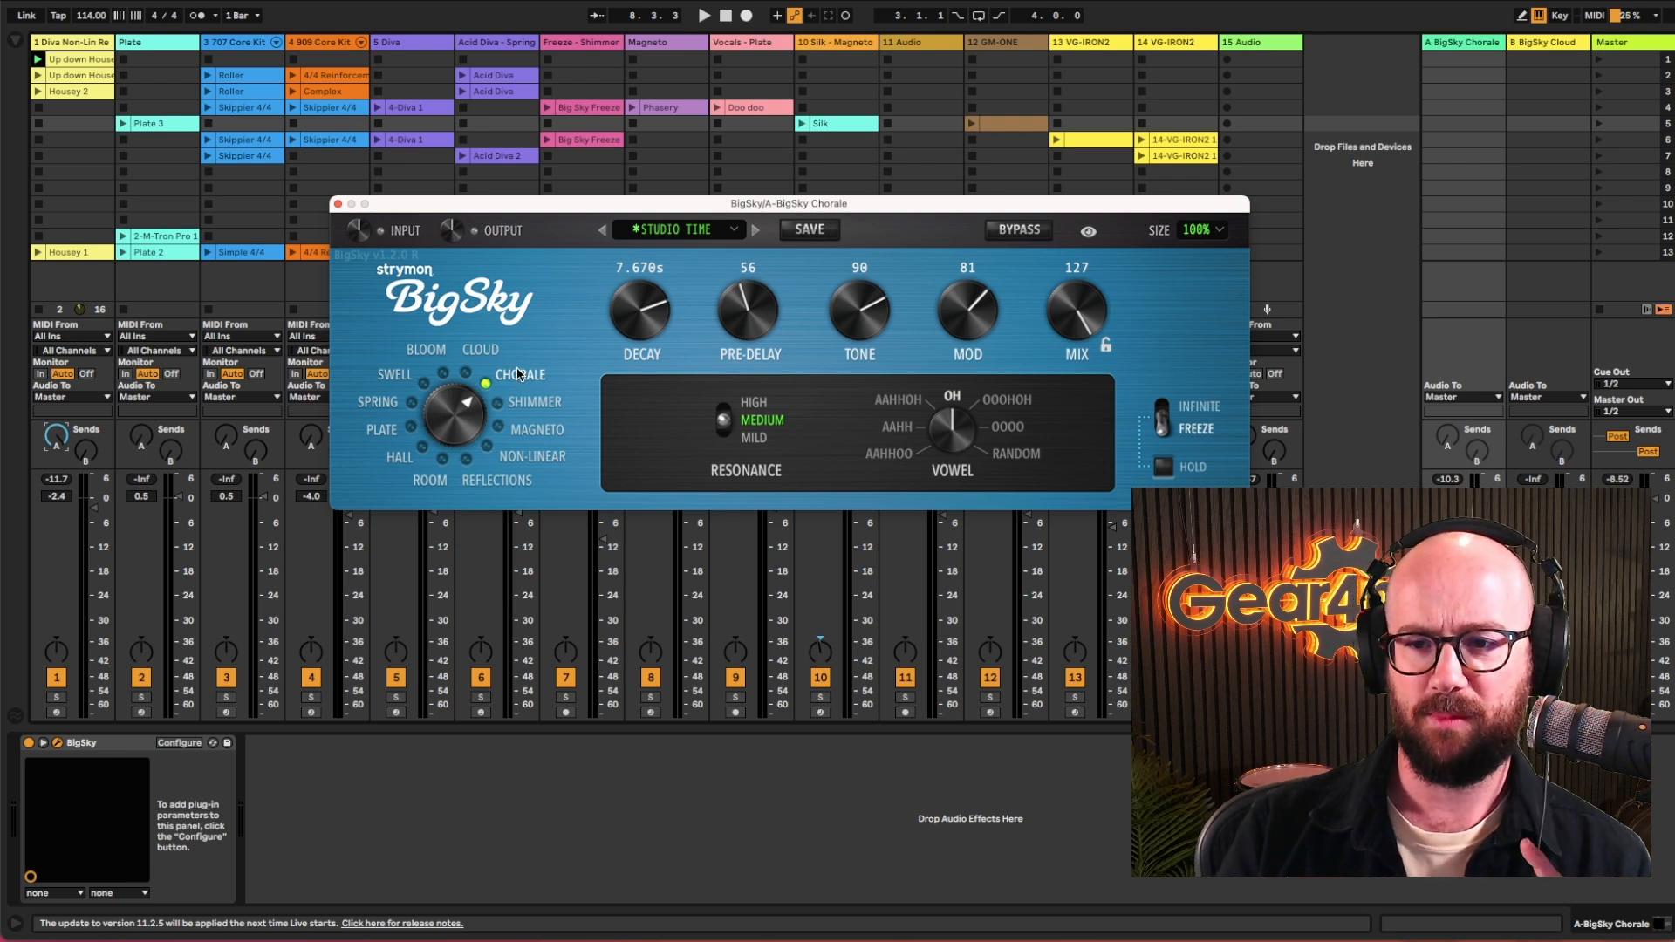
pyautogui.moveTo(704, 304)
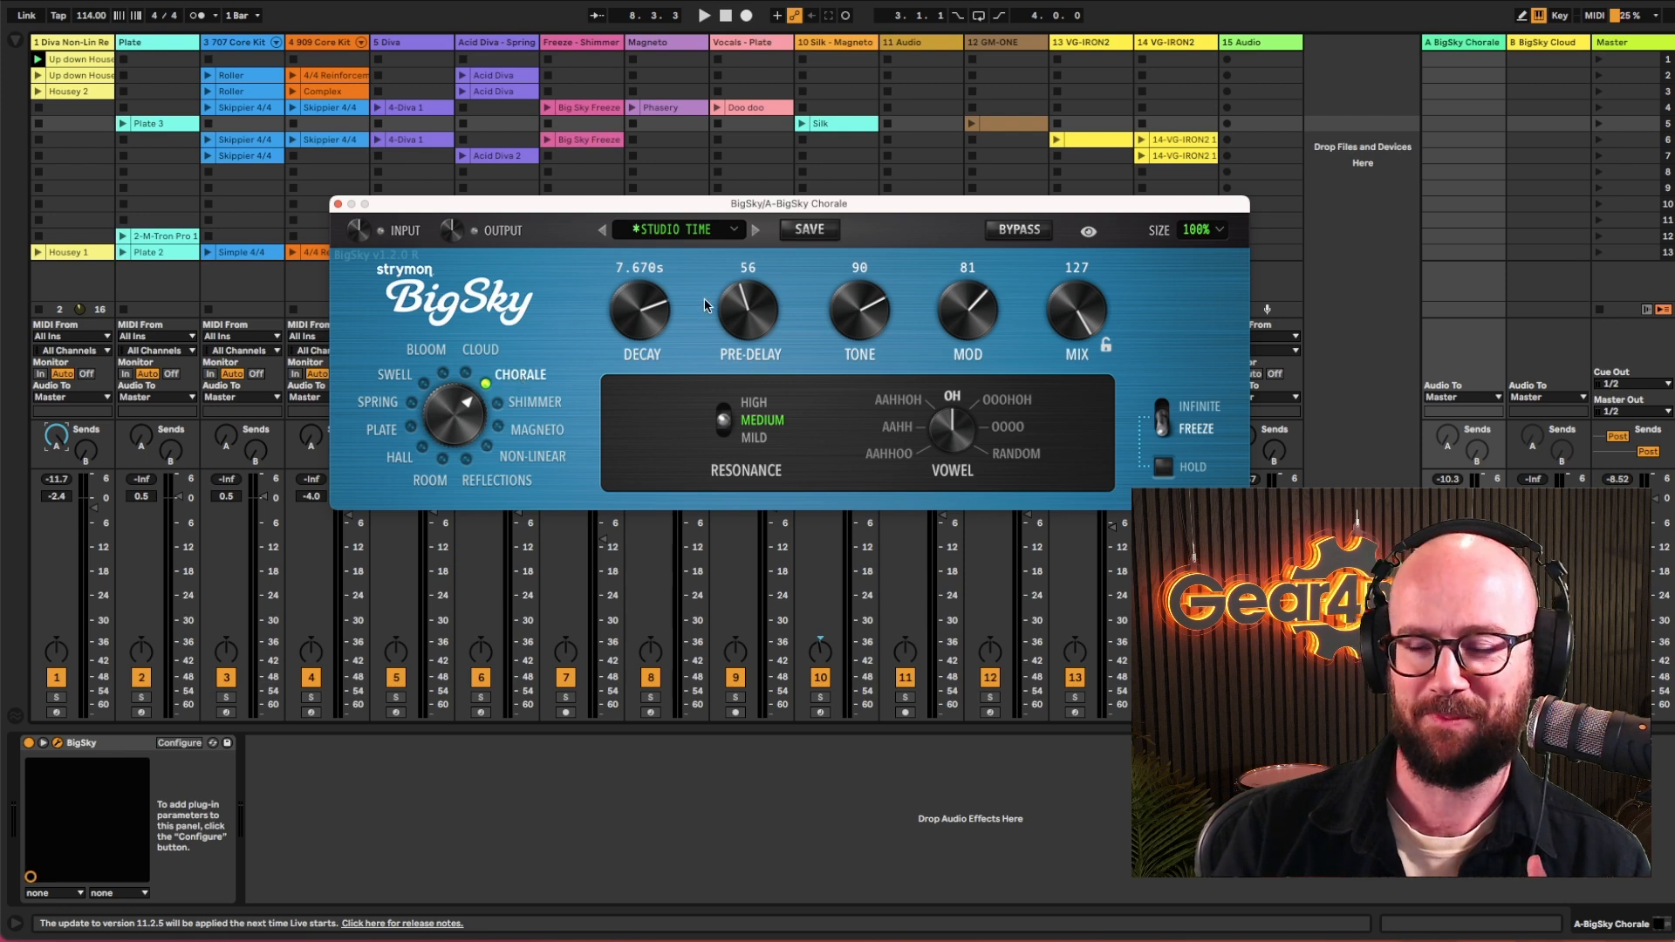
pyautogui.moveTo(1041, 296)
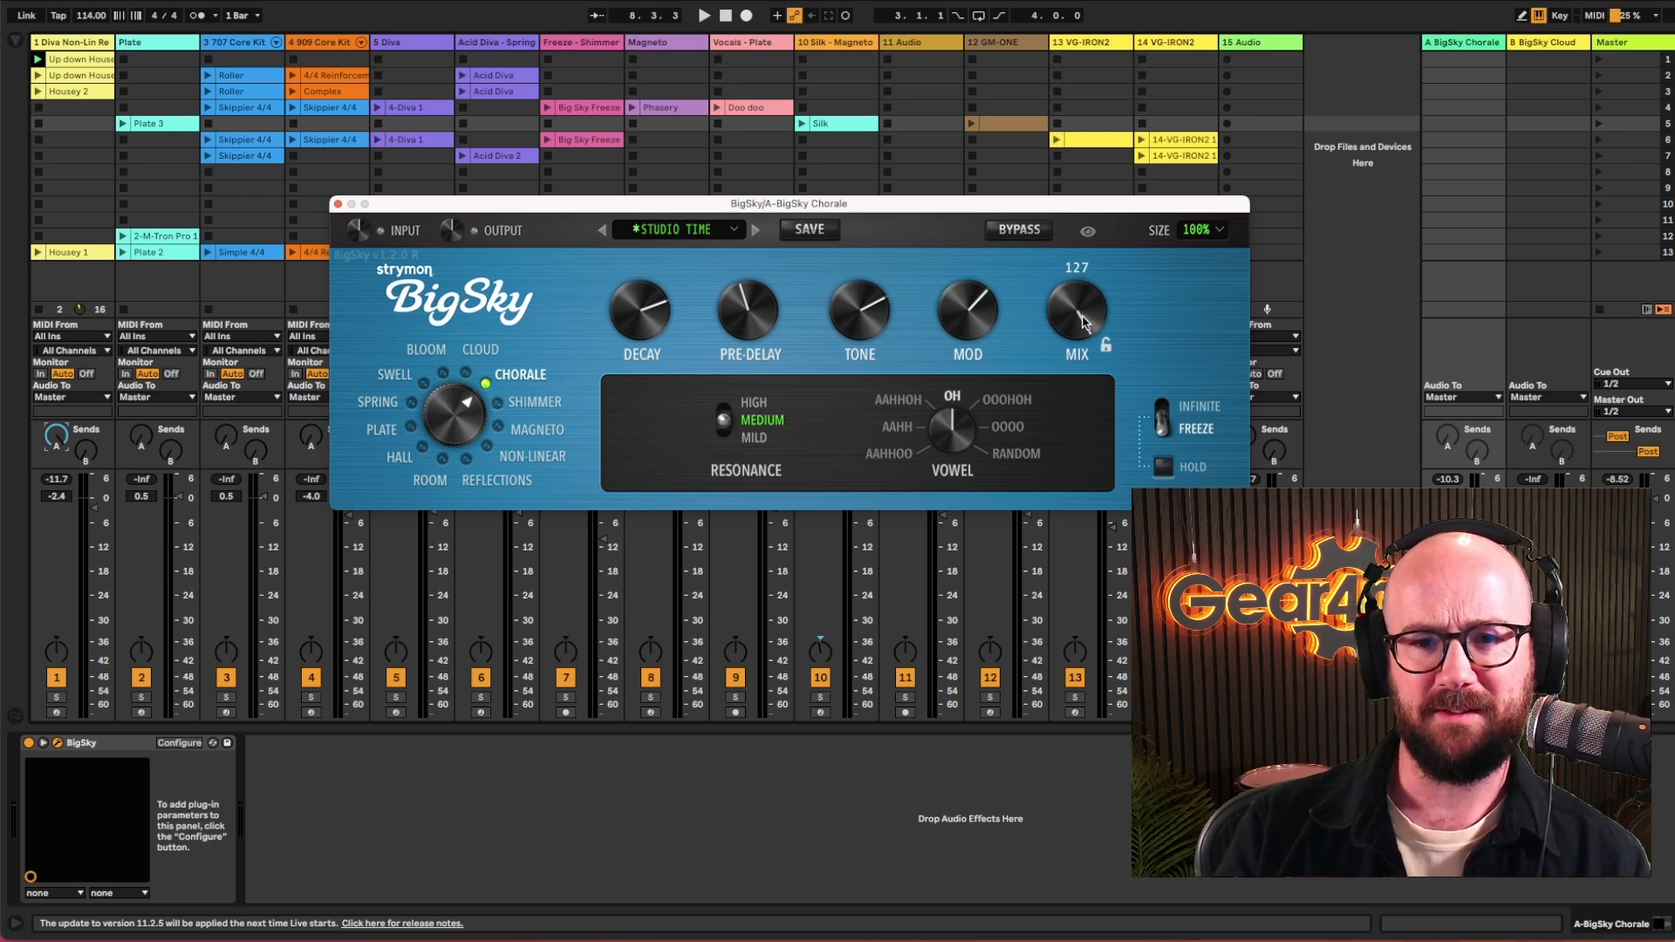
# Step: Open the BigSky preset list and dismiss it without choosing a preset
pyautogui.click(679, 228)
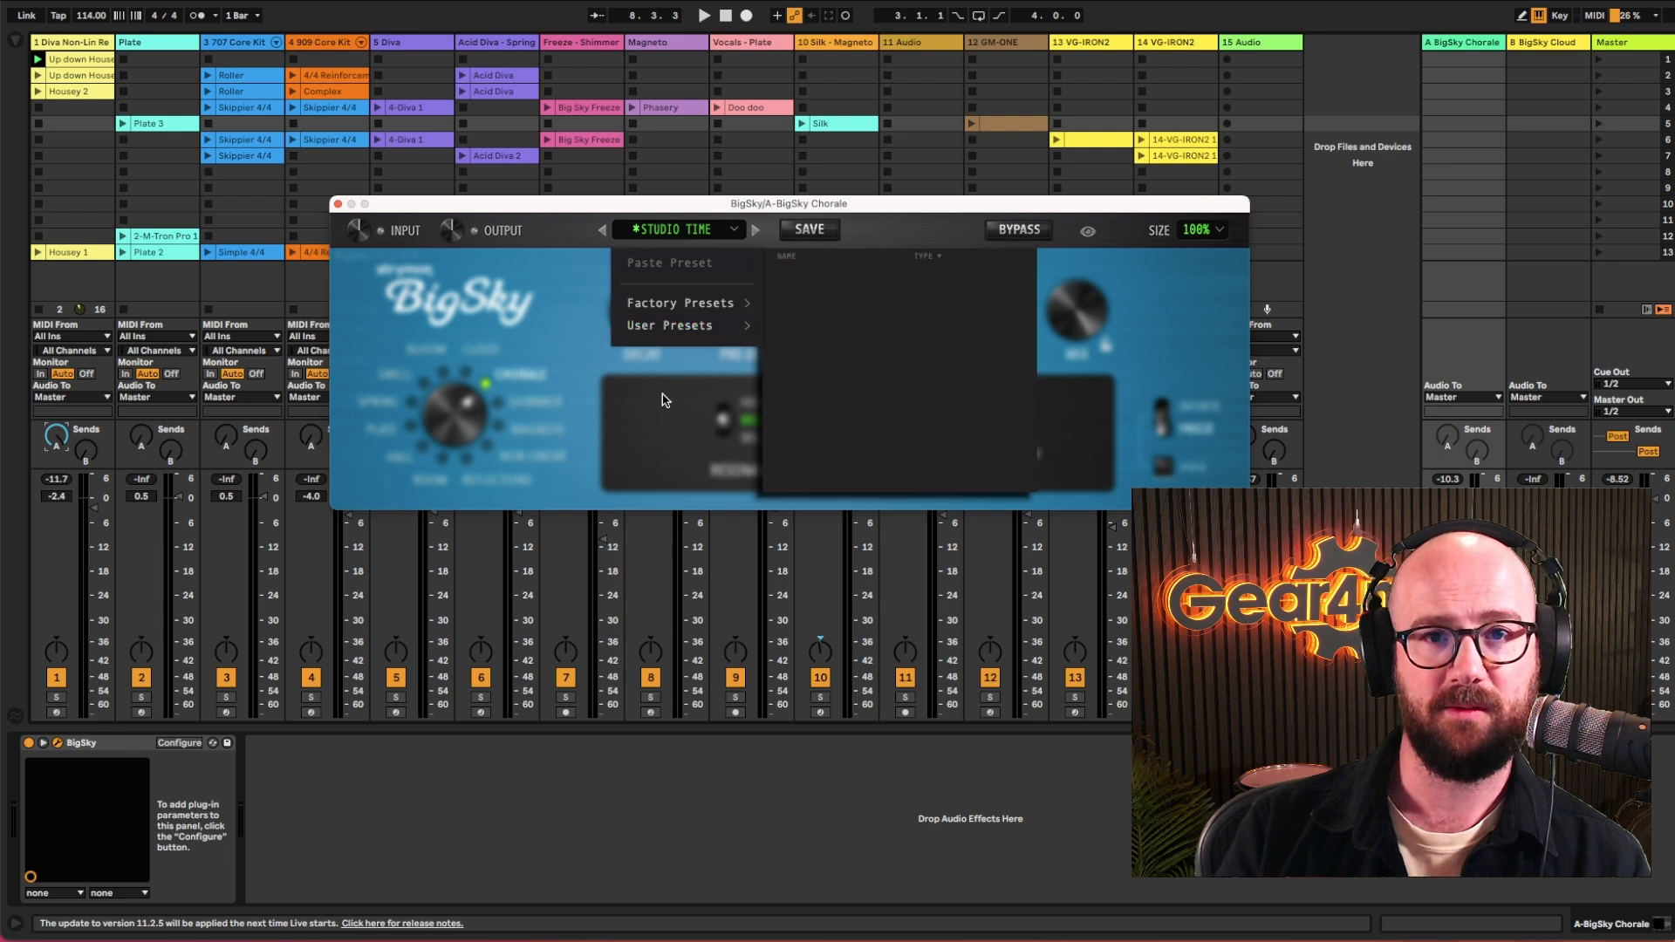
pyautogui.click(662, 399)
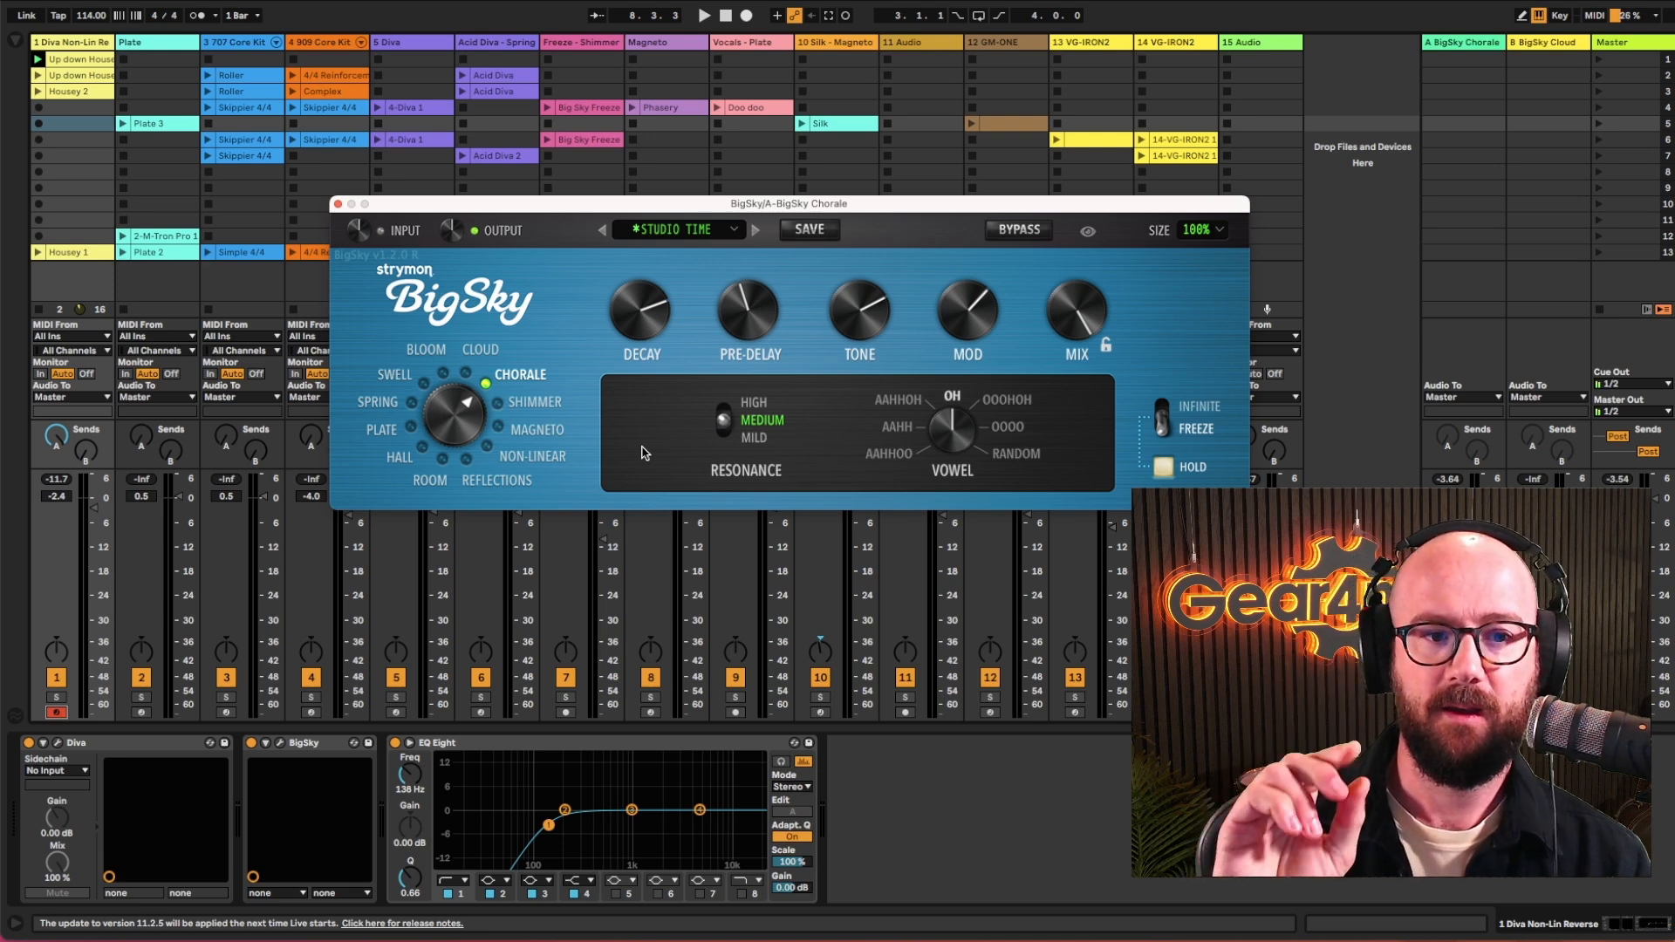
pyautogui.moveTo(1202, 417)
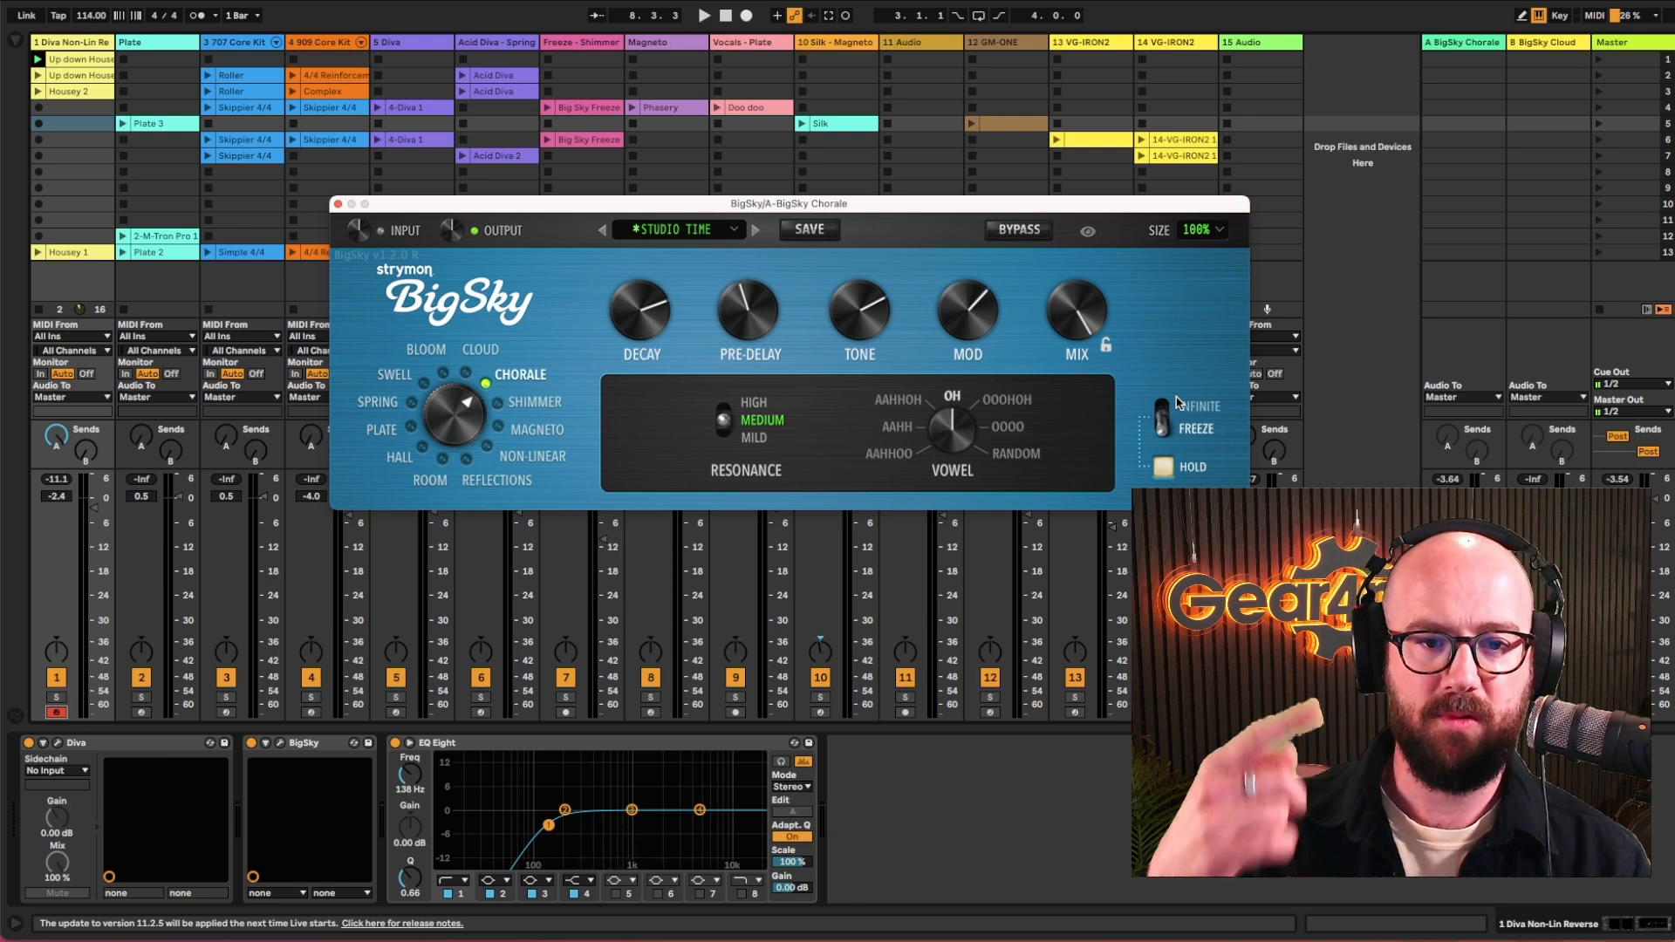
pyautogui.moveTo(1196, 428)
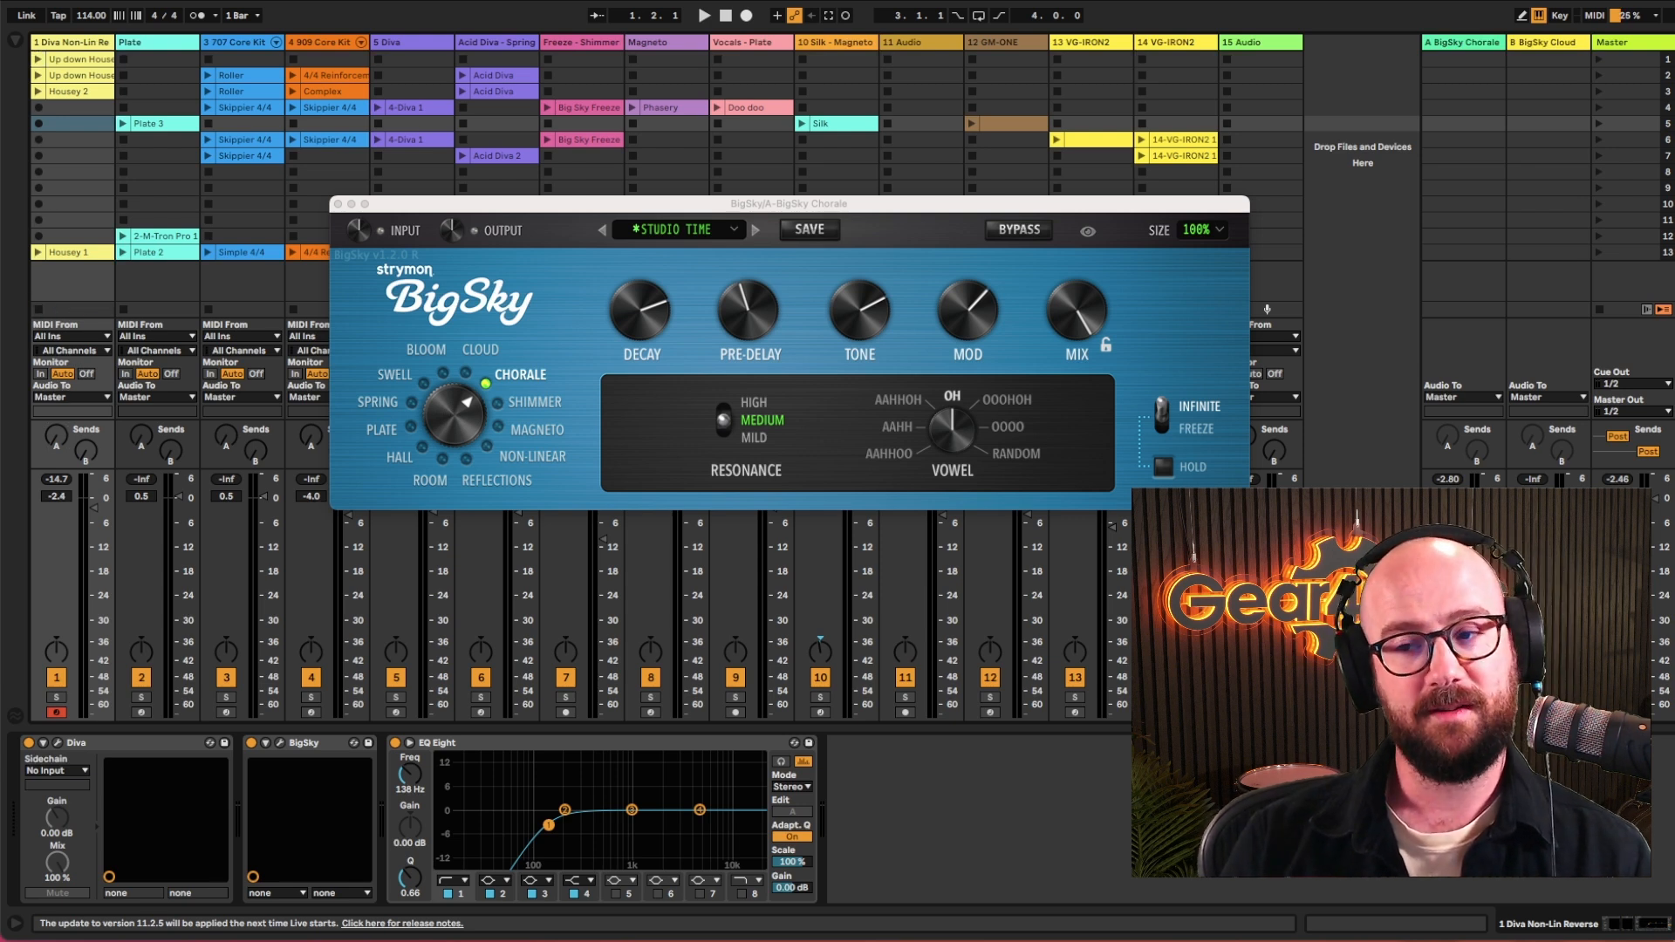
pyautogui.moveTo(465, 130)
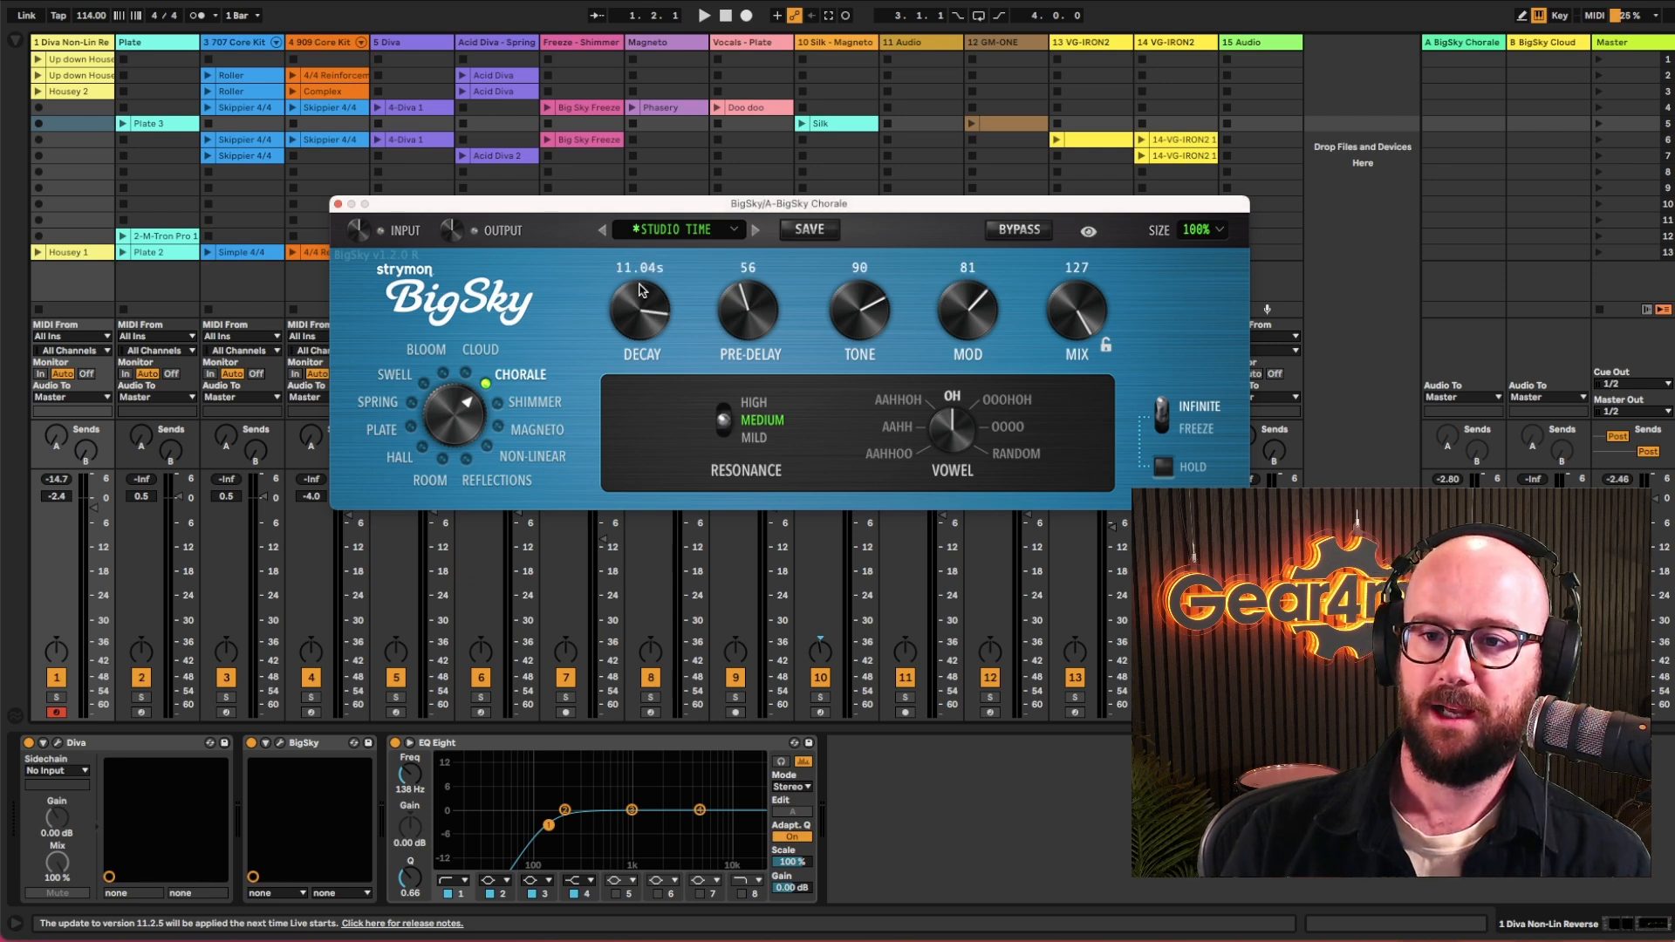
# Step: Lengthen the return-A Chorale reverb's decay time
pyautogui.moveTo(639, 289); pyautogui.dragTo(651, 337)
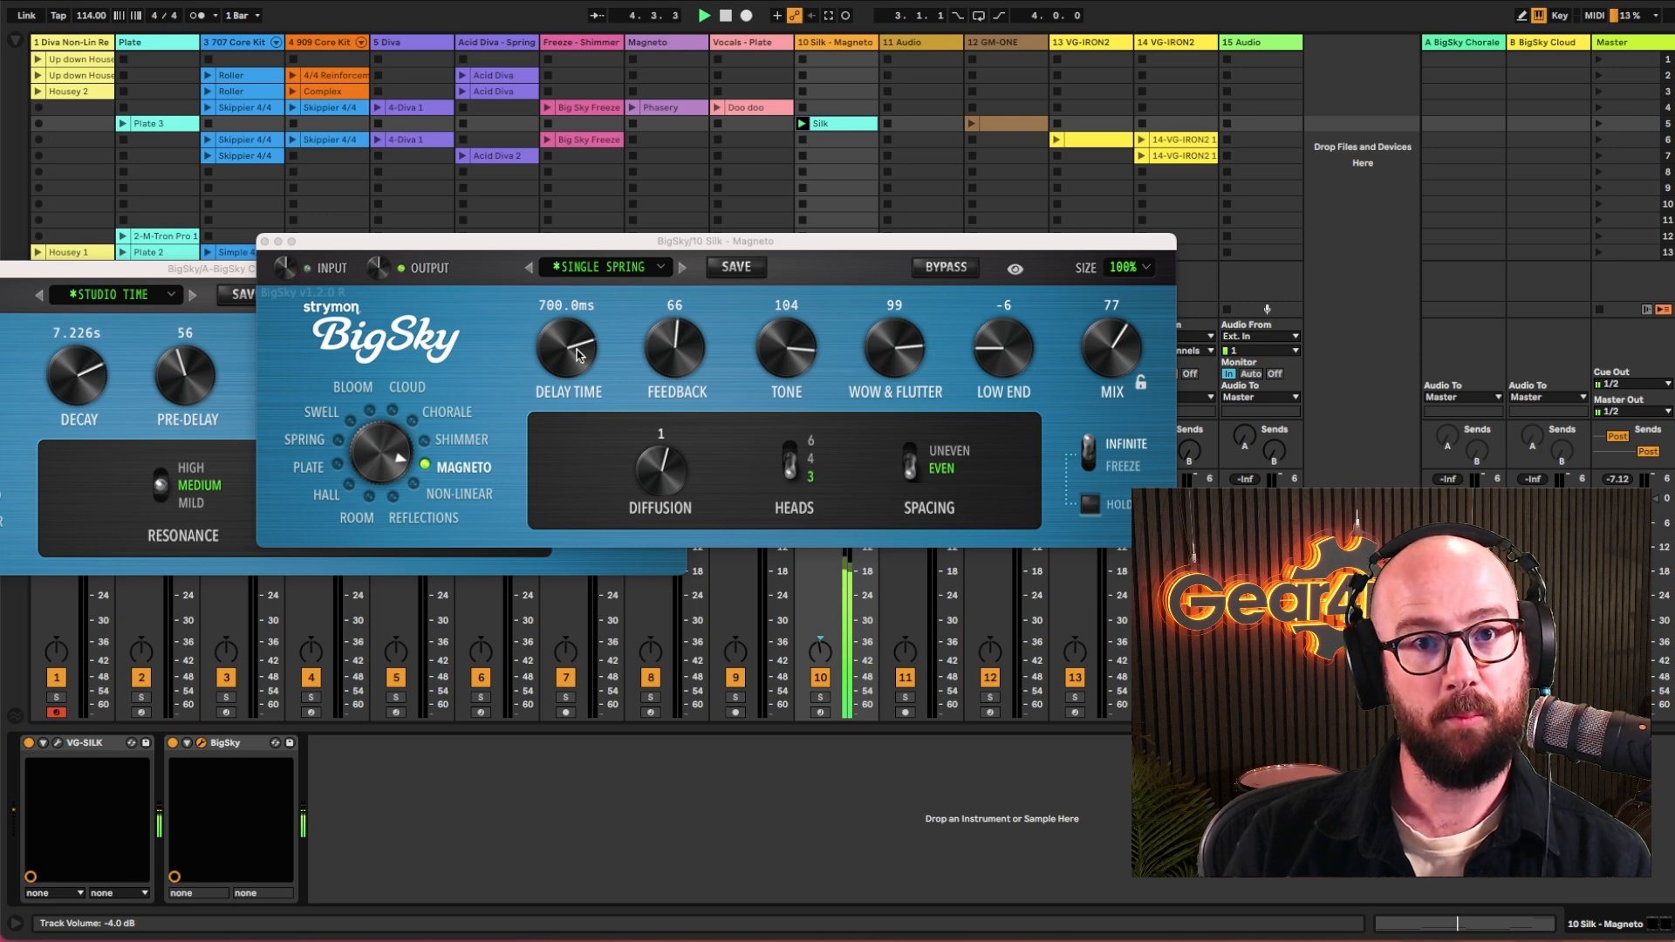
# Step: Set the Magneto delay to about 704ms with feedback and wow & flutter at 127
pyautogui.moveTo(567, 347); pyautogui.dragTo(567, 310)
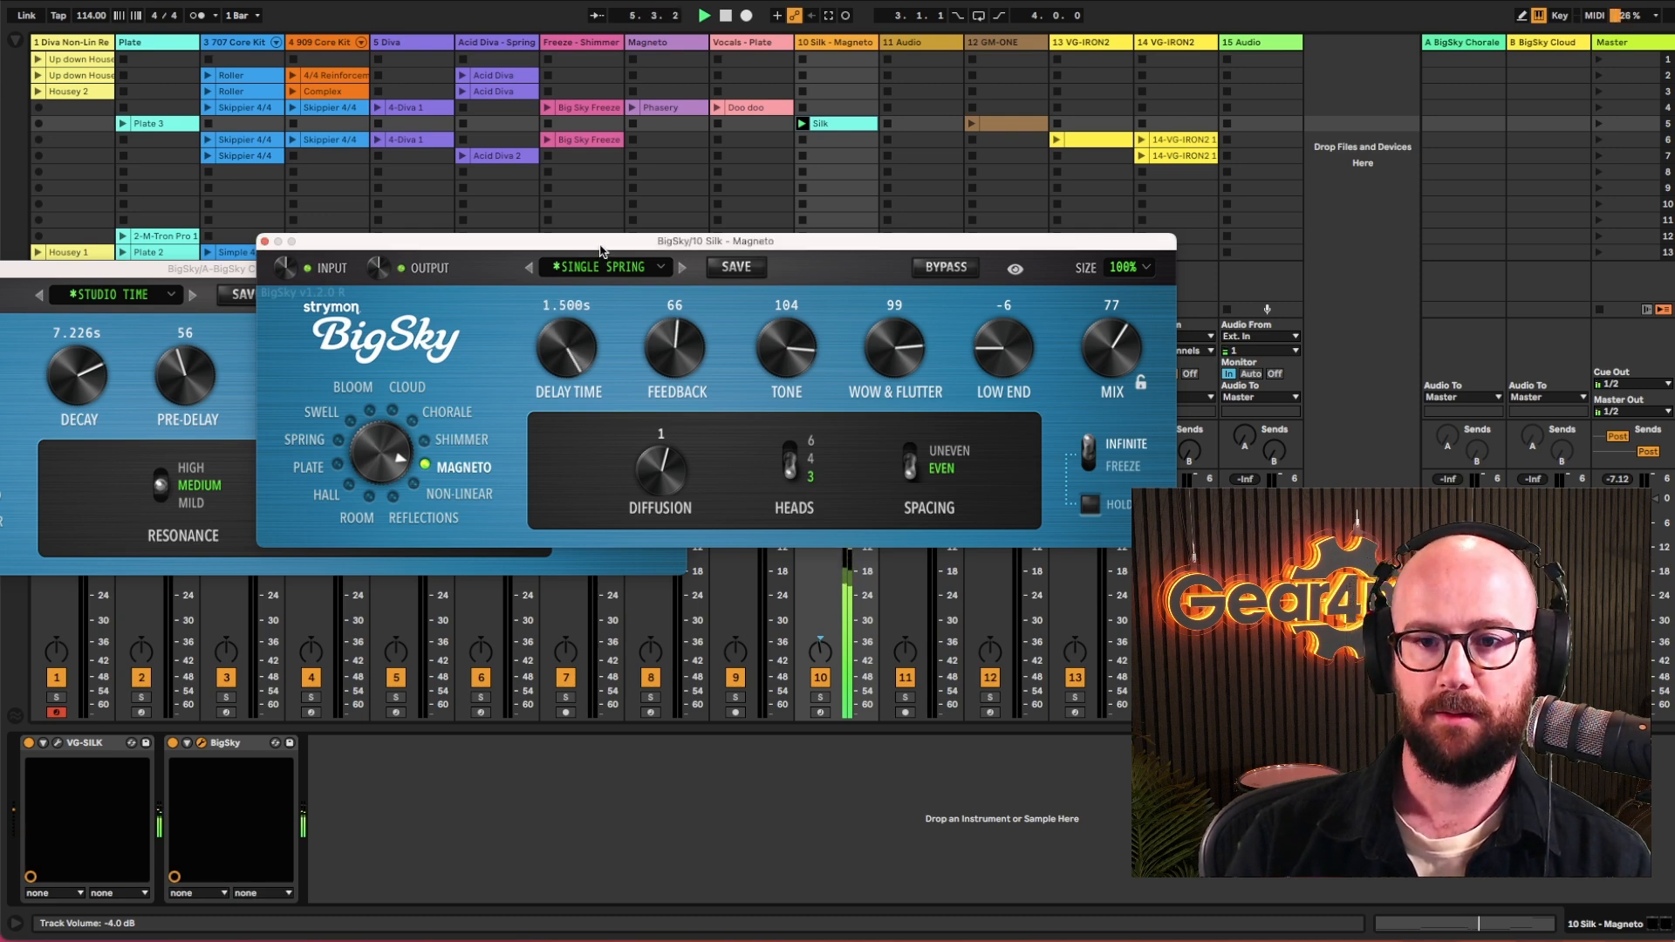
pyautogui.moveTo(567, 353); pyautogui.dragTo(571, 385)
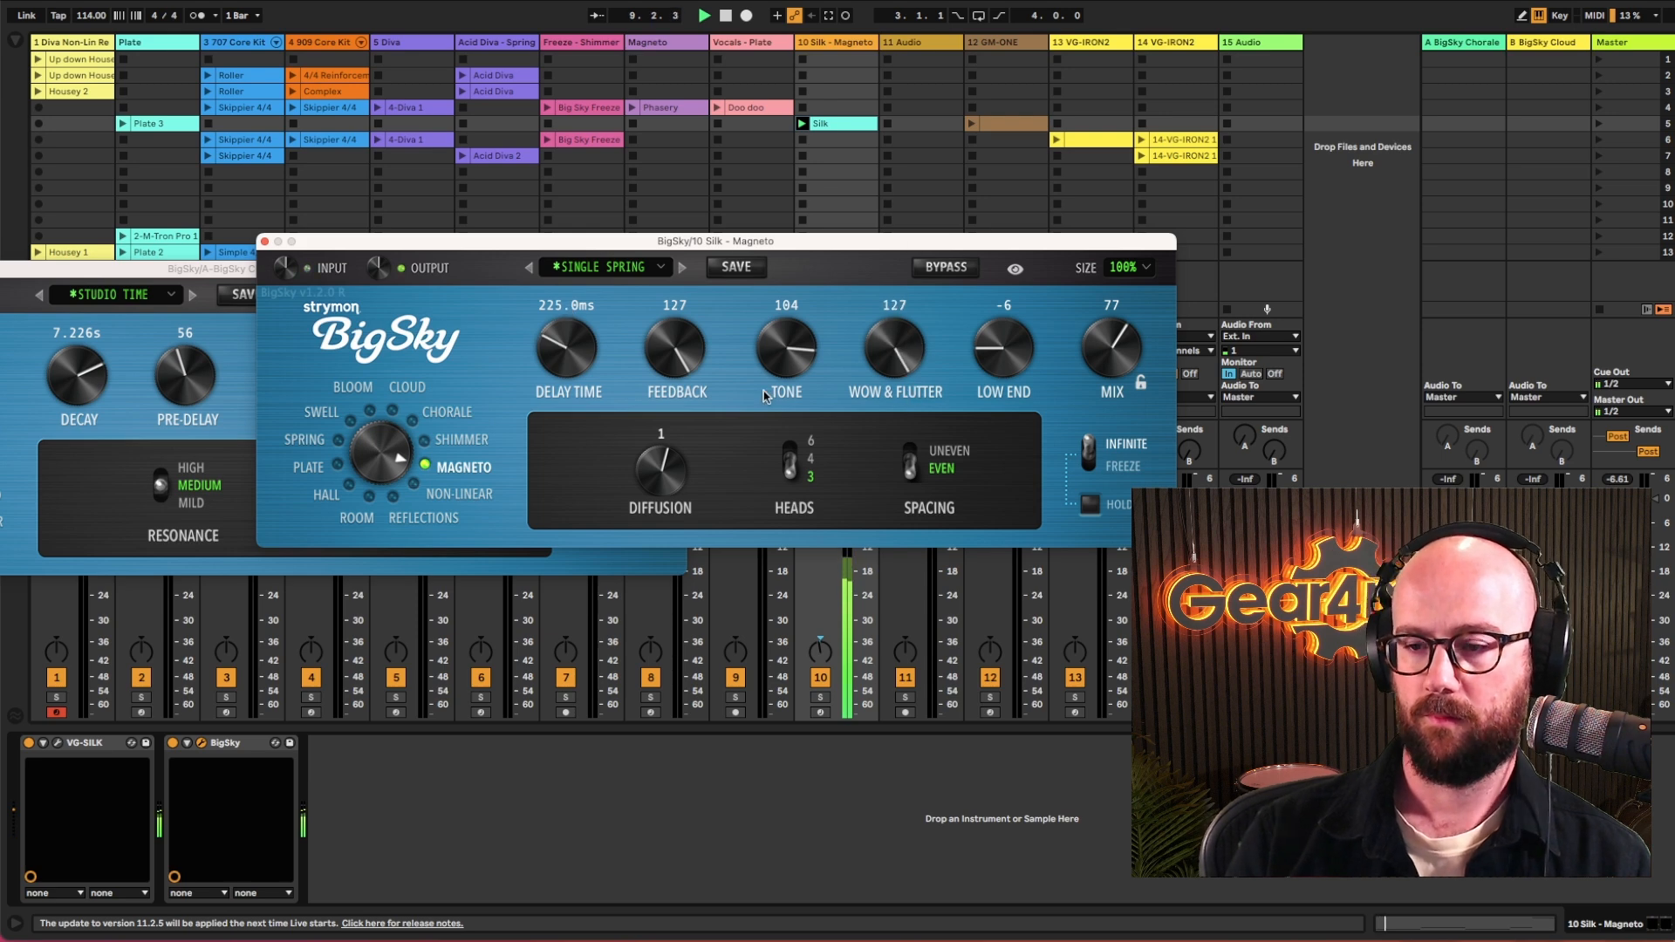
pyautogui.moveTo(566, 347); pyautogui.dragTo(566, 310)
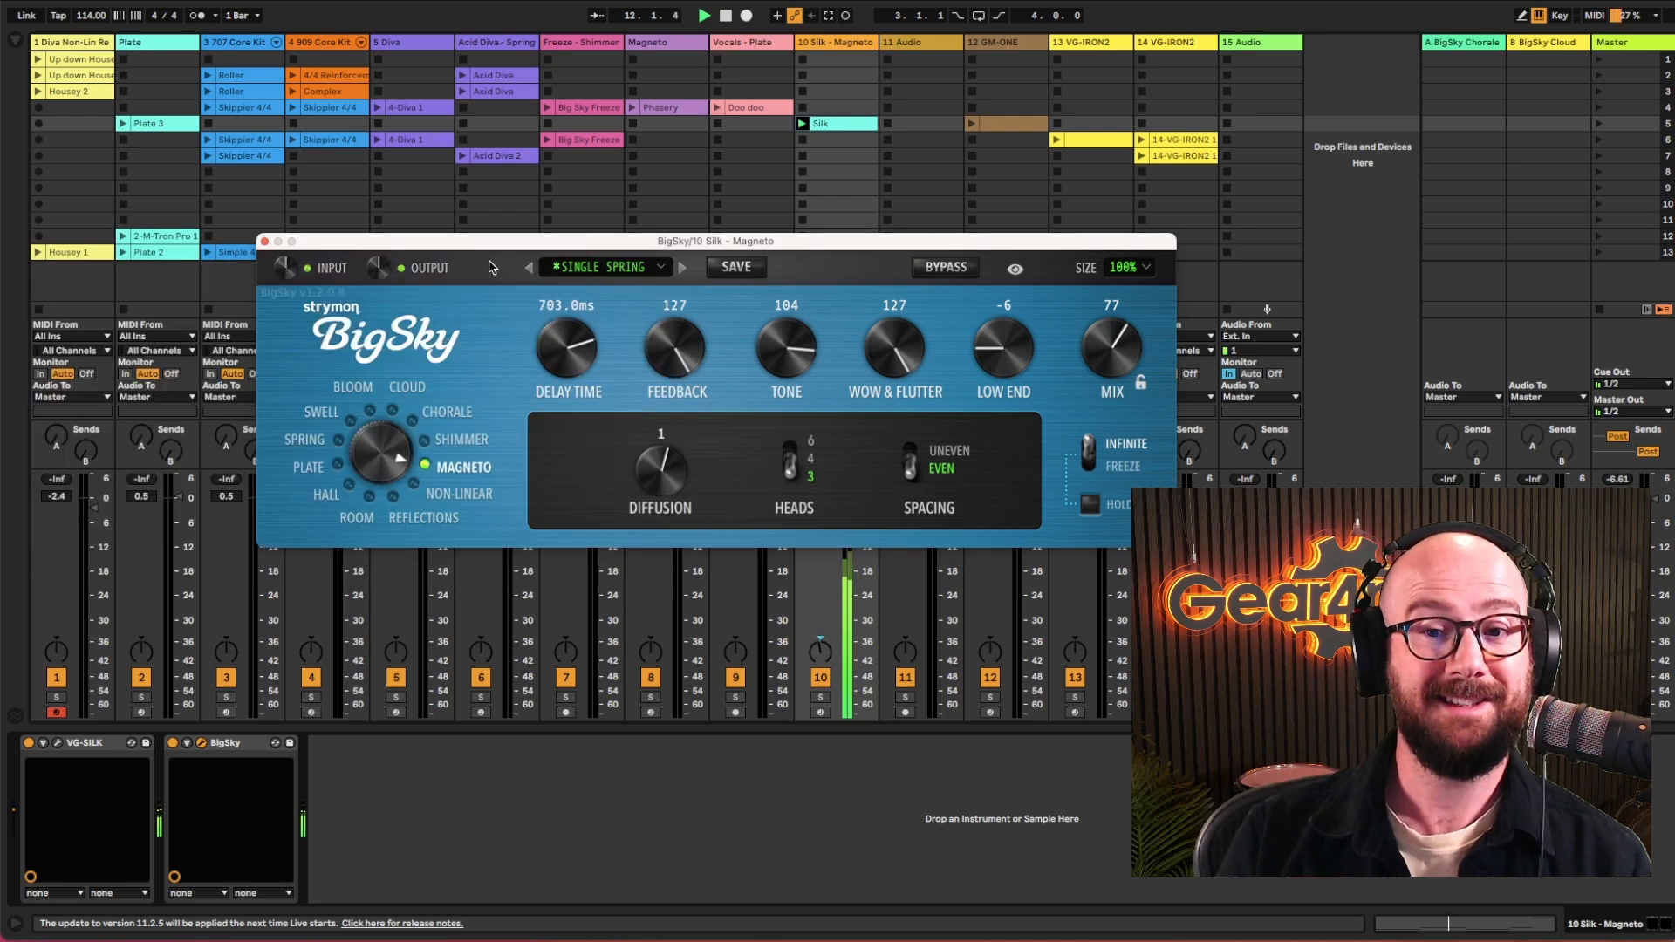
pyautogui.moveTo(567, 348); pyautogui.dragTo(567, 385)
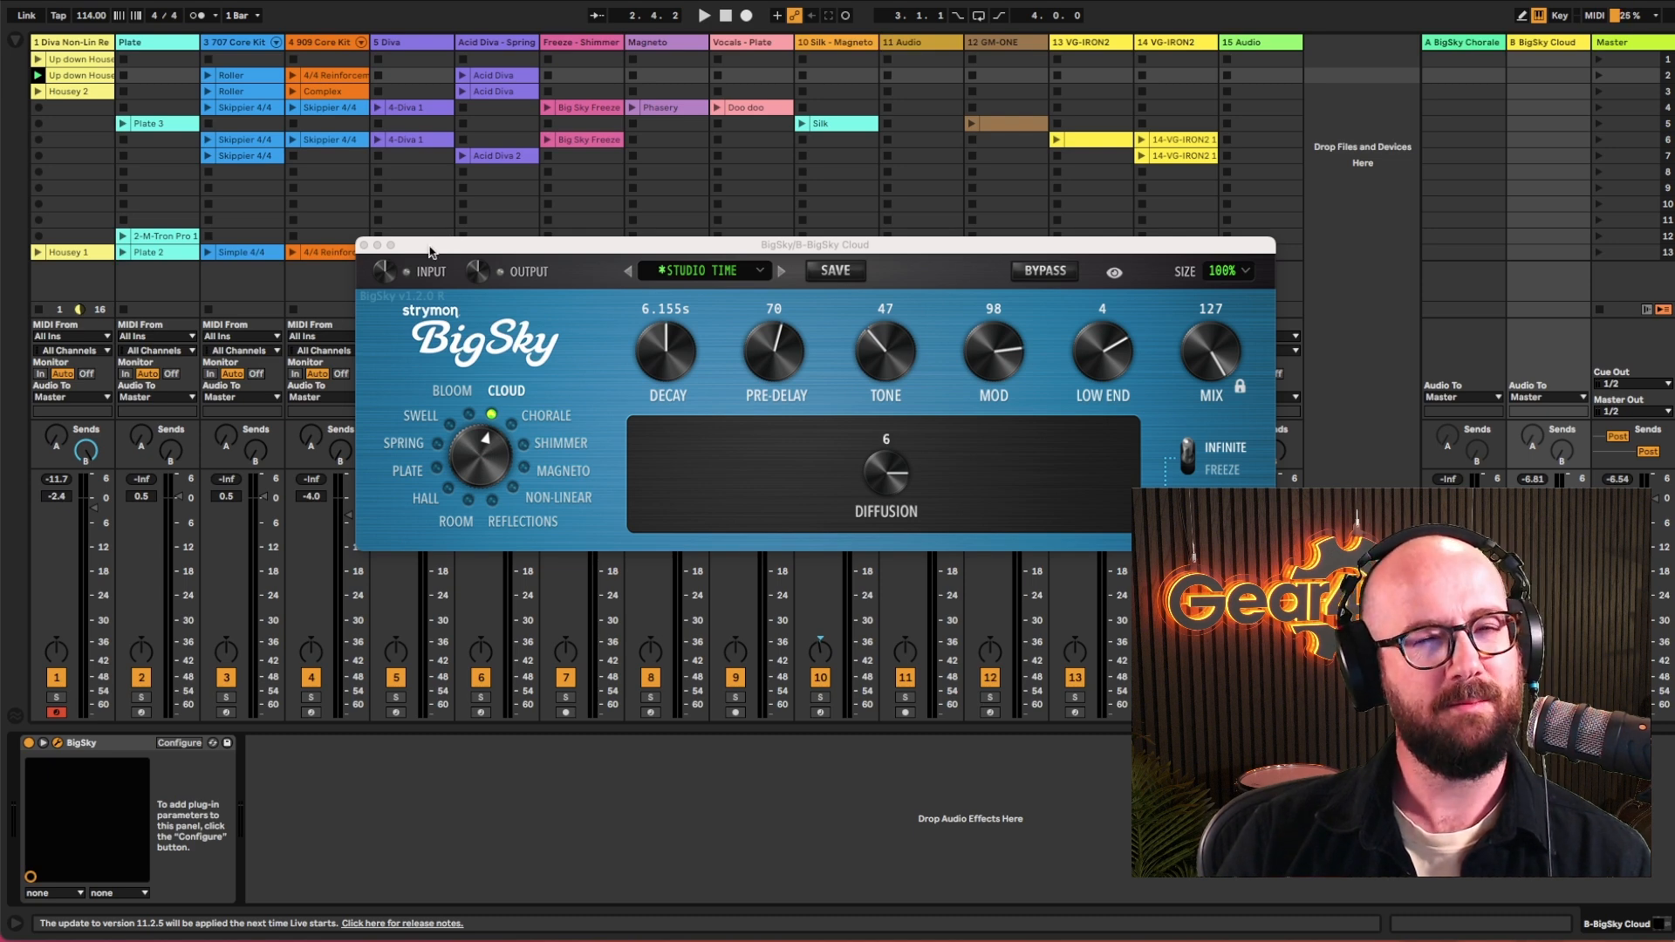
pyautogui.moveTo(335, 349)
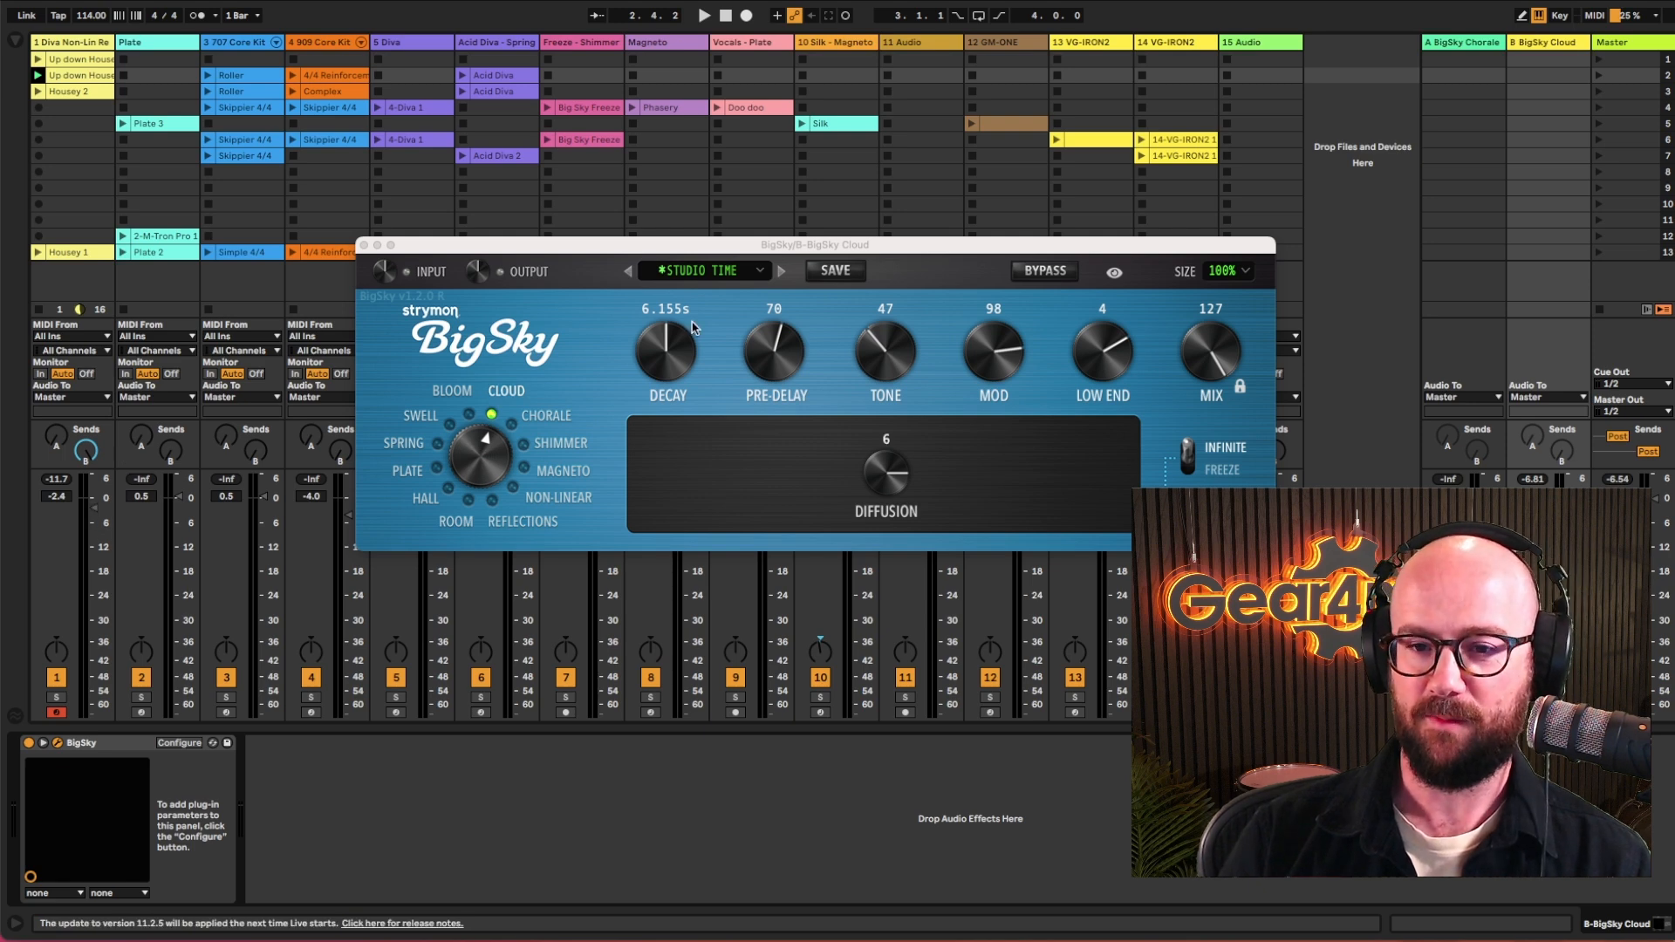
pyautogui.moveTo(539, 312)
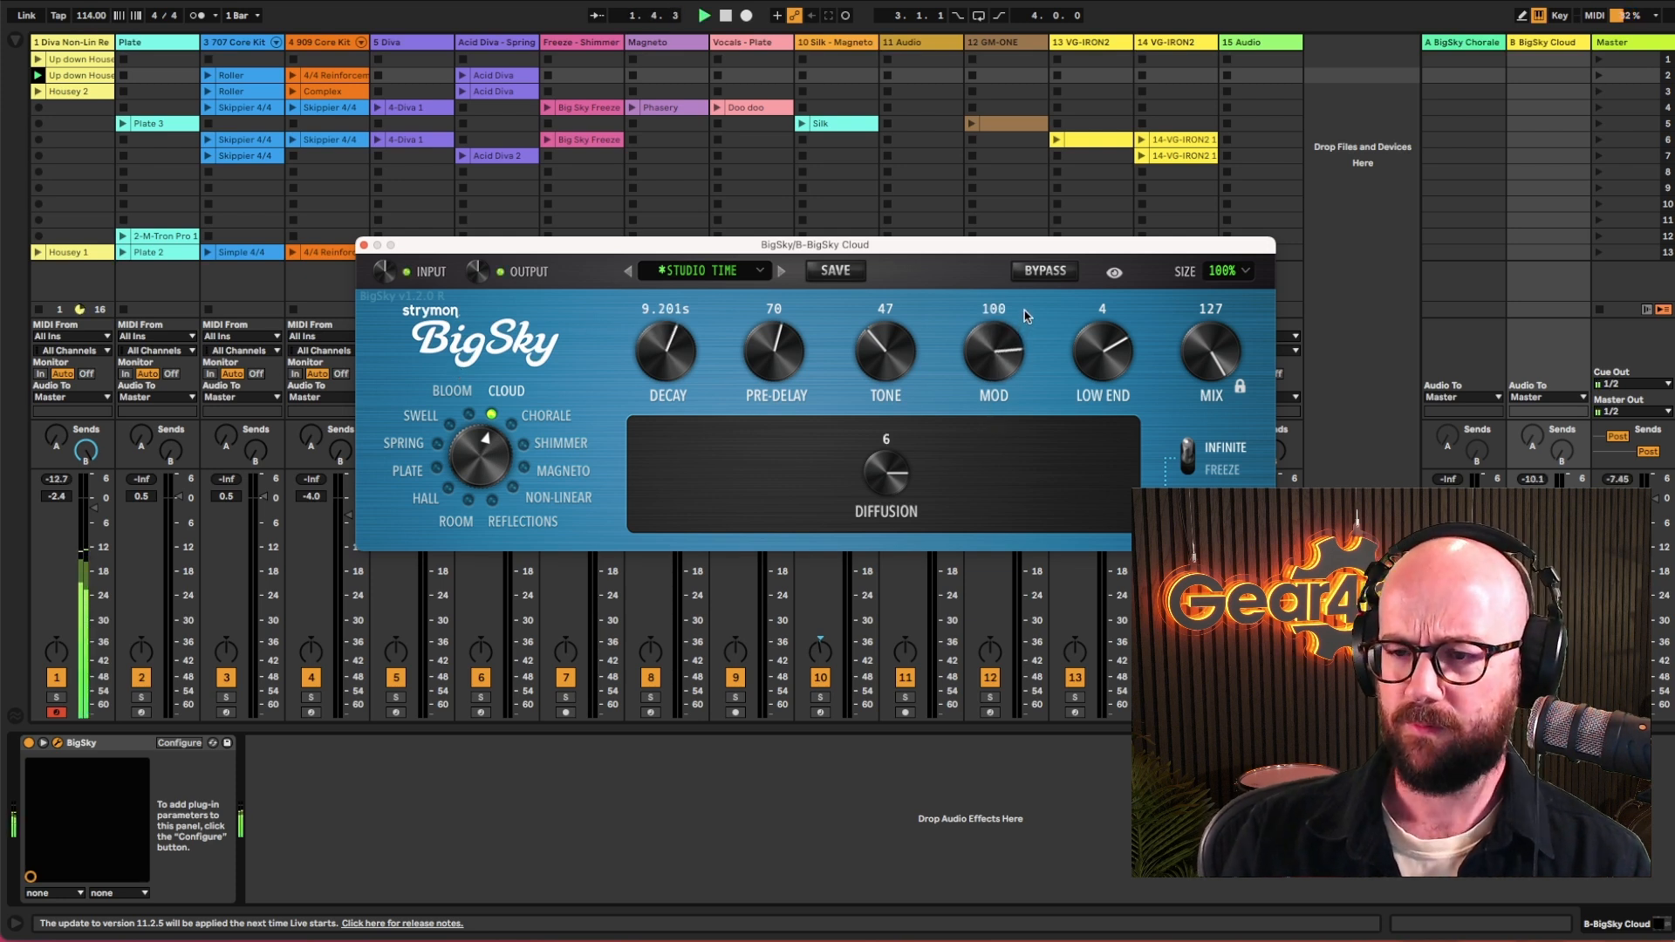
# Step: Adjust the Cloud reverb's MOD knob several times, ending above its original 87
pyautogui.moveTo(993, 342); pyautogui.dragTo(1032, 398)
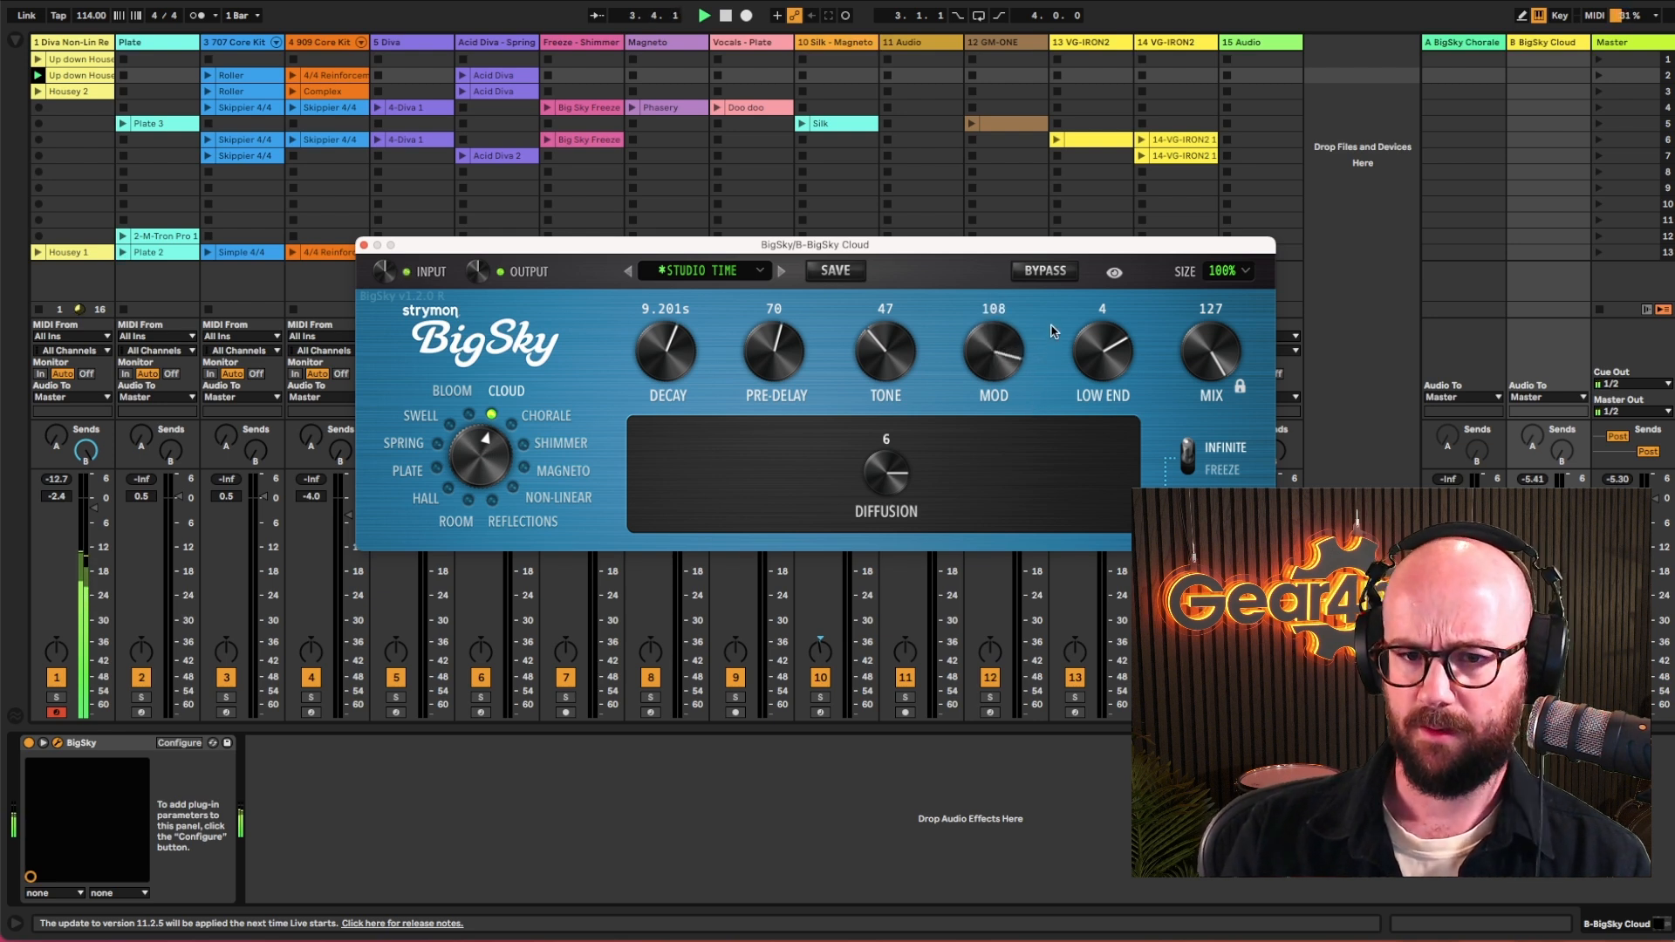
pyautogui.moveTo(991, 347); pyautogui.dragTo(991, 368)
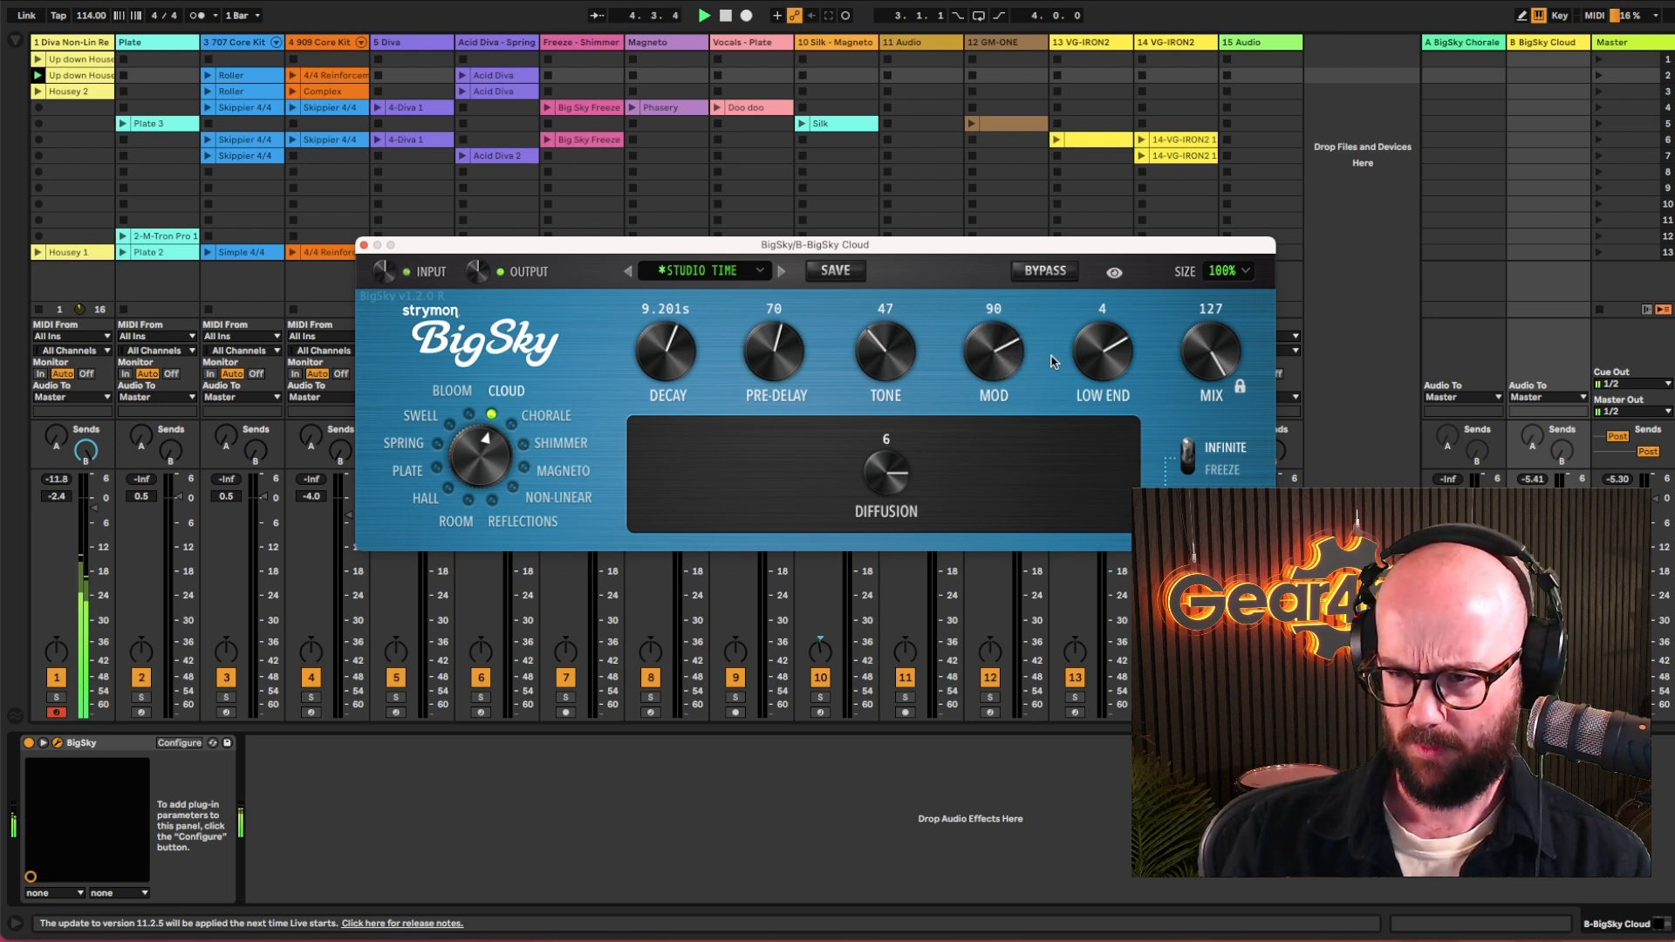
pyautogui.moveTo(993, 348); pyautogui.dragTo(993, 357)
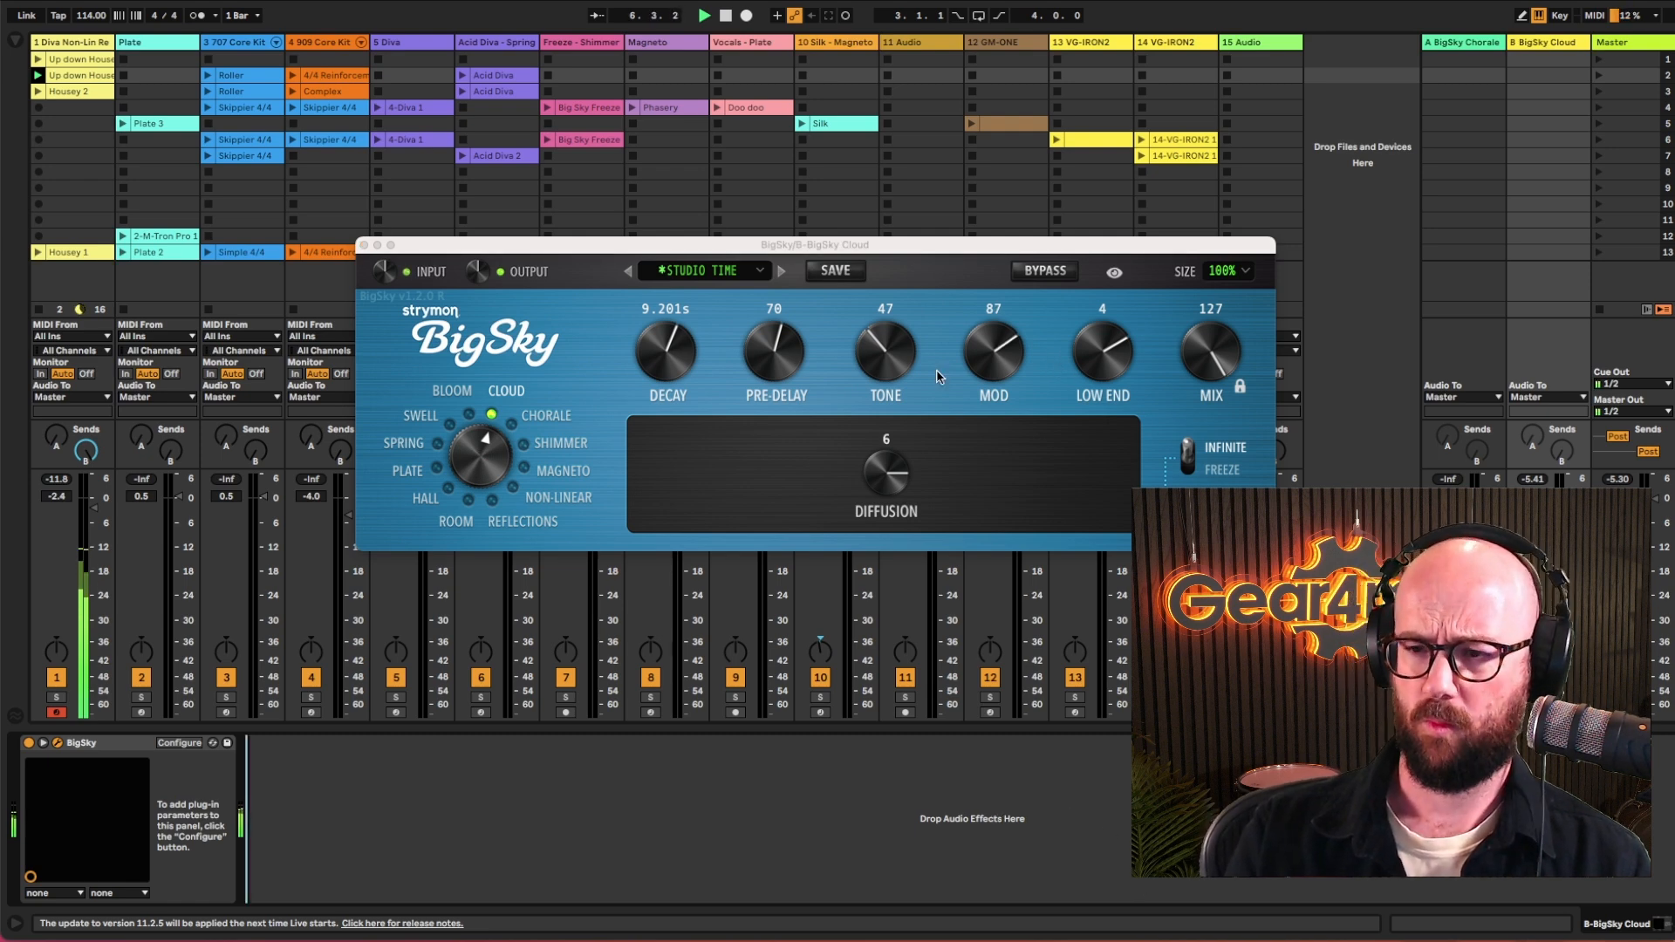
pyautogui.moveTo(991, 347); pyautogui.dragTo(999, 310)
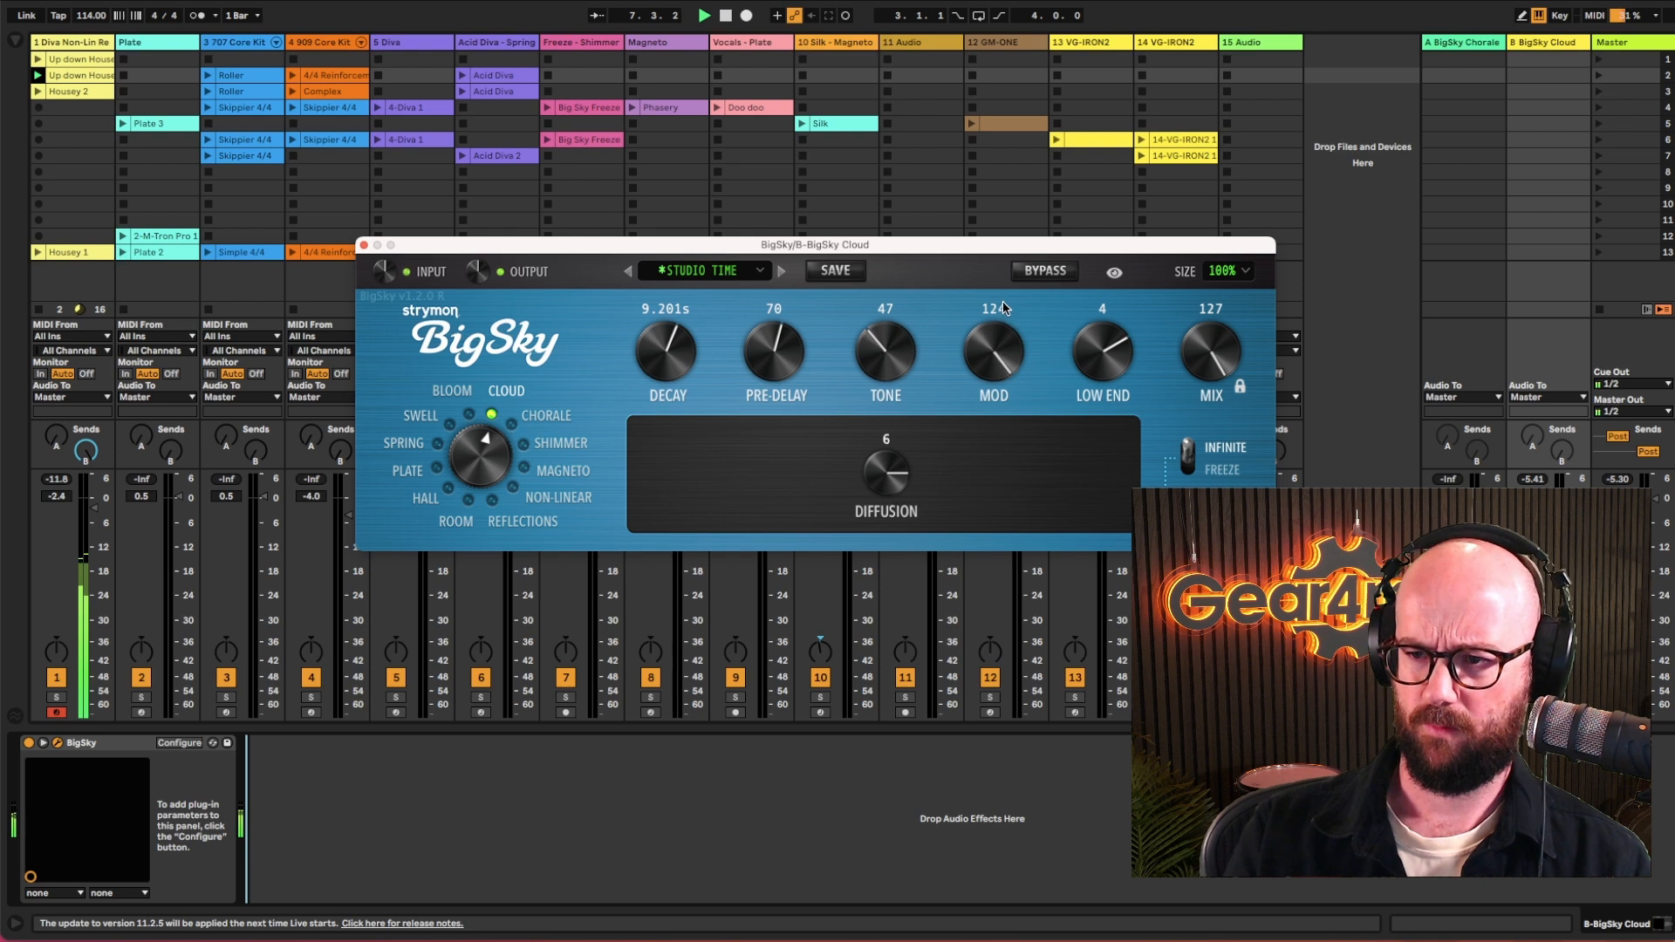
pyautogui.moveTo(993, 347); pyautogui.dragTo(983, 487)
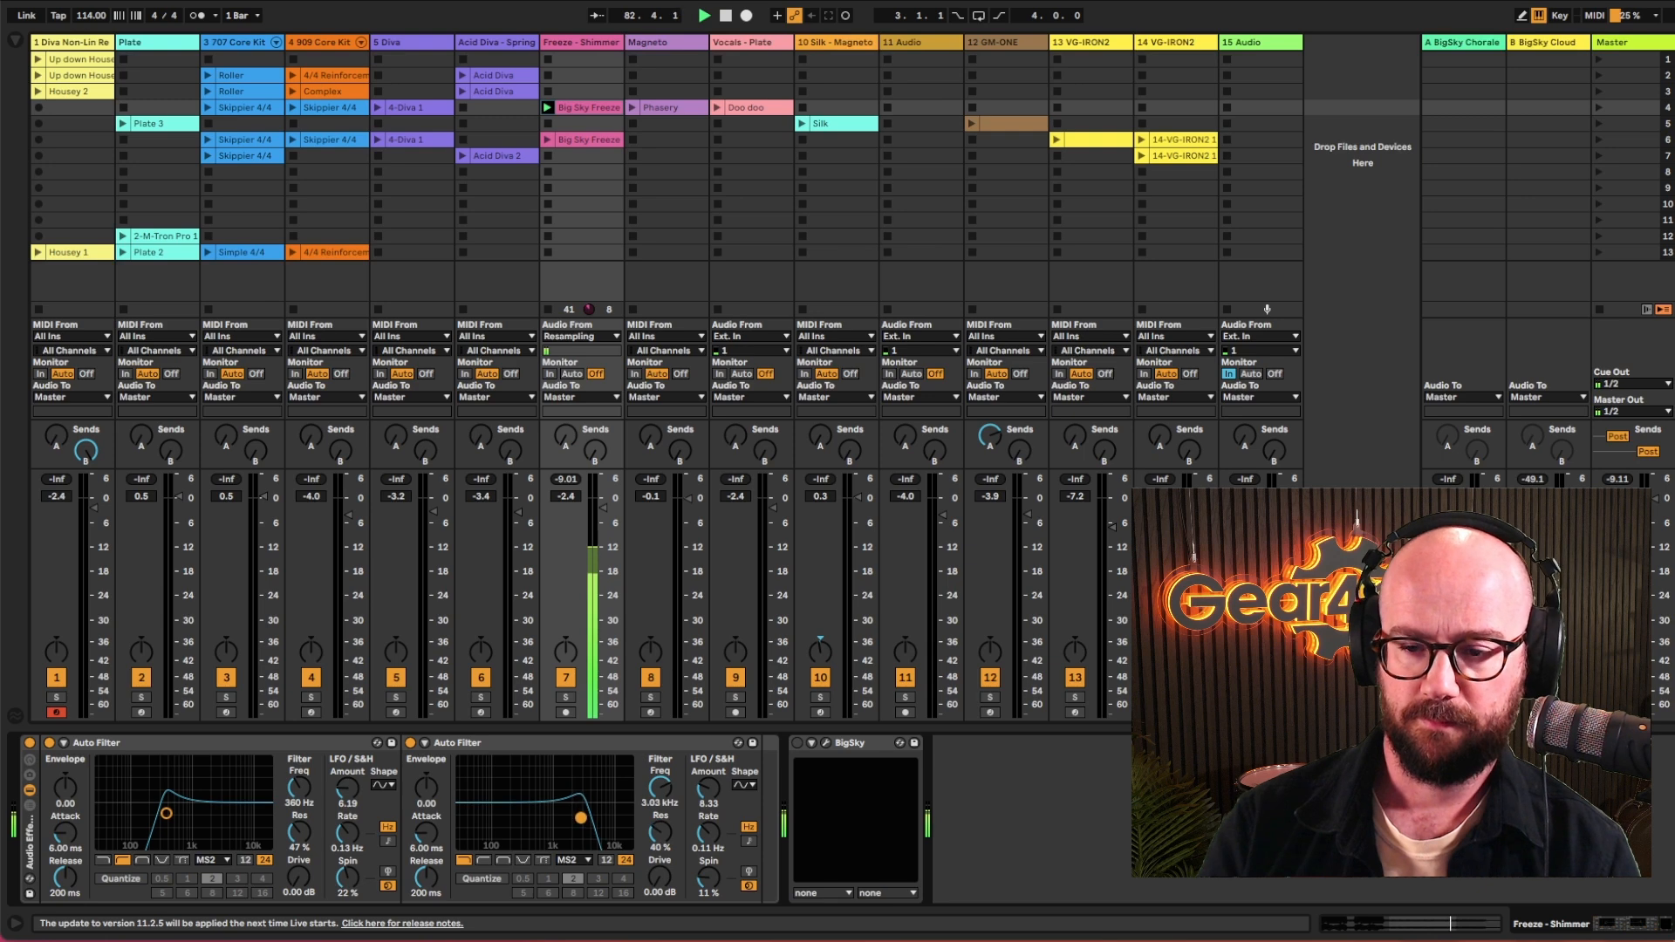
# Step: Open the Freeze - Shimmer track's BigSky editor showing the Shimmer patch with +P4 and +2 OCT
pyautogui.click(800, 742)
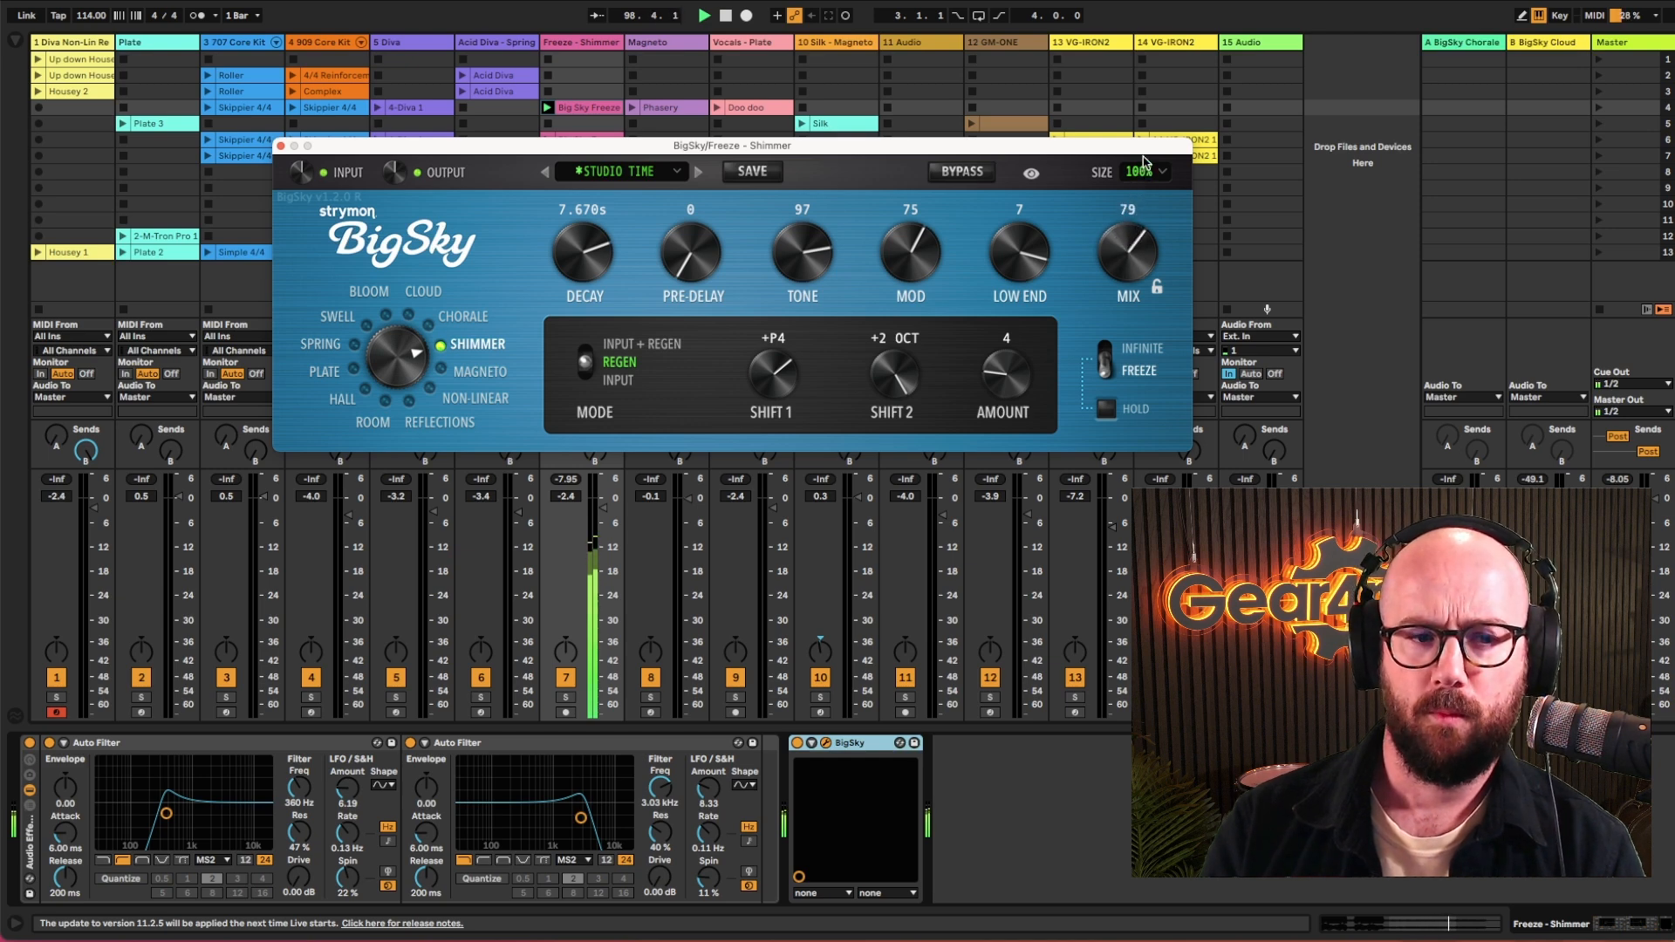
# Step: Rough in the Shimmer mix and settle the pitch-shift amount at 6
pyautogui.moveTo(1127, 257); pyautogui.dragTo(1127, 214)
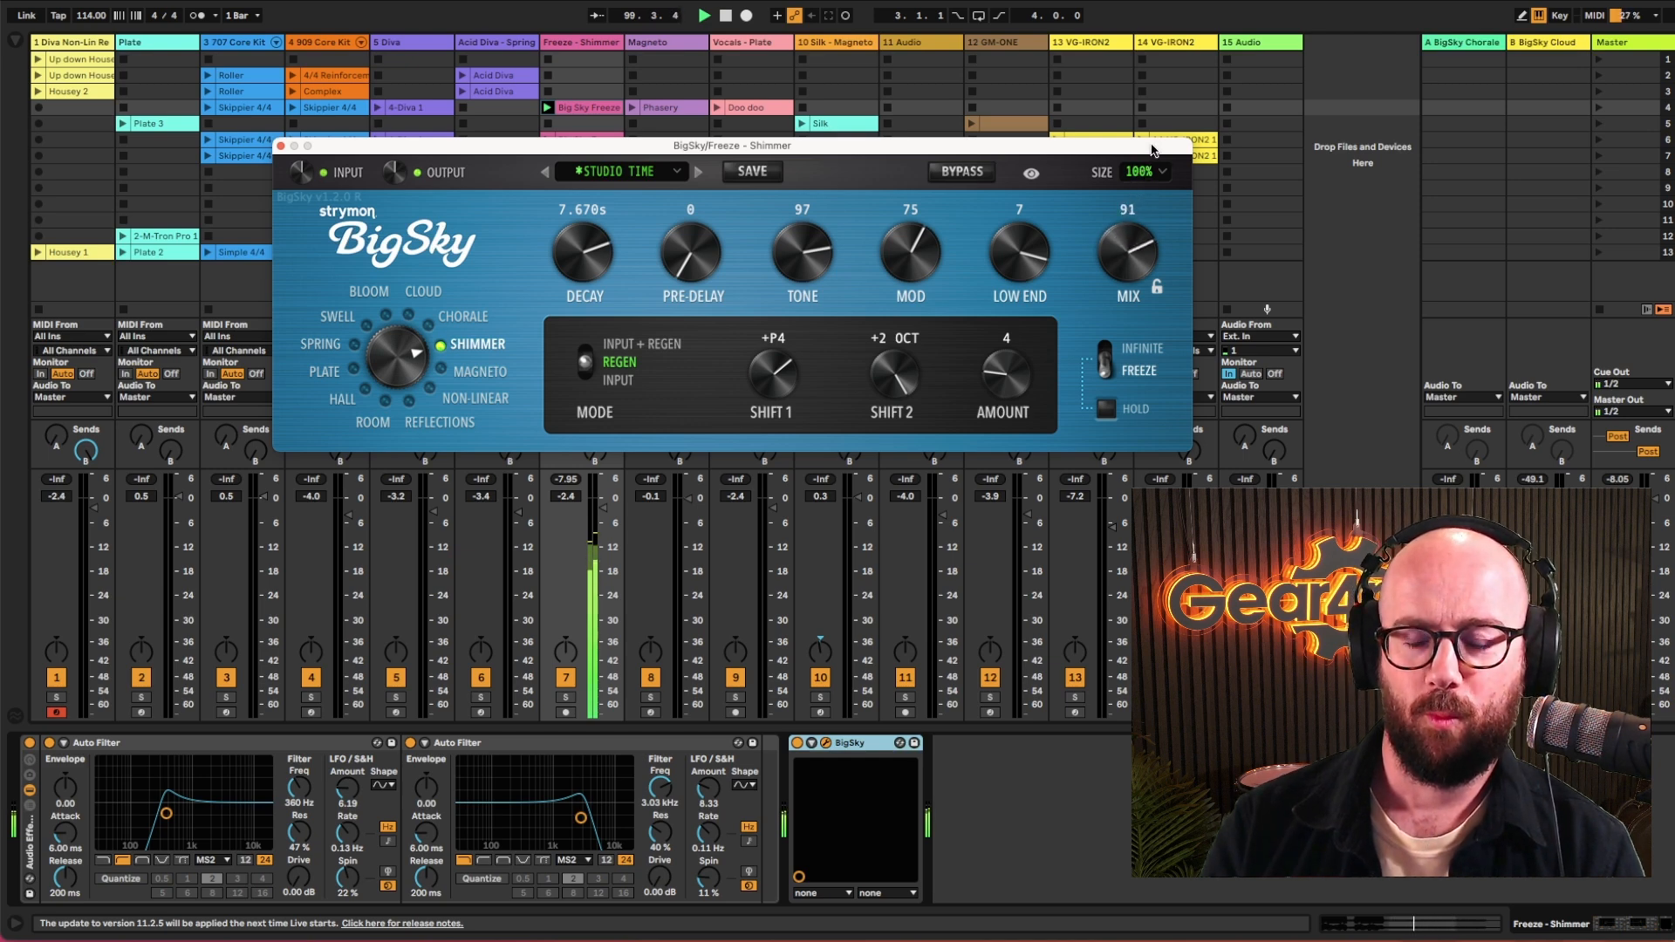
pyautogui.moveTo(1127, 256); pyautogui.dragTo(1131, 240)
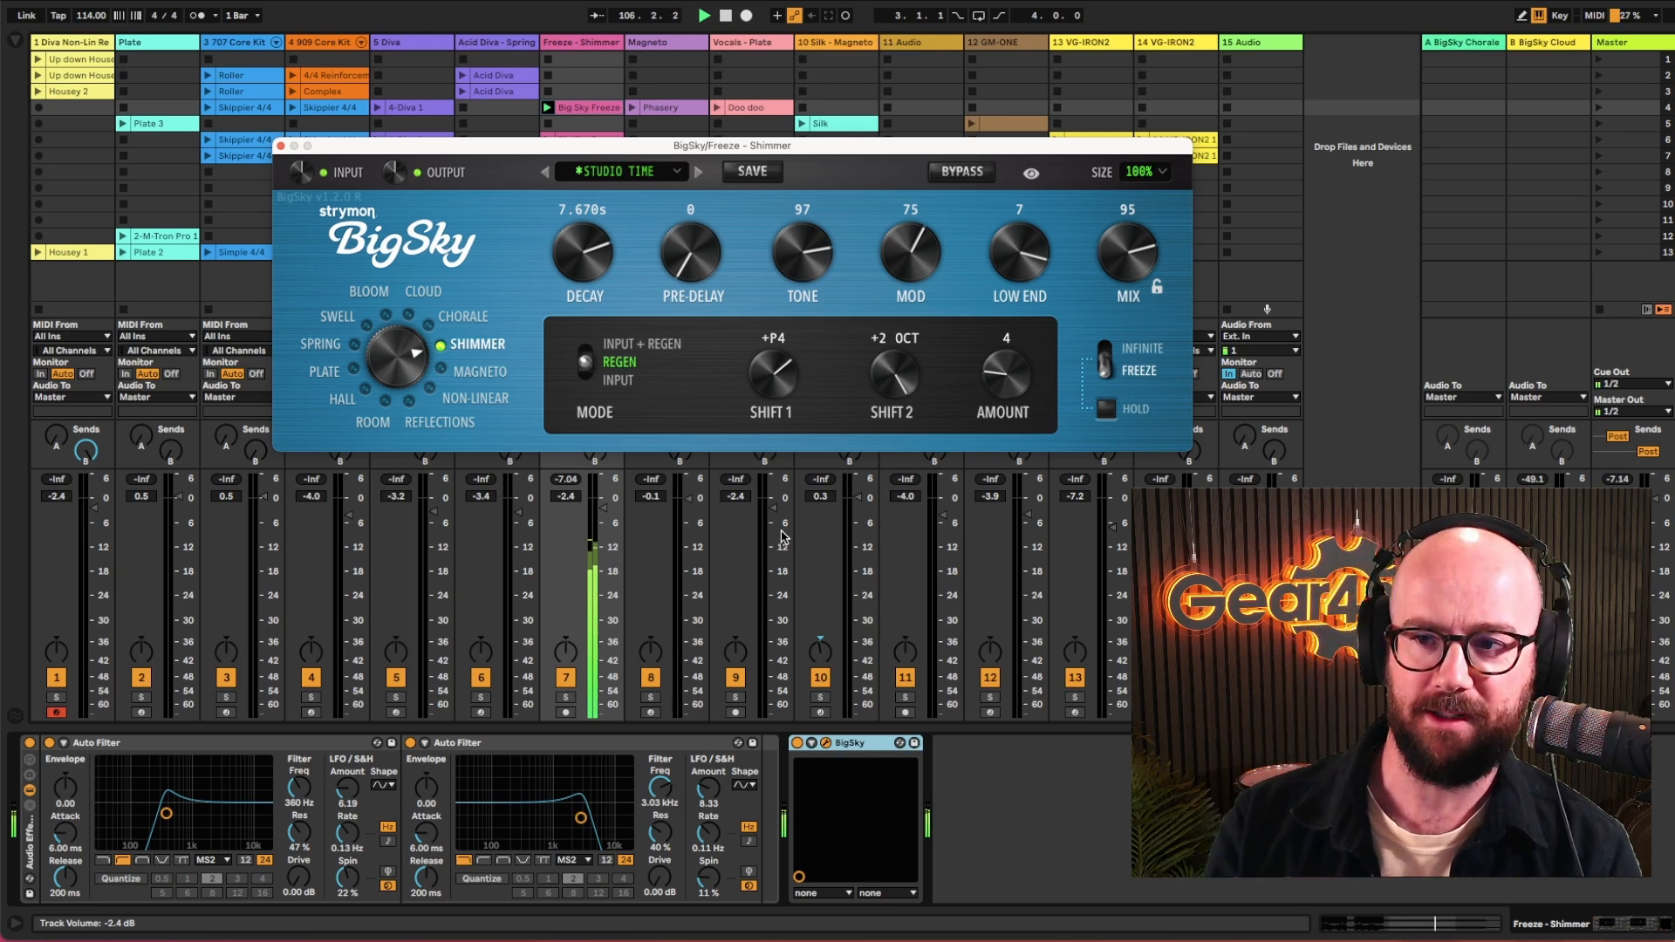
pyautogui.moveTo(1126, 257); pyautogui.dragTo(1126, 267)
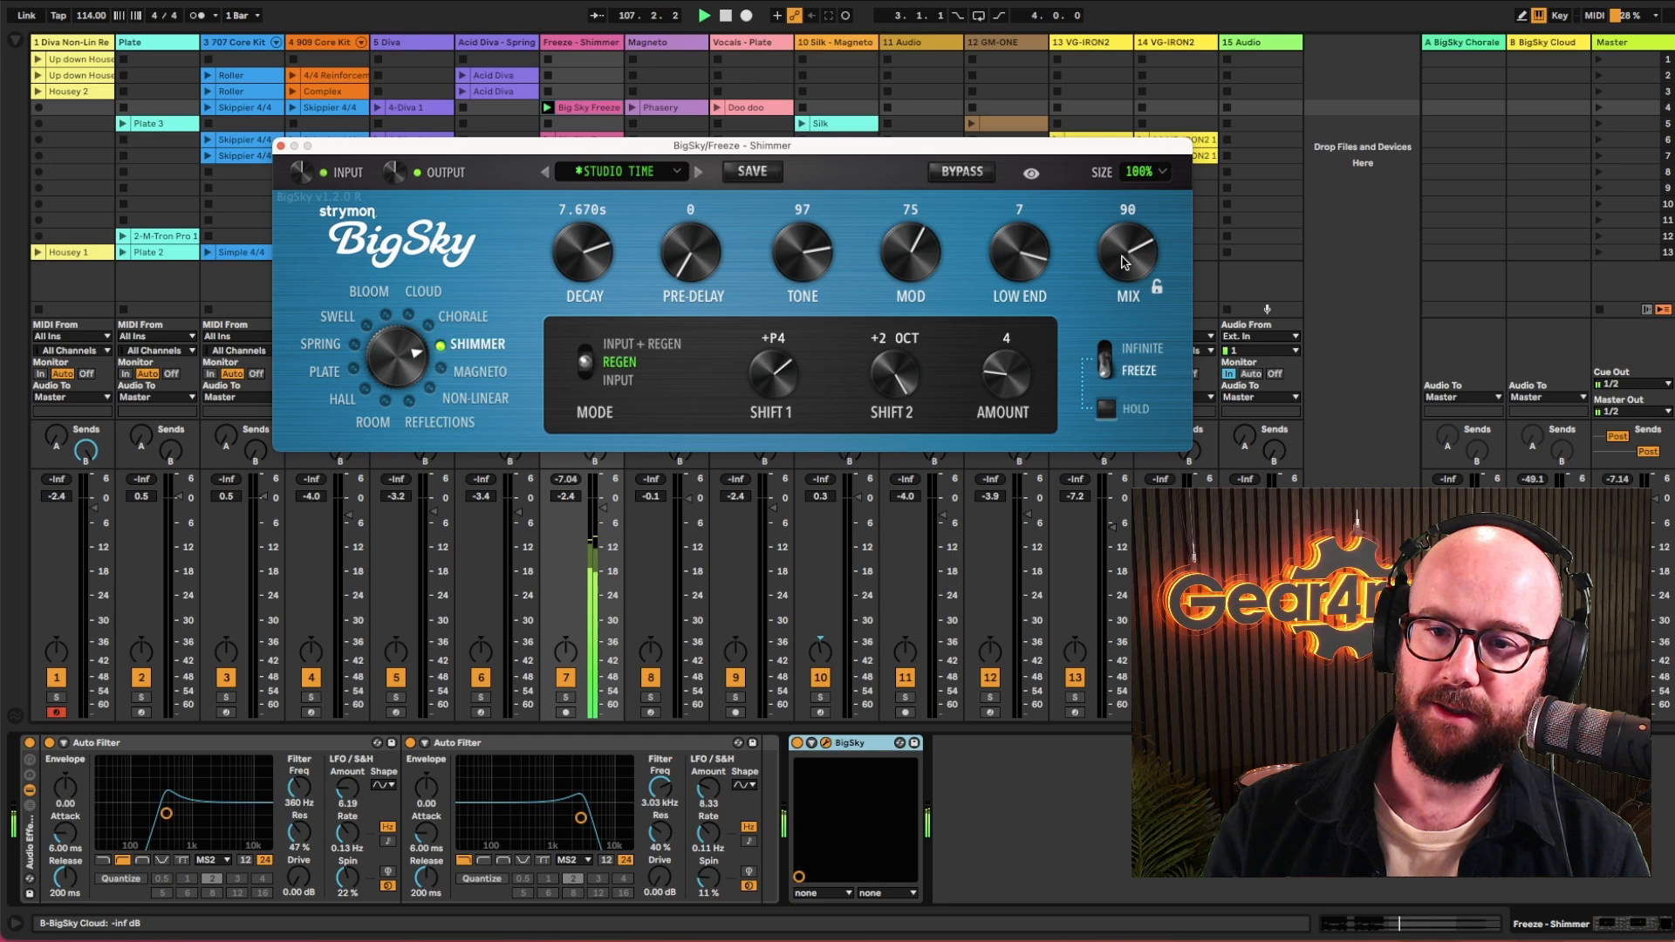
pyautogui.moveTo(855, 251)
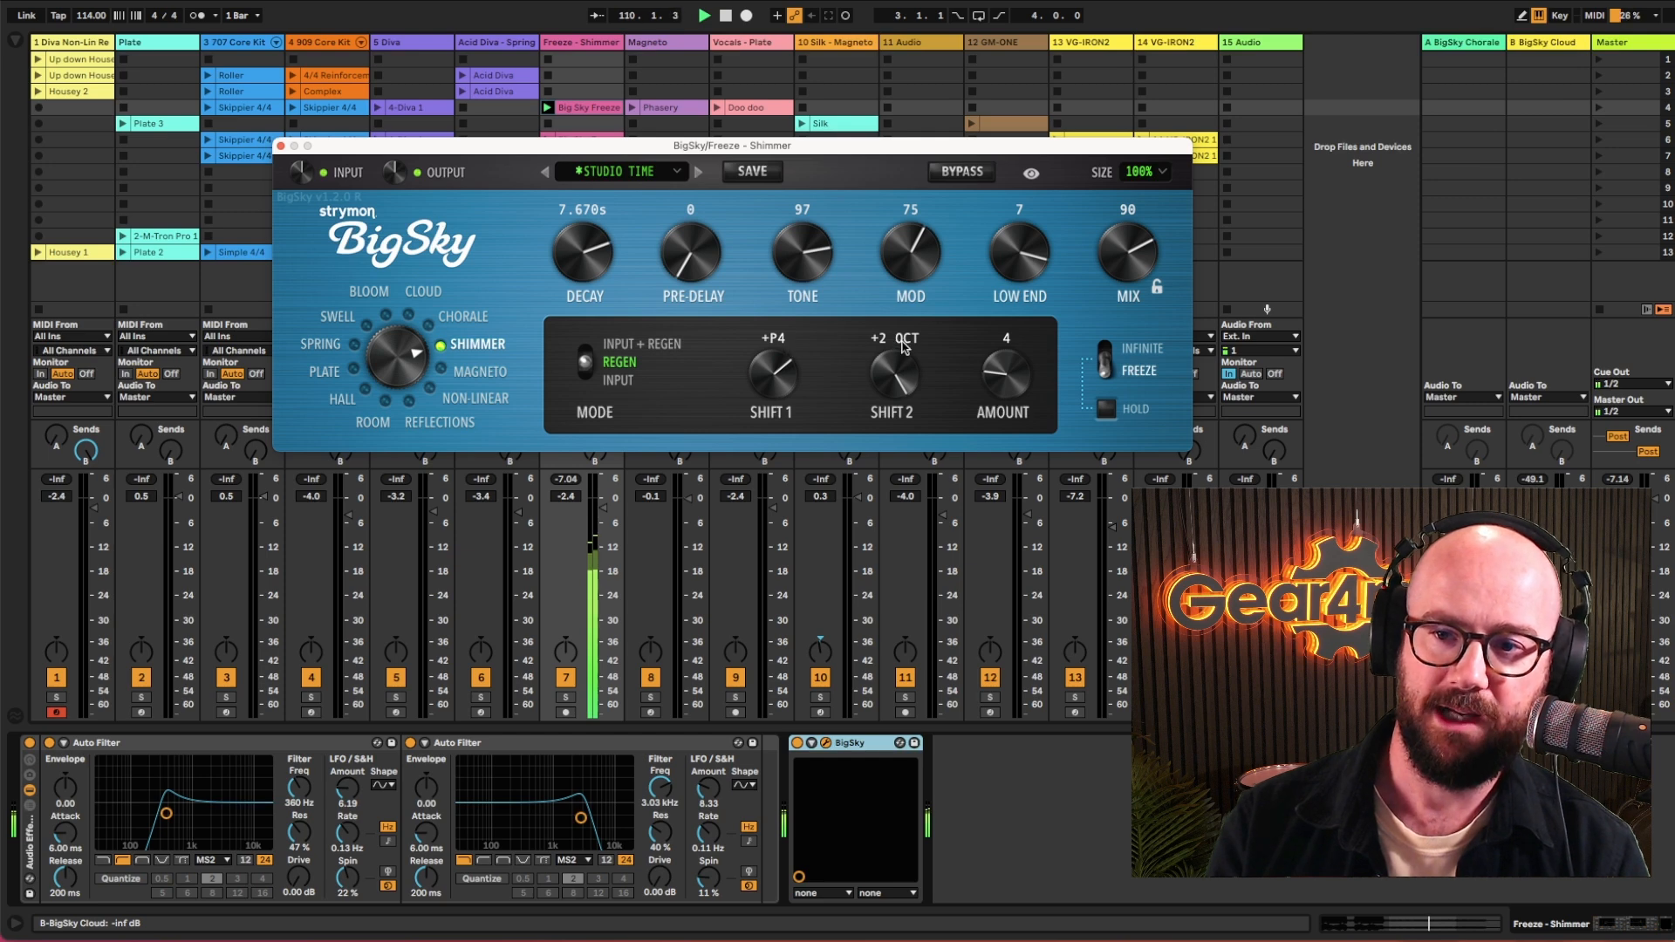
pyautogui.moveTo(1003, 368); pyautogui.dragTo(1002, 342)
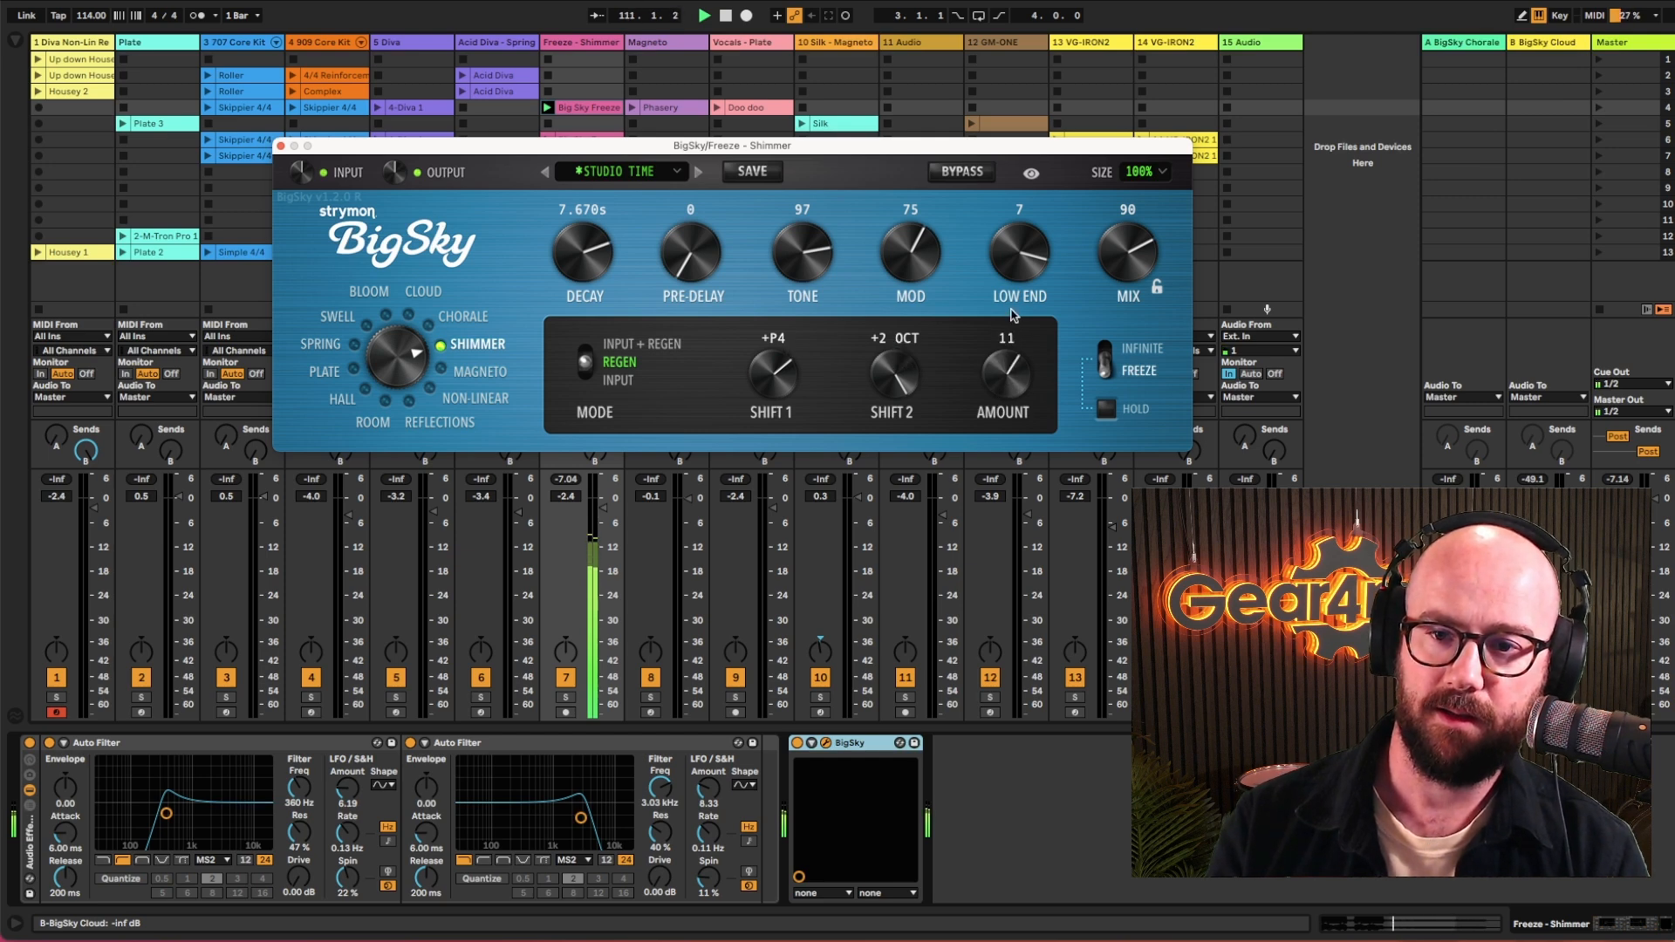
pyautogui.moveTo(1002, 374); pyautogui.dragTo(1029, 379)
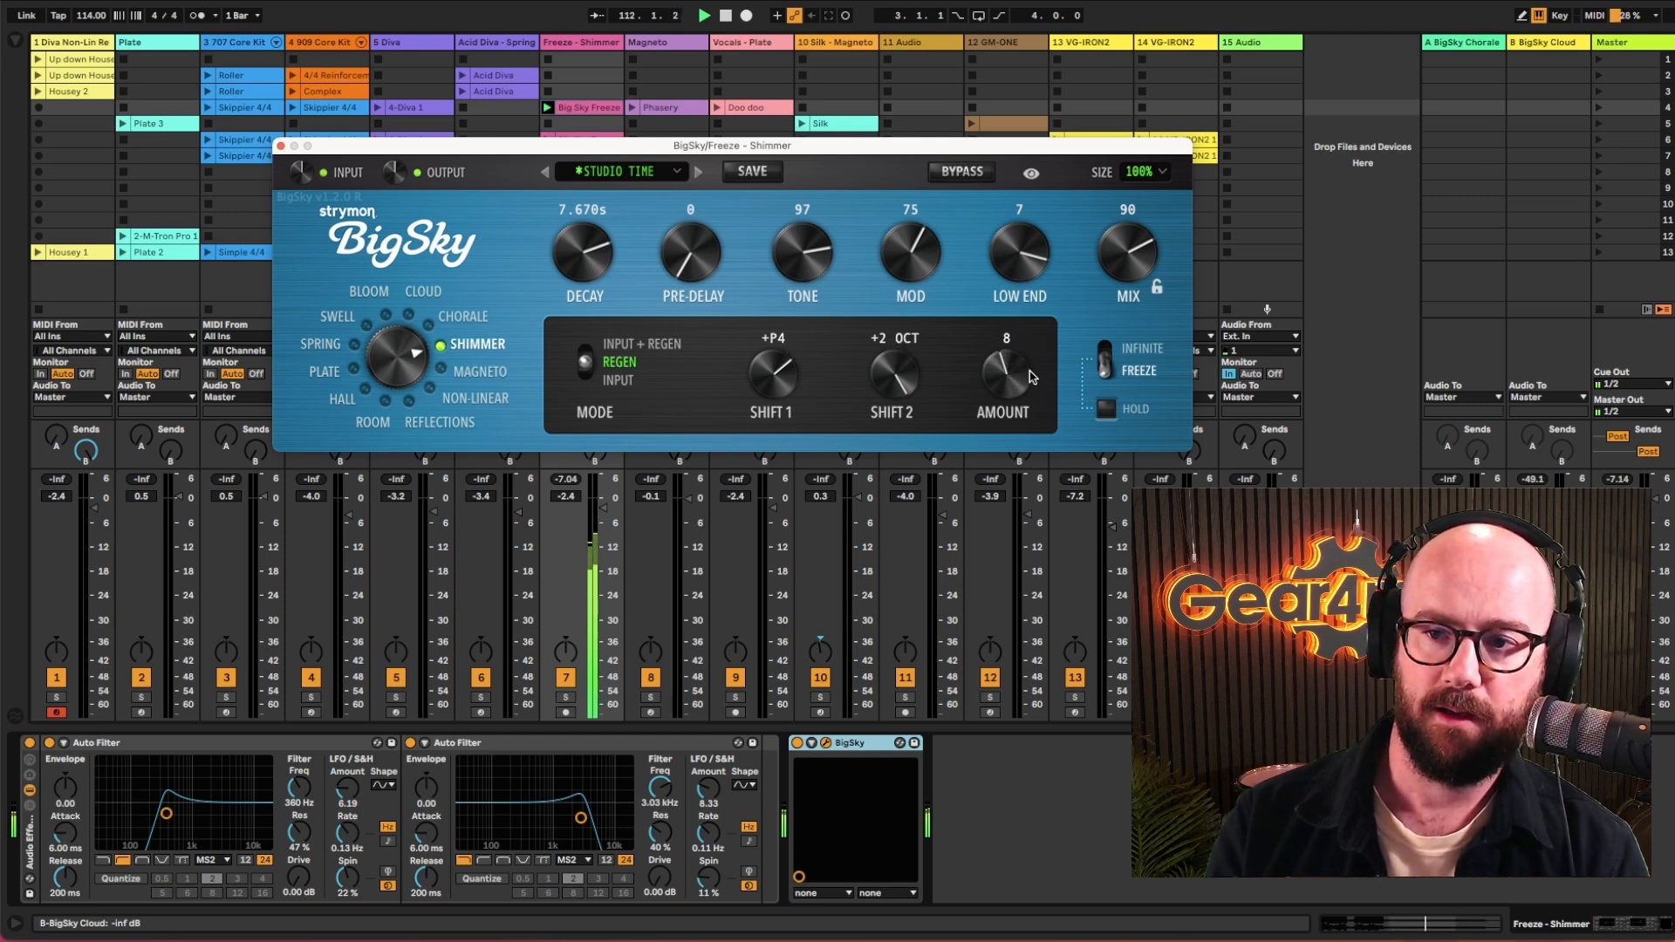
pyautogui.moveTo(1002, 380); pyautogui.dragTo(1002, 396)
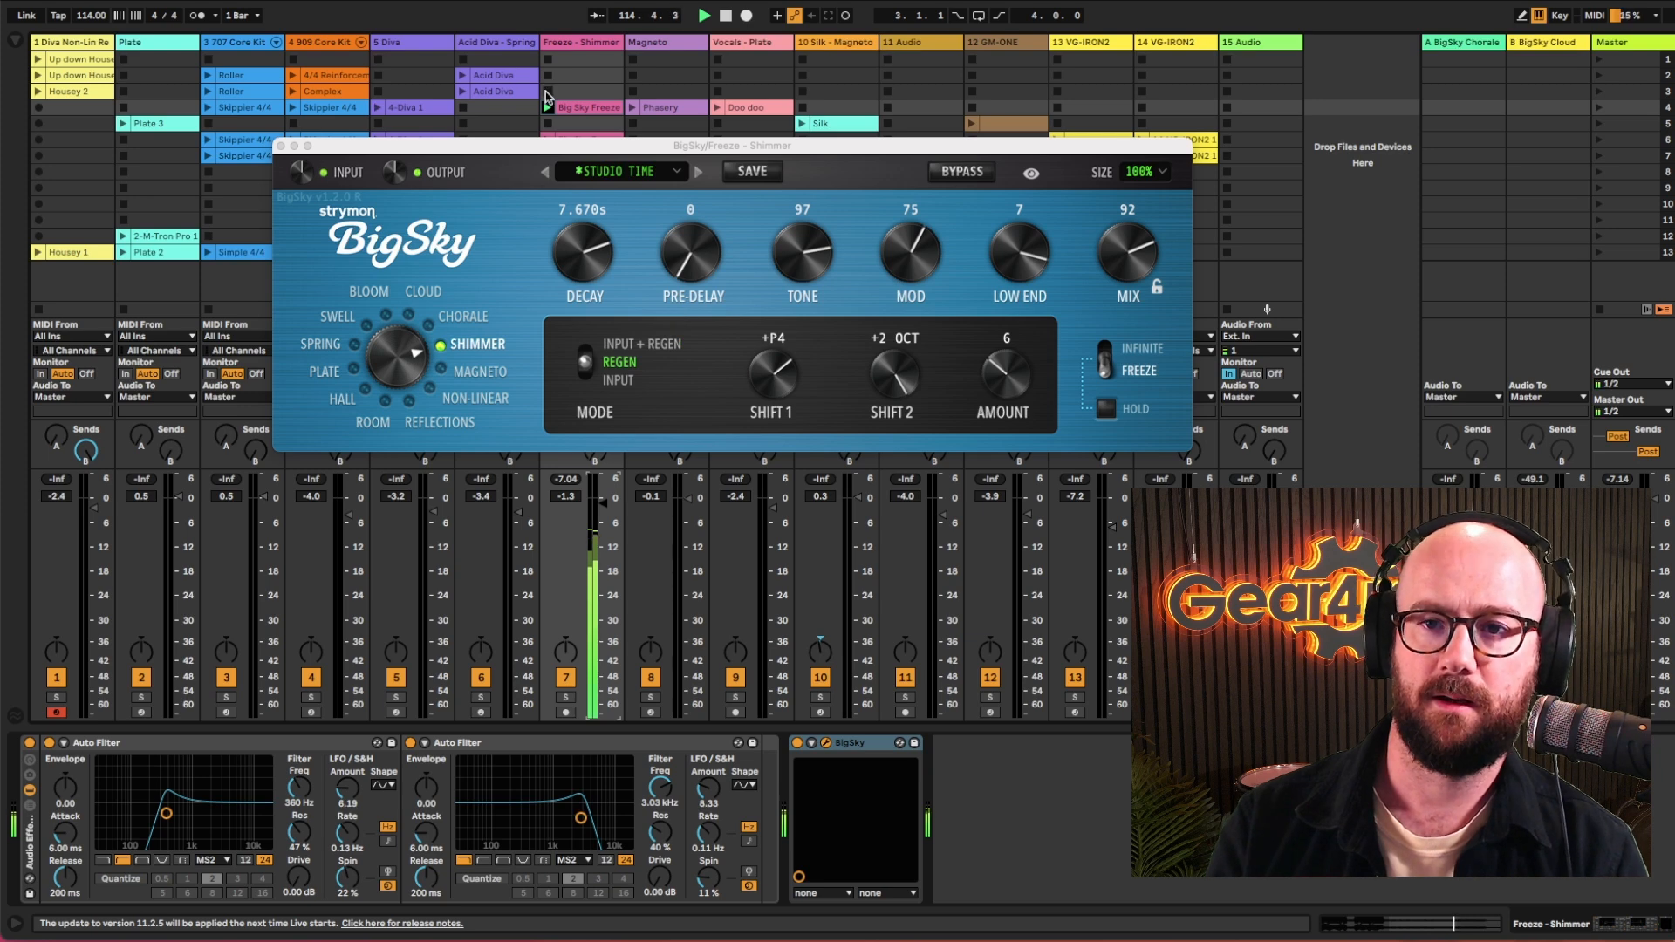
# Step: Pull the Shimmer mix nearly dry, then bring it back up to 85
pyautogui.moveTo(729, 144); pyautogui.dragTo(747, 268)
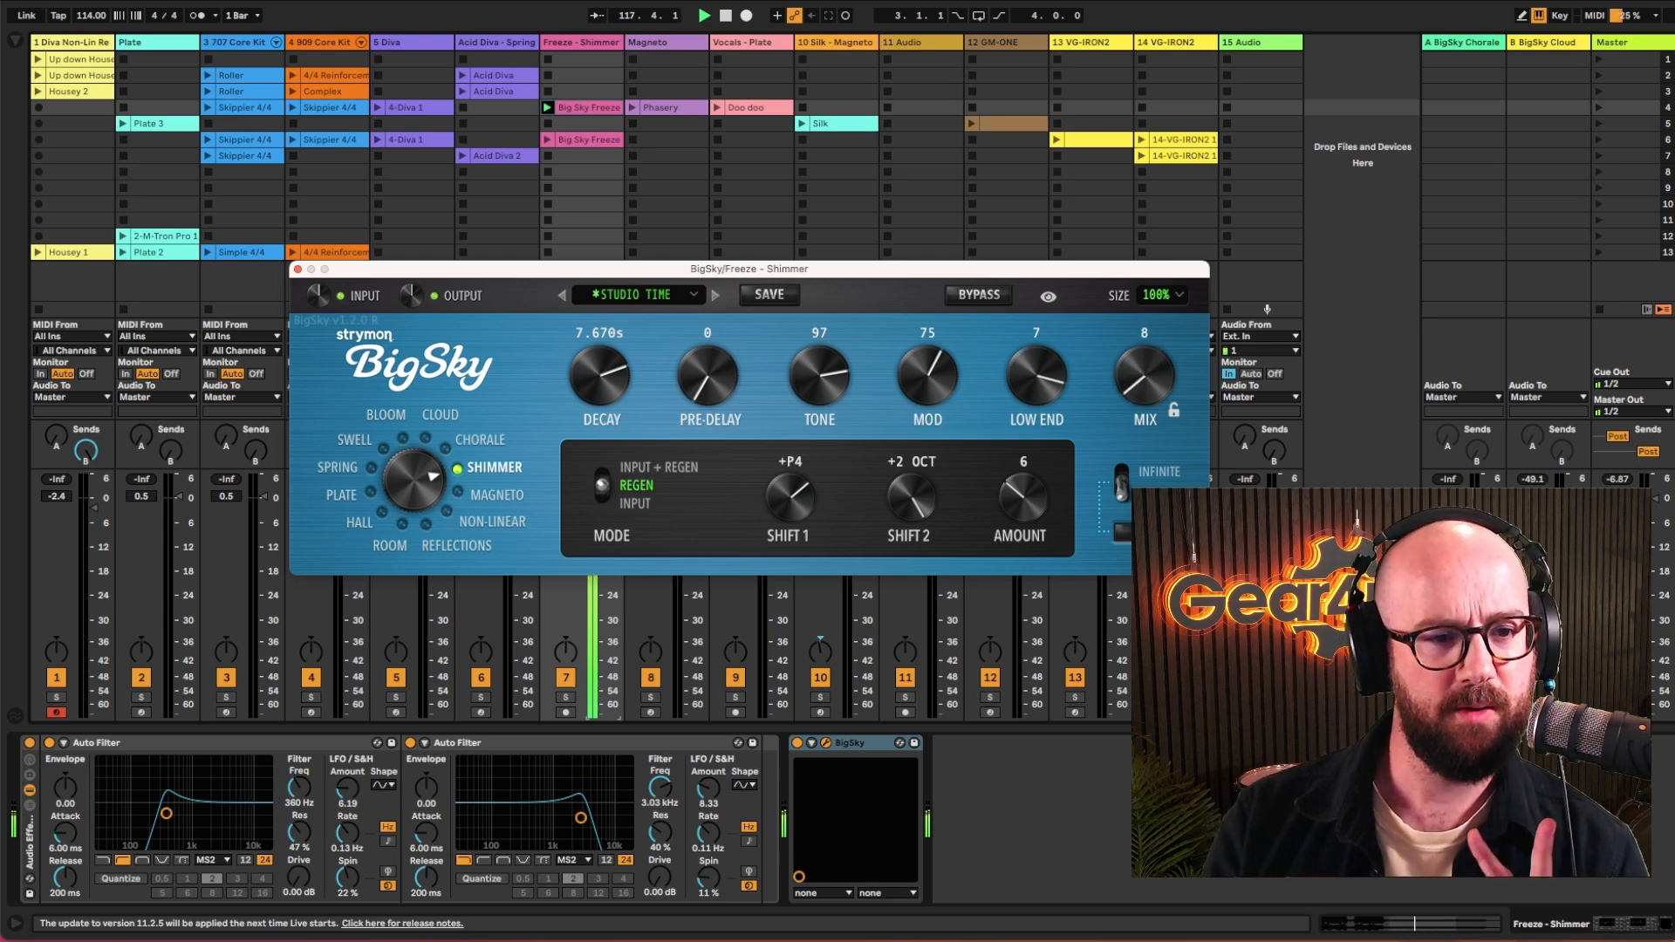
pyautogui.moveTo(1142, 379); pyautogui.dragTo(1143, 352)
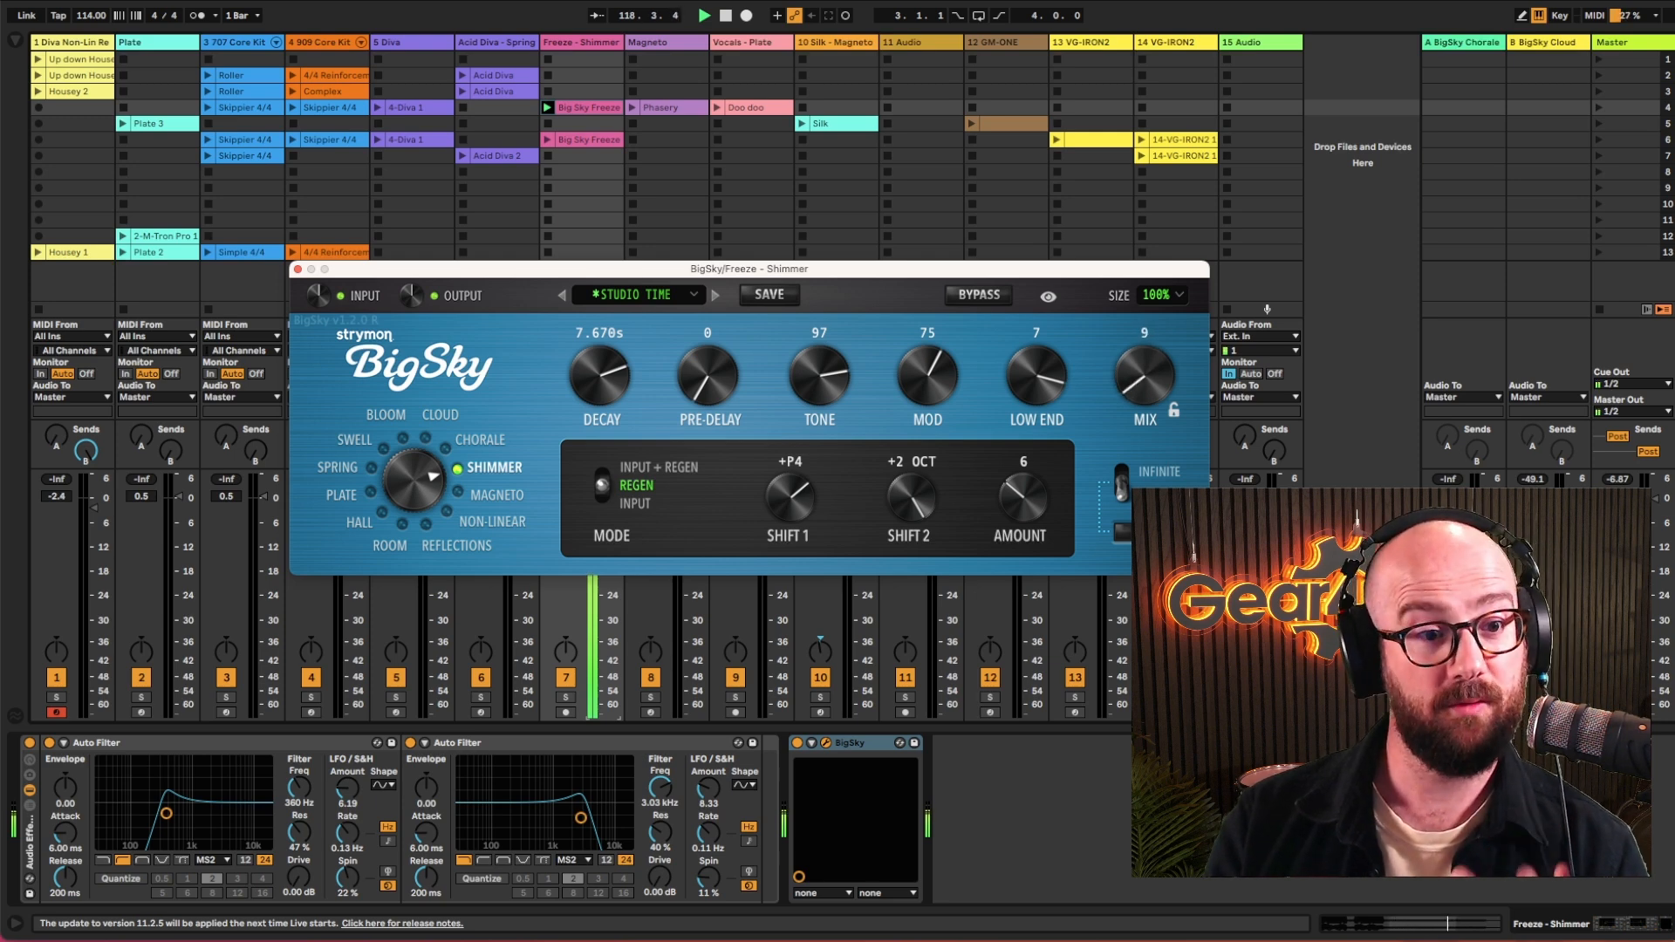
pyautogui.moveTo(1144, 379); pyautogui.dragTo(1144, 353)
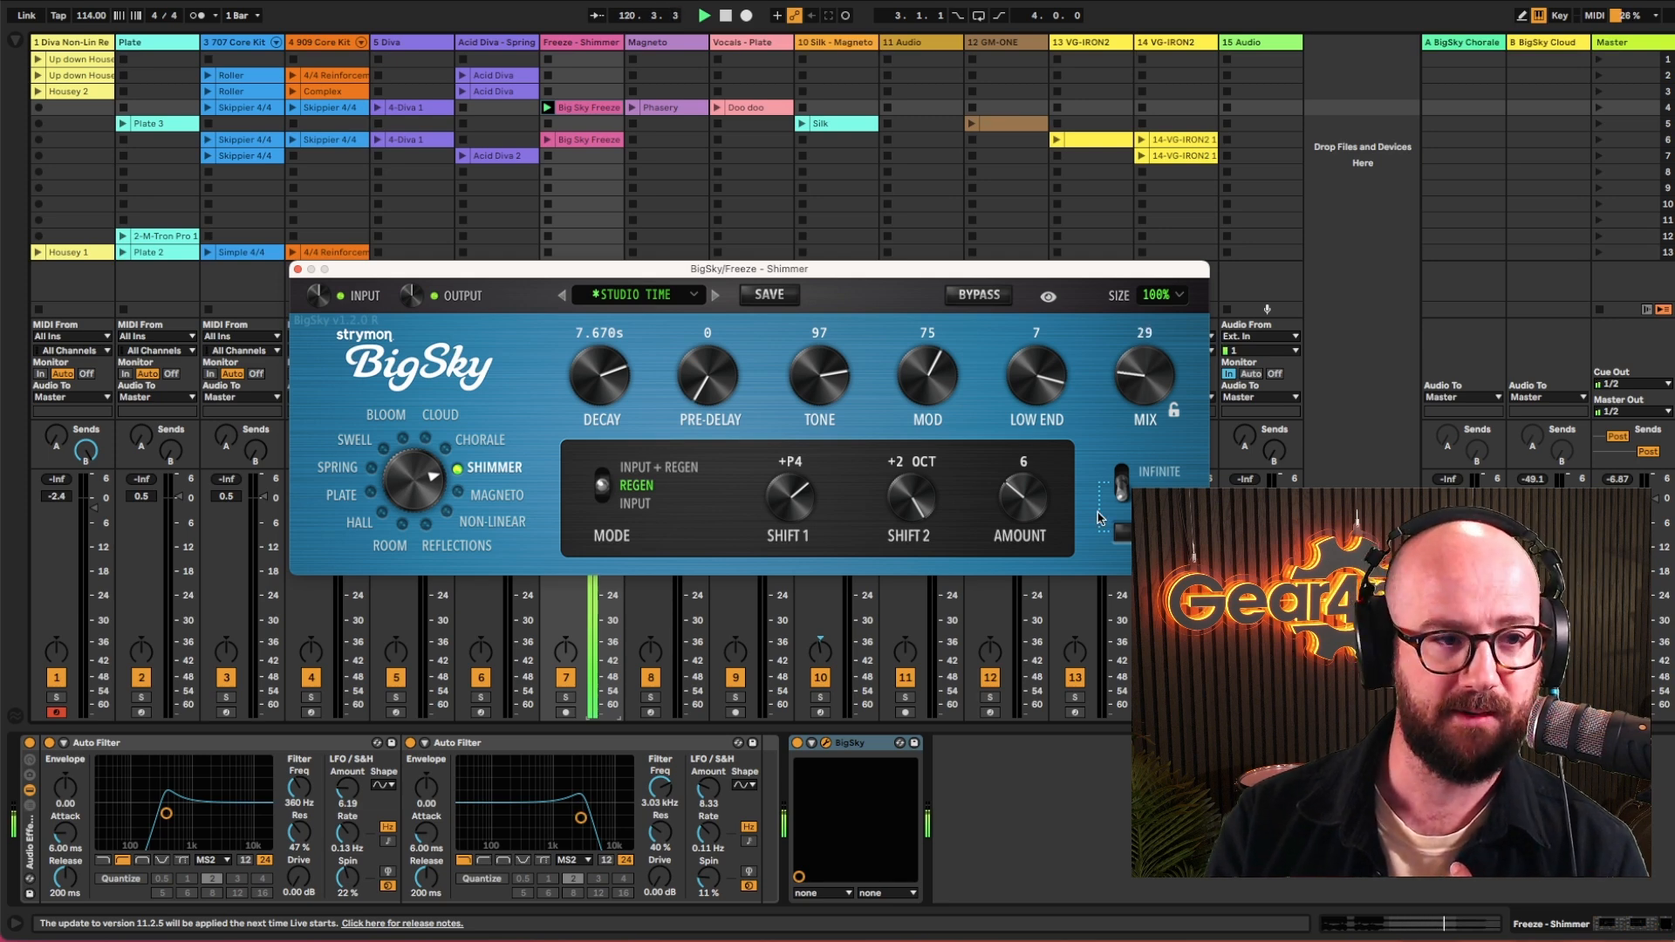
pyautogui.moveTo(1143, 379); pyautogui.dragTo(1143, 342)
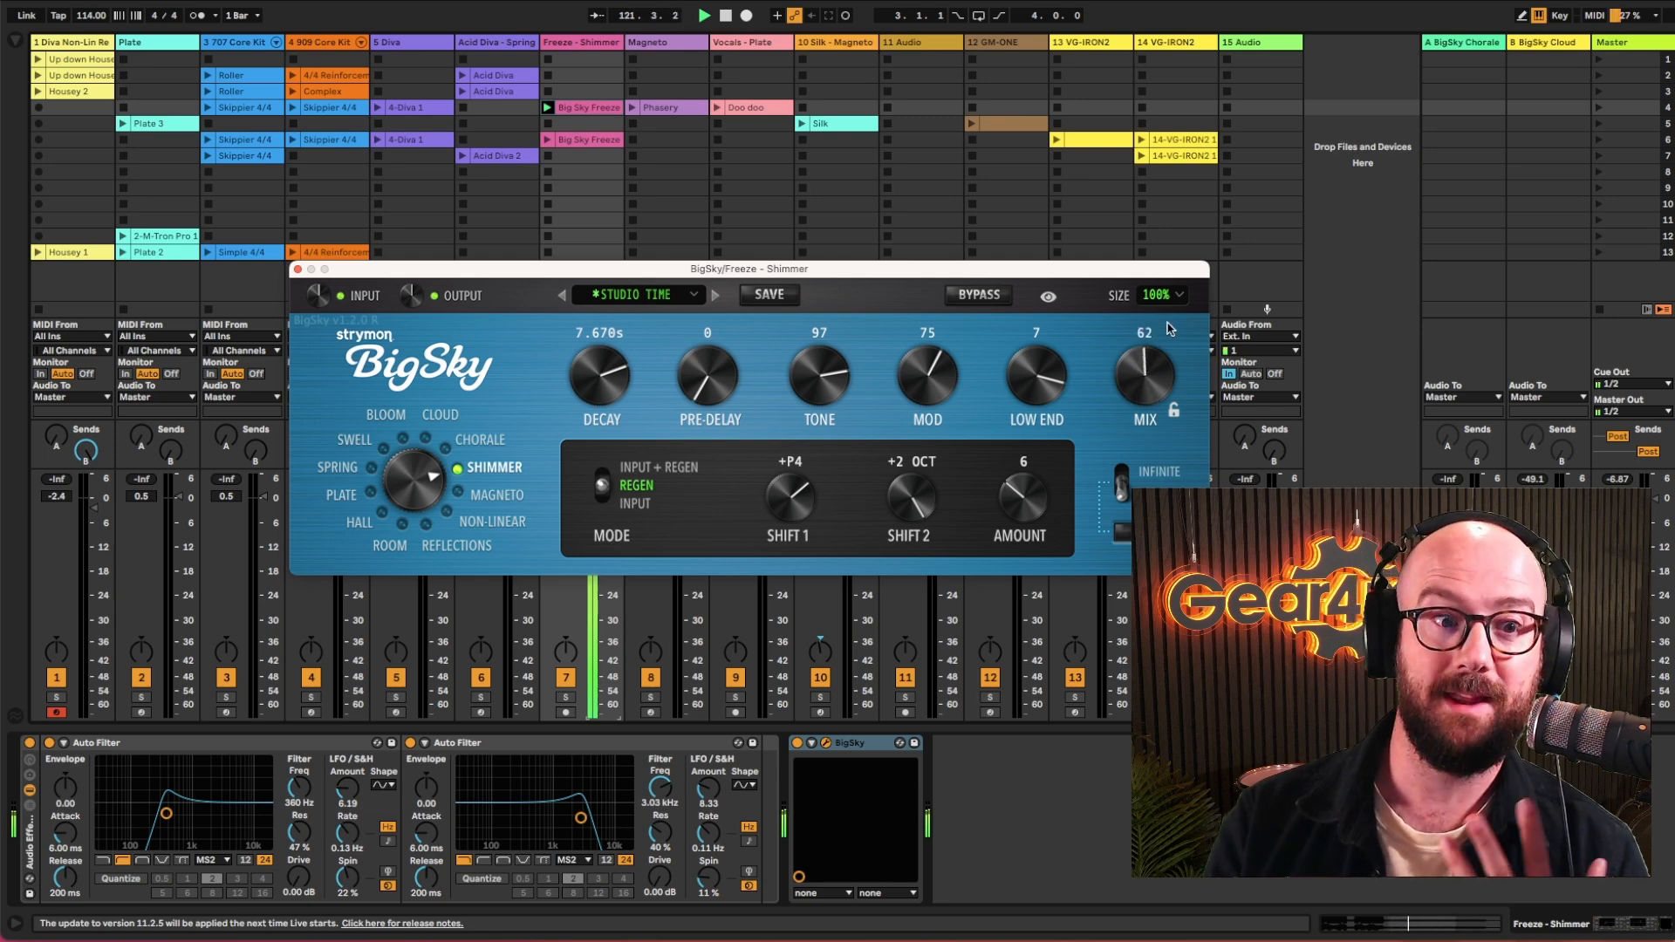
pyautogui.moveTo(1144, 374); pyautogui.dragTo(1144, 341)
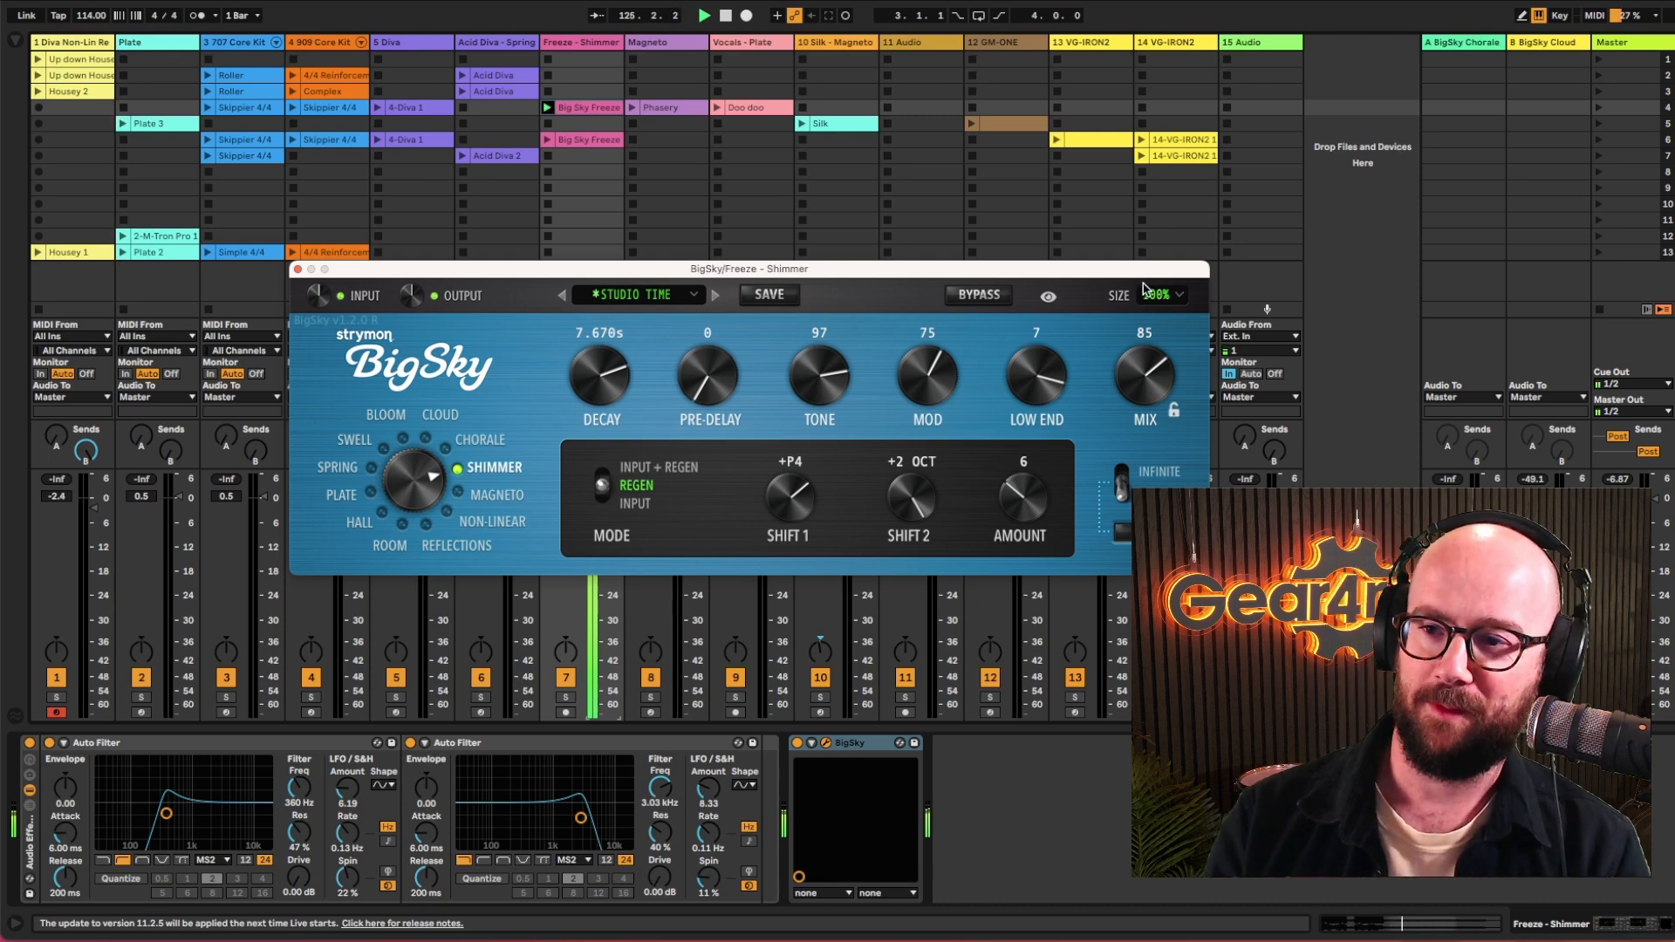
pyautogui.moveTo(748, 267); pyautogui.dragTo(724, 200)
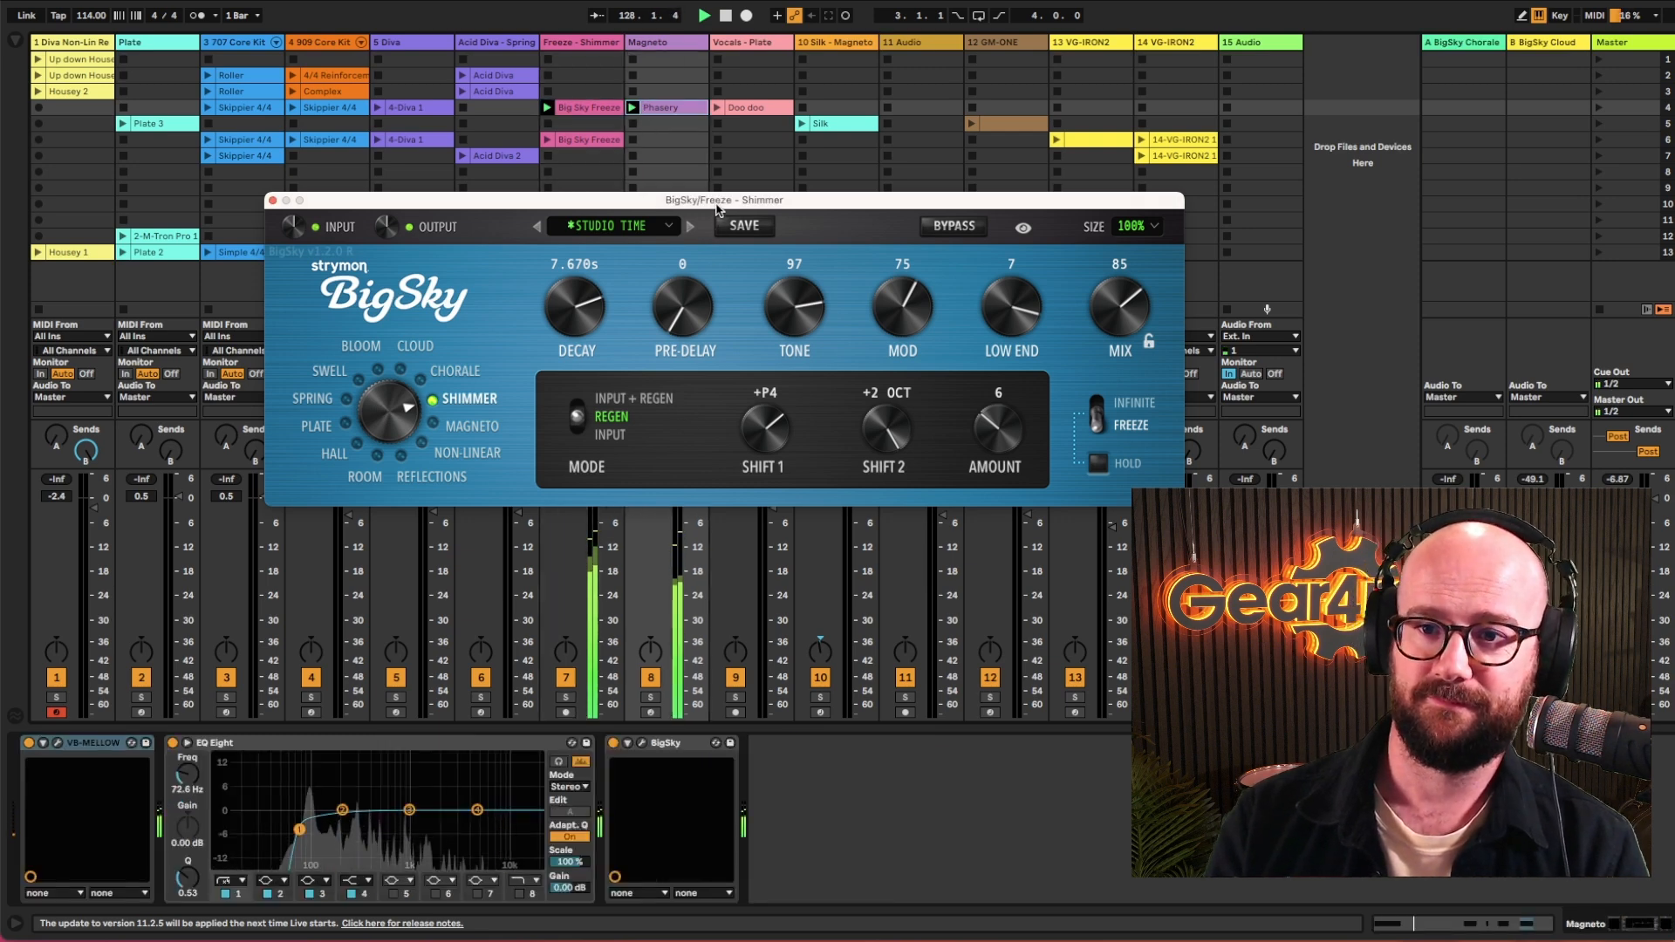
# Step: Set the Magneto echo to feedback 88, tone 110, no wow and flutter, mix 97
pyautogui.moveTo(724, 200); pyautogui.dragTo(870, 121)
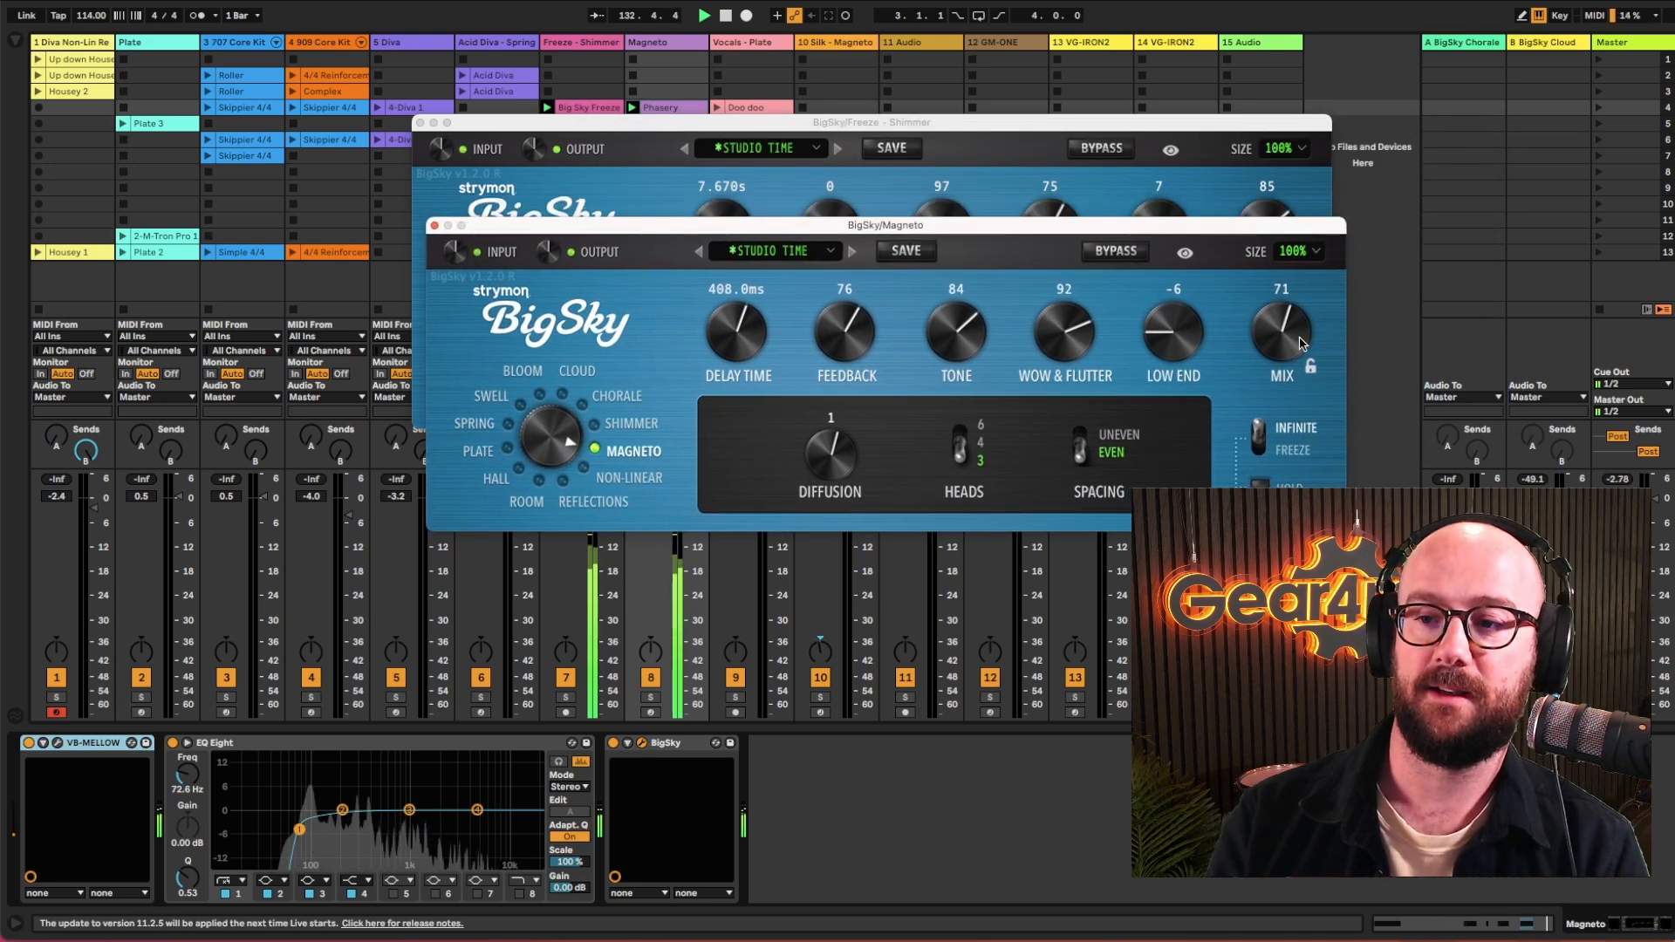
pyautogui.moveTo(1281, 332); pyautogui.dragTo(1281, 363)
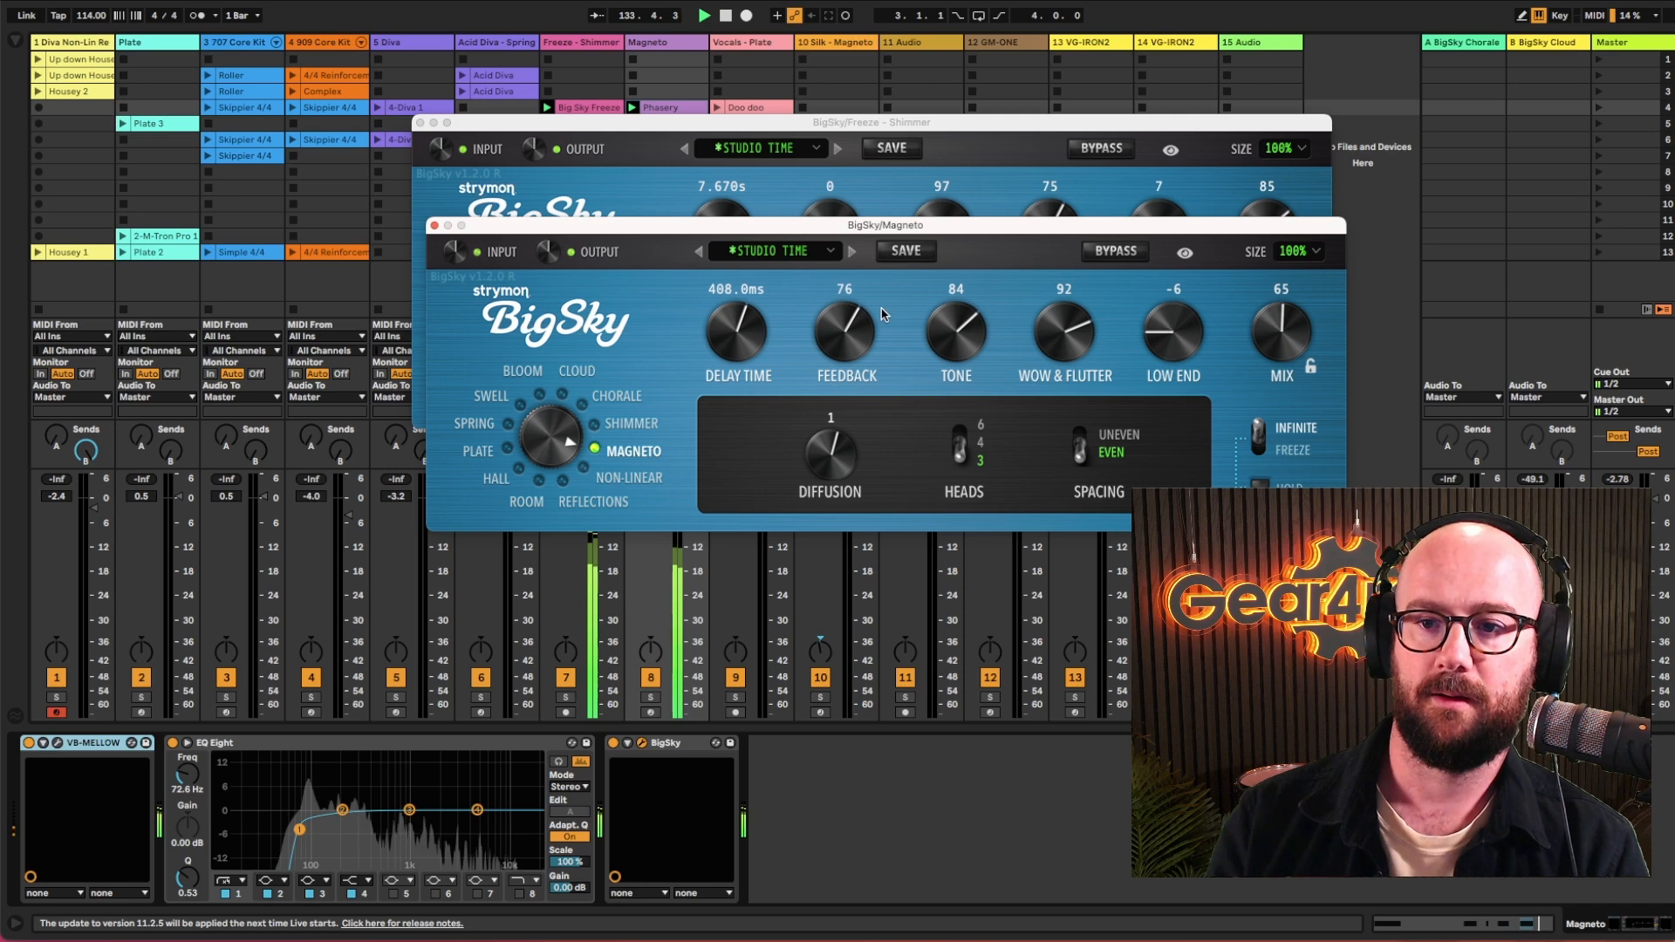
pyautogui.moveTo(843, 331); pyautogui.dragTo(844, 289)
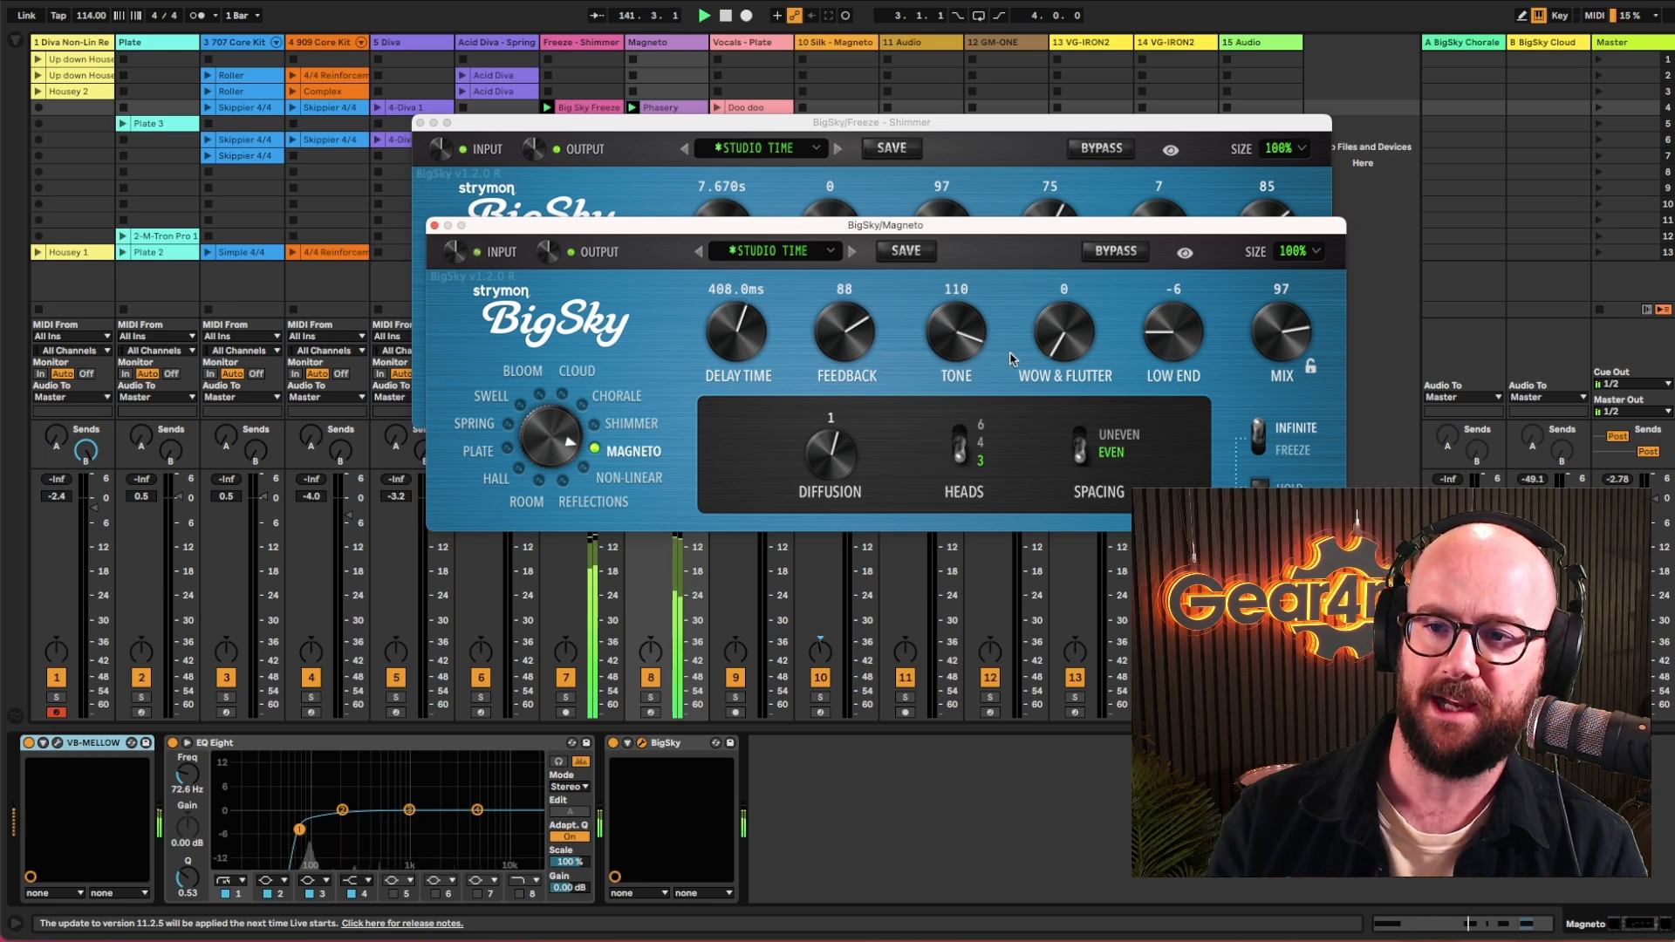
pyautogui.moveTo(1062, 337); pyautogui.dragTo(1063, 299)
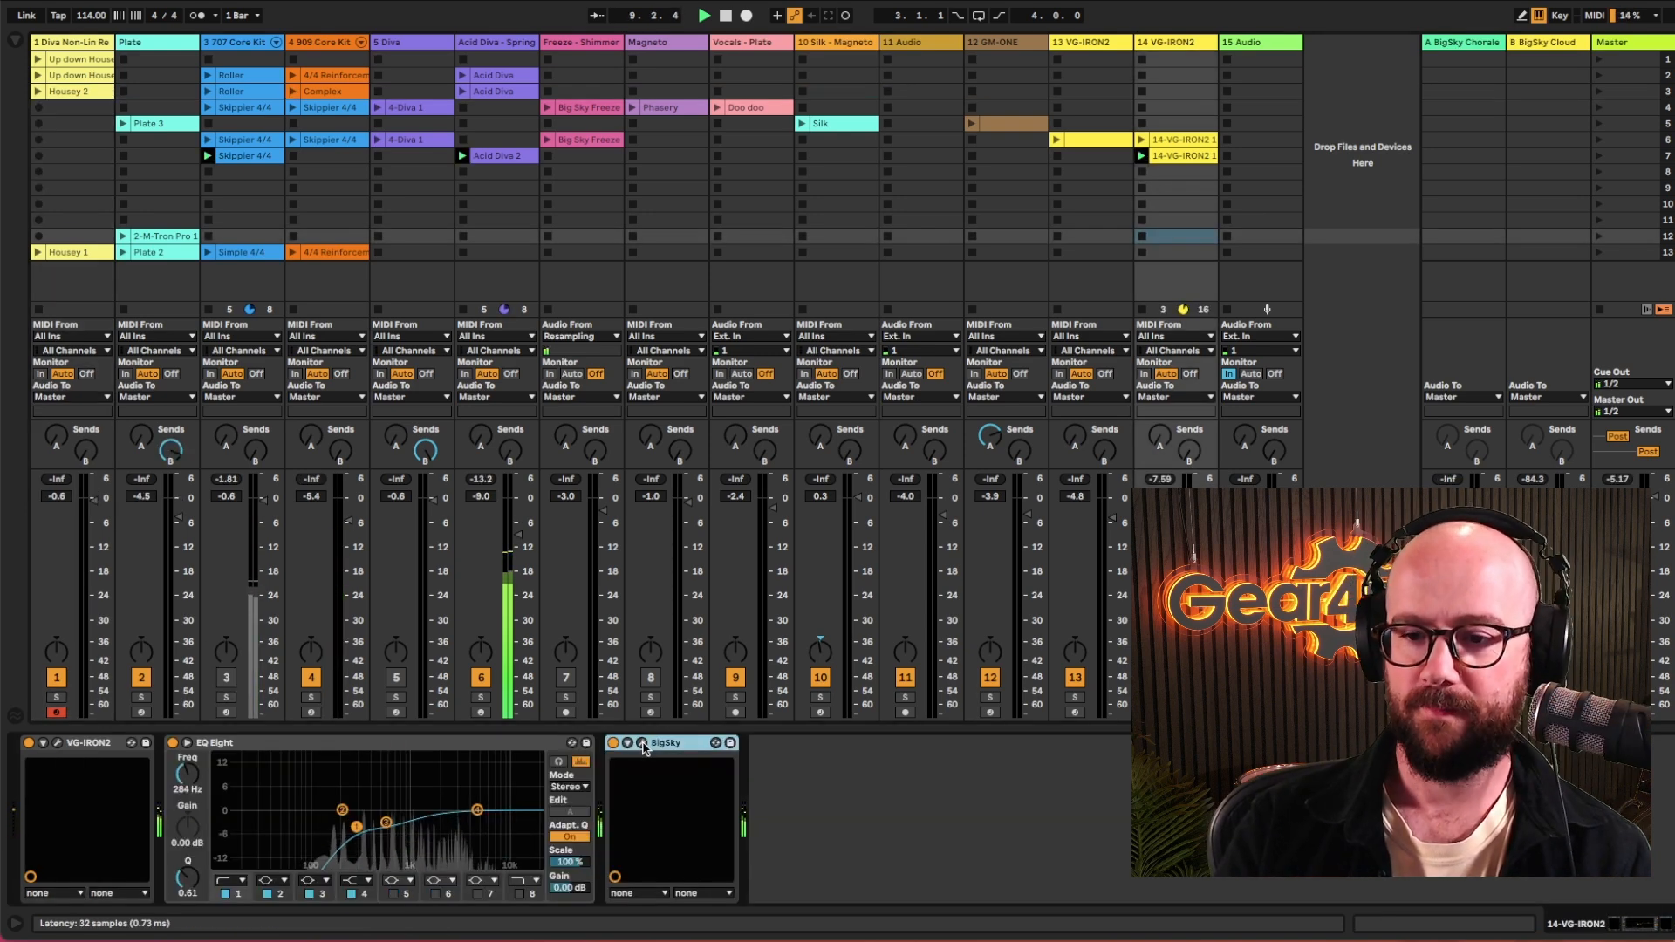
# Step: Open the 14-VG-IRON2 BigSky editor on the Non-Linear Ramp patch (824 ms, mix 106)
pyautogui.click(642, 744)
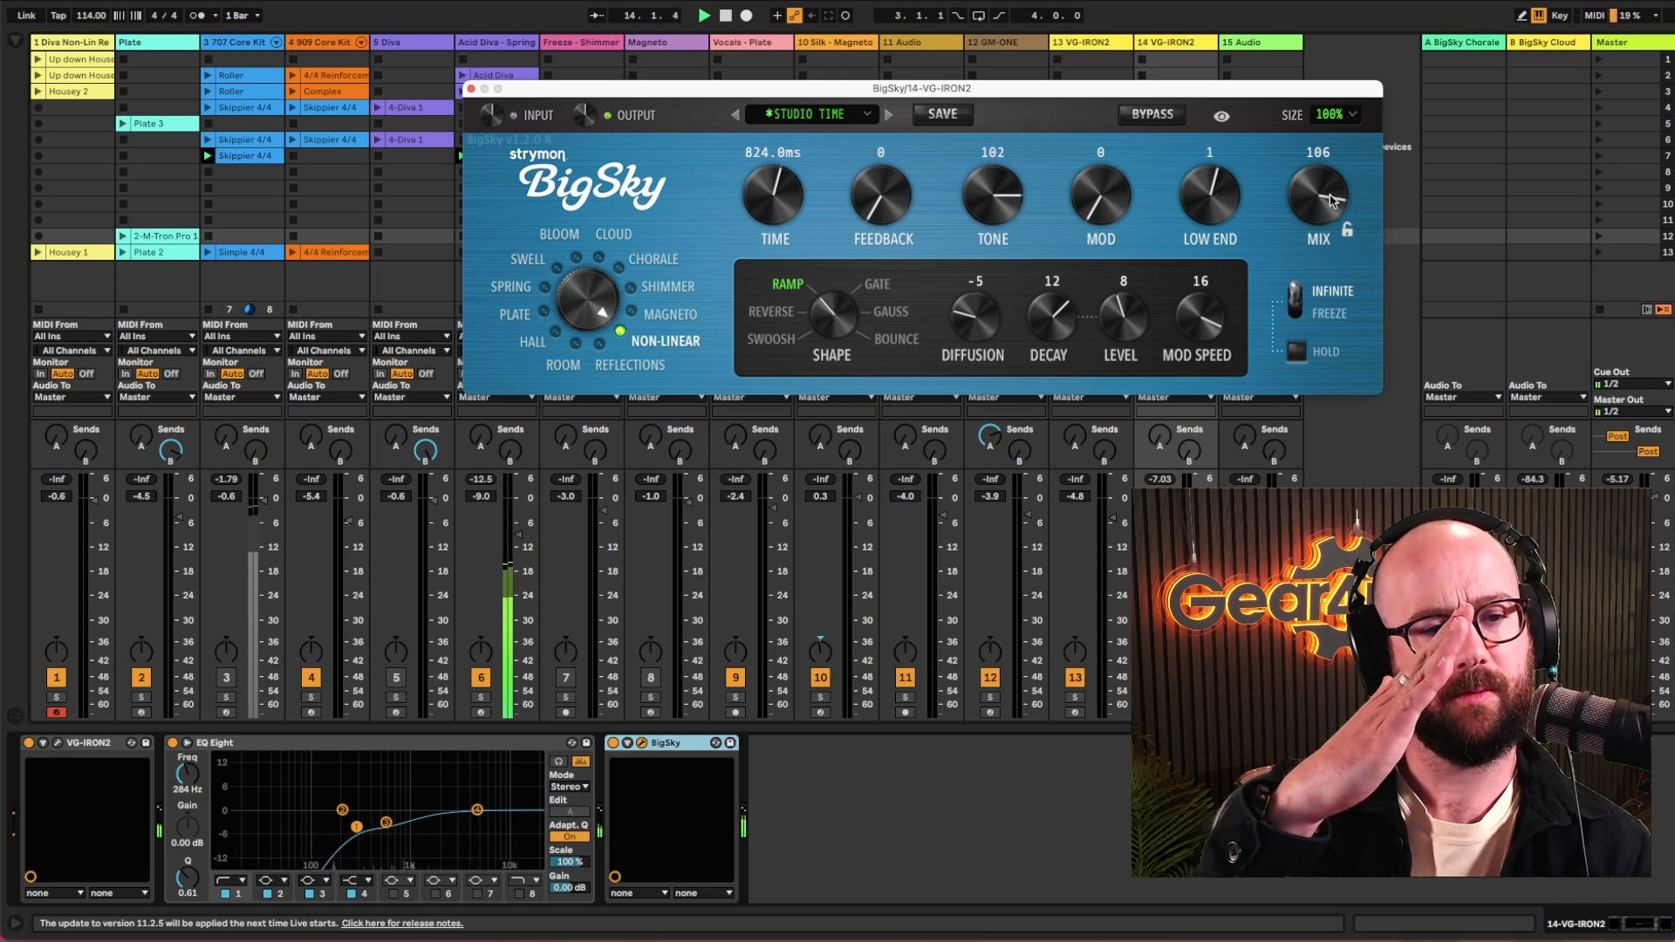
# Step: Lower the Non-Linear Ramp mix from 106 to 97
pyautogui.moveTo(1316, 194); pyautogui.dragTo(1316, 209)
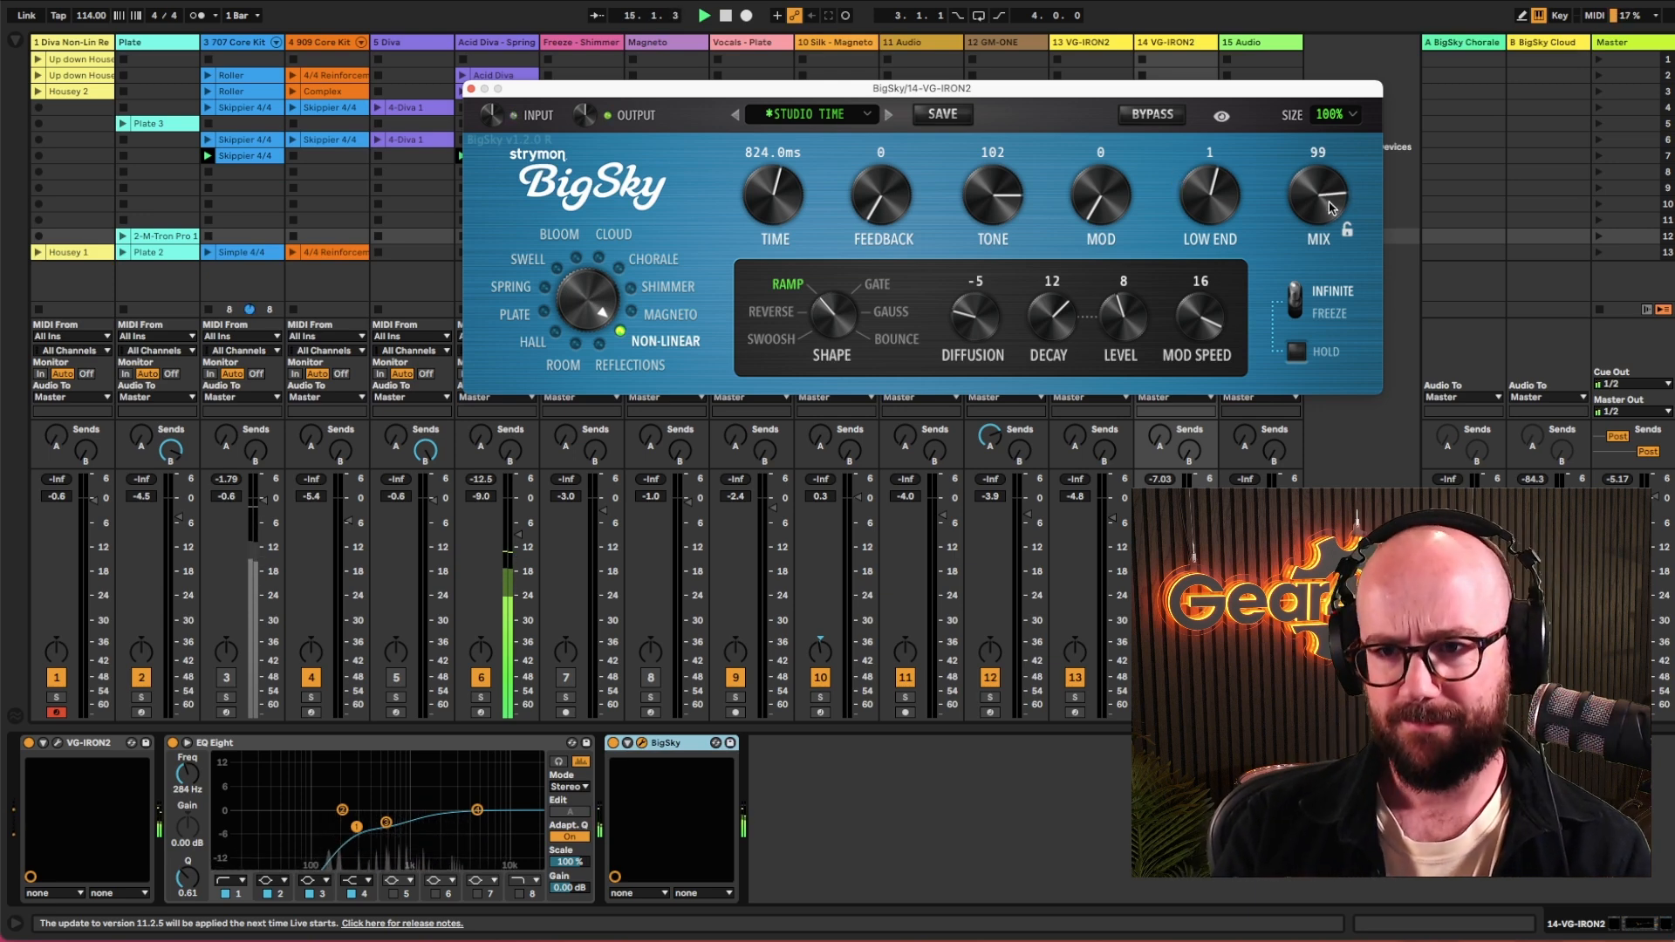
pyautogui.moveTo(1316, 198); pyautogui.dragTo(1316, 213)
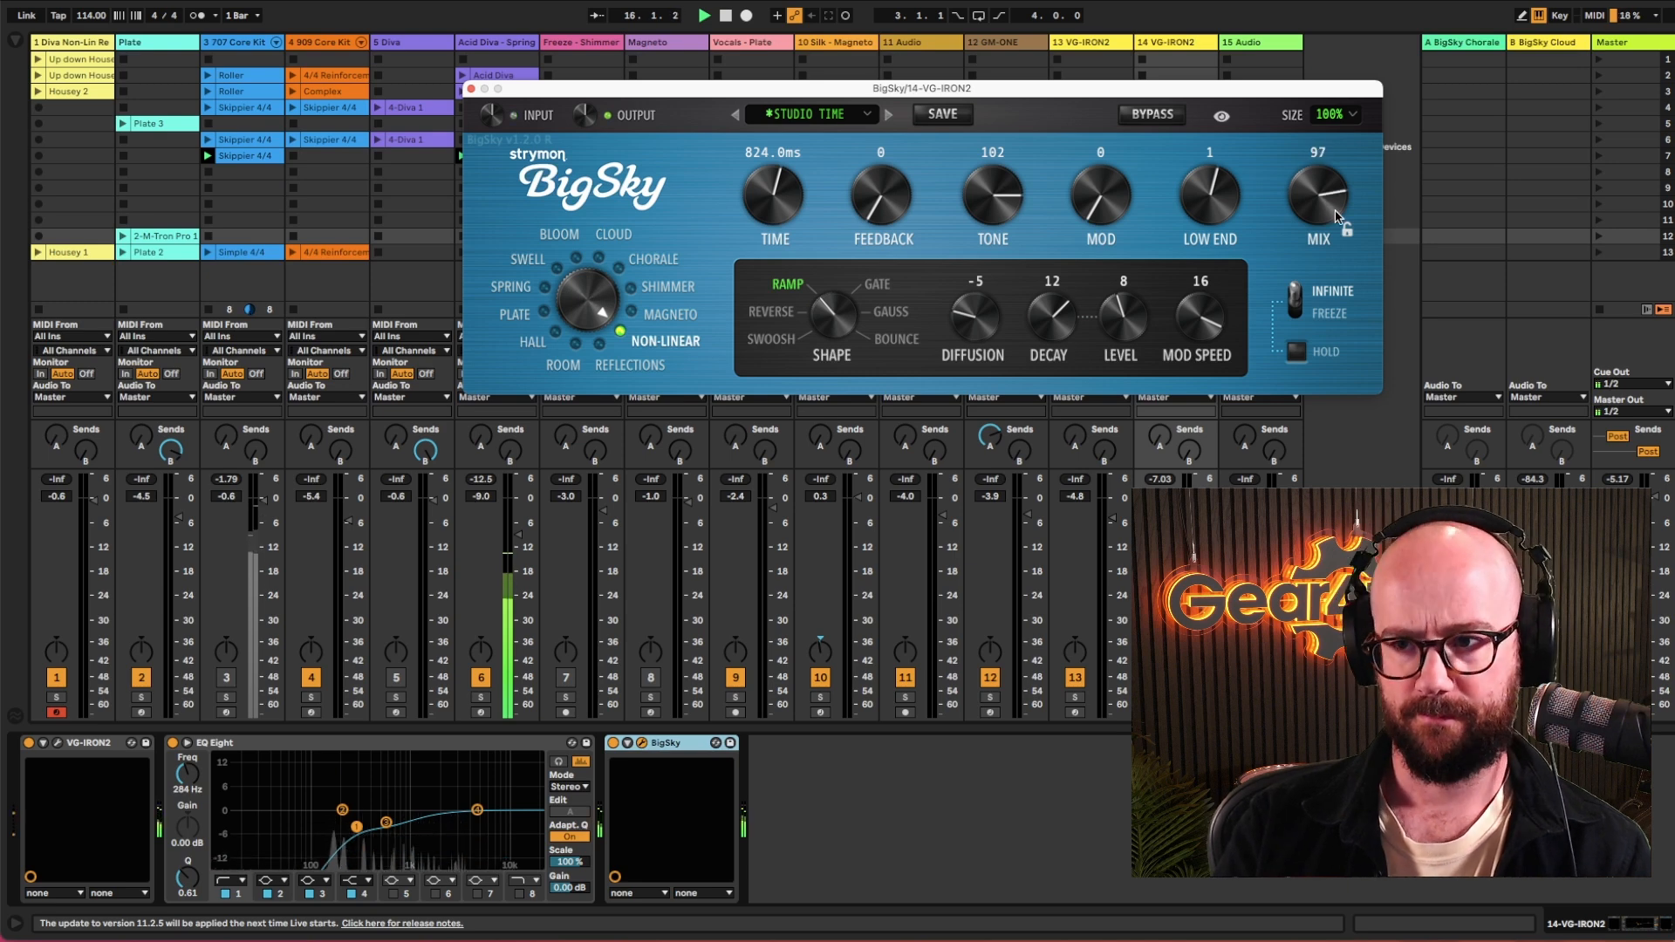